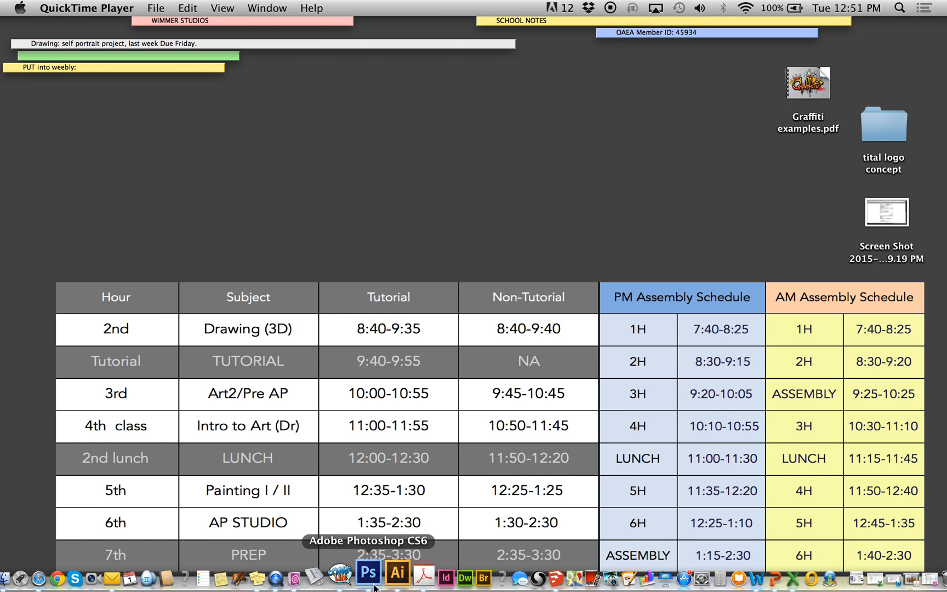
Launch Adobe Photoshop CS6 from the Dock.
click(367, 575)
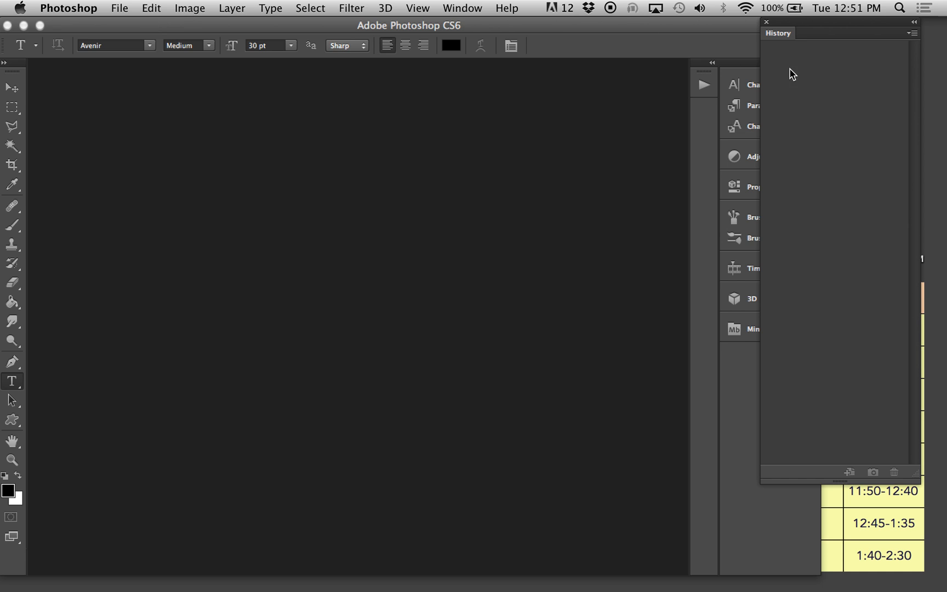
mouse_move(741, 36)
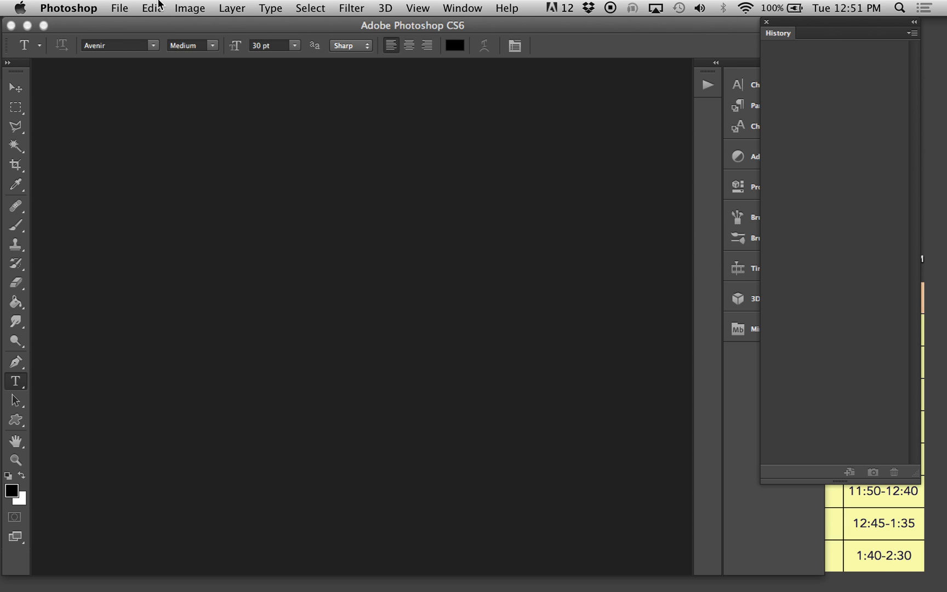
Start a new U.S. Paper (Letter) document at 300 ppi and begin naming it youname.
click(120, 9)
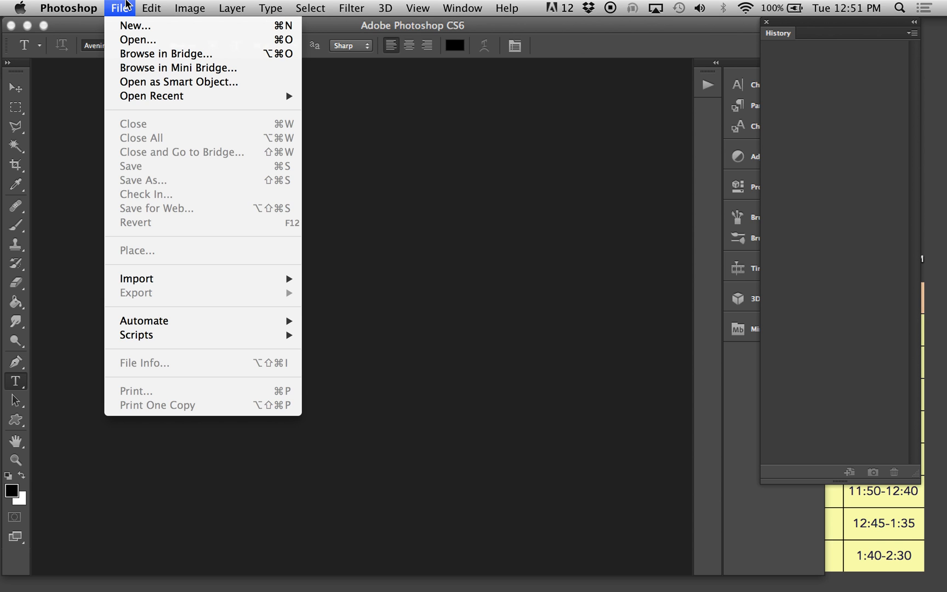
mouse_move(130, 26)
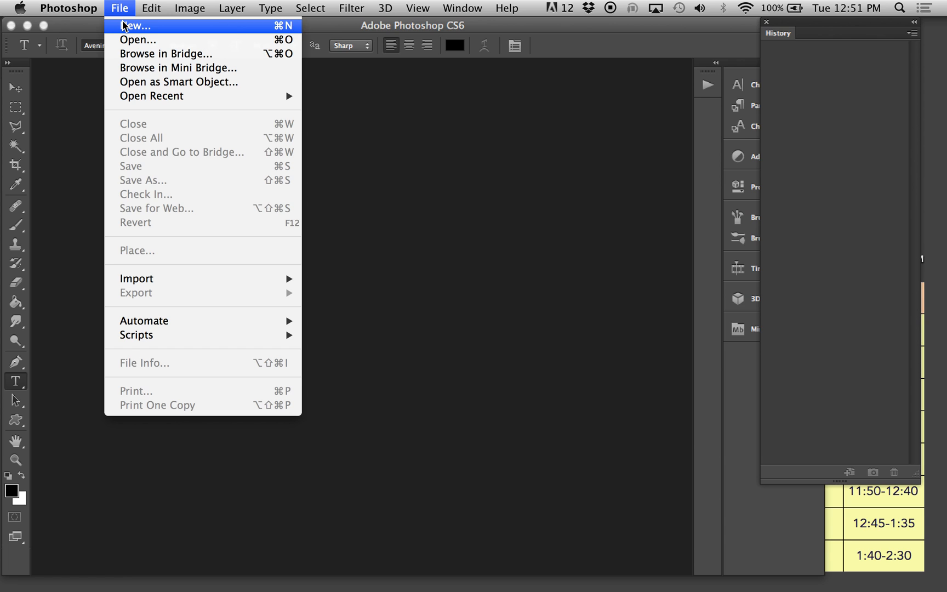
click(141, 25)
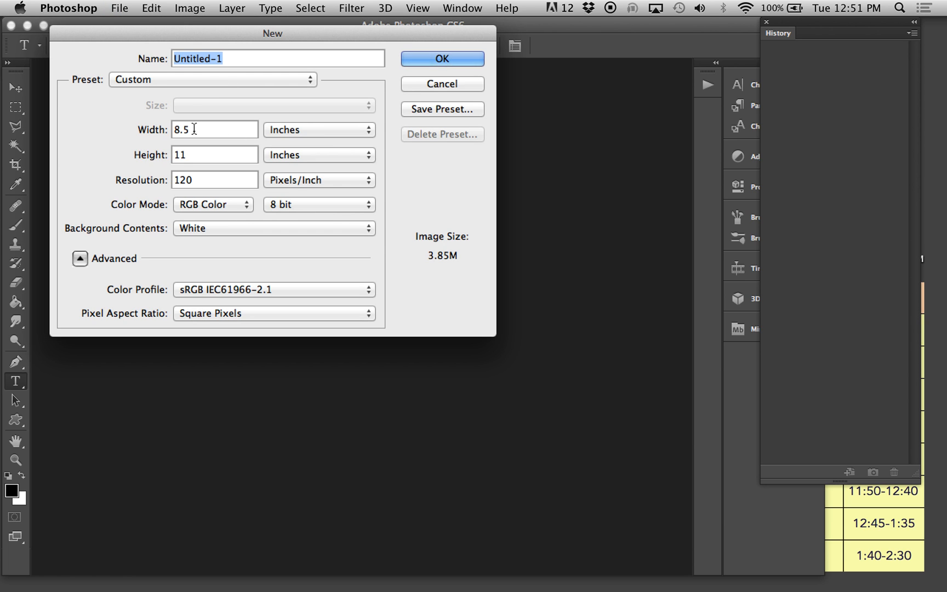
click(213, 80)
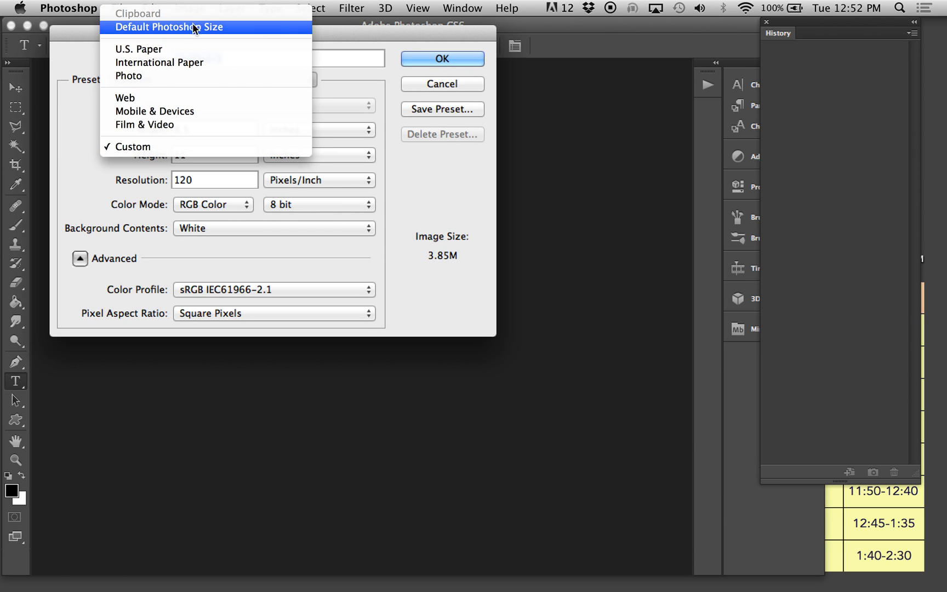
click(136, 50)
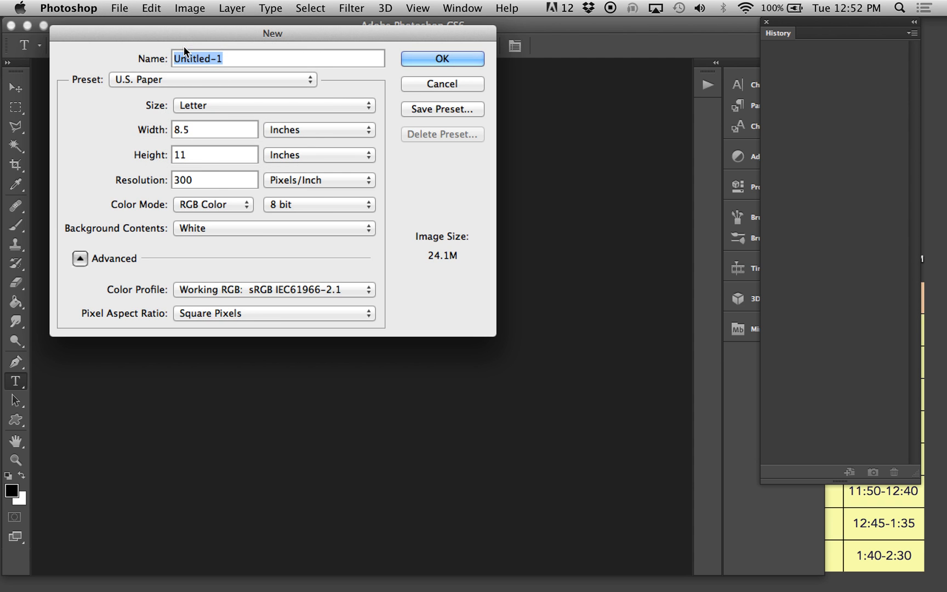
click(203, 180)
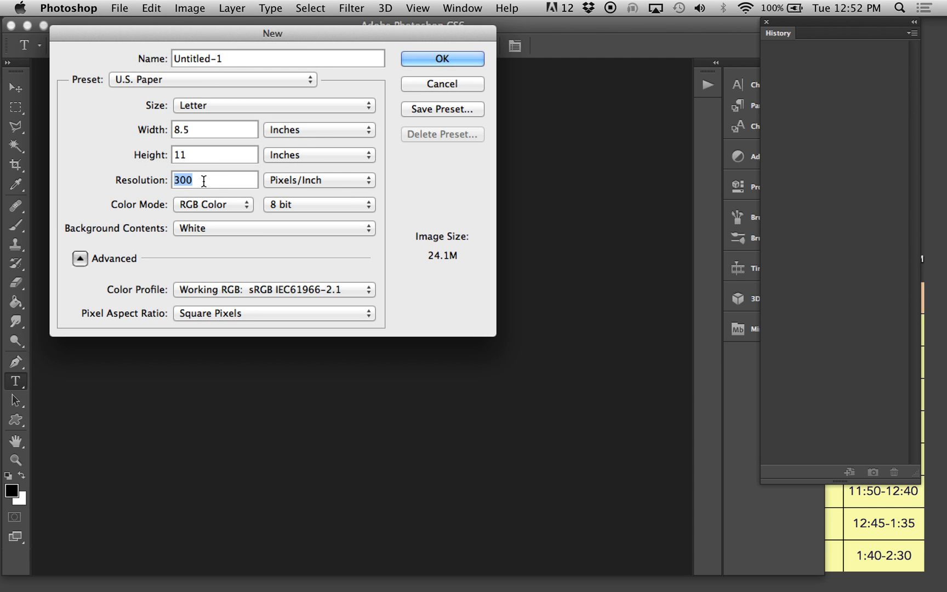
mouse_move(255, 60)
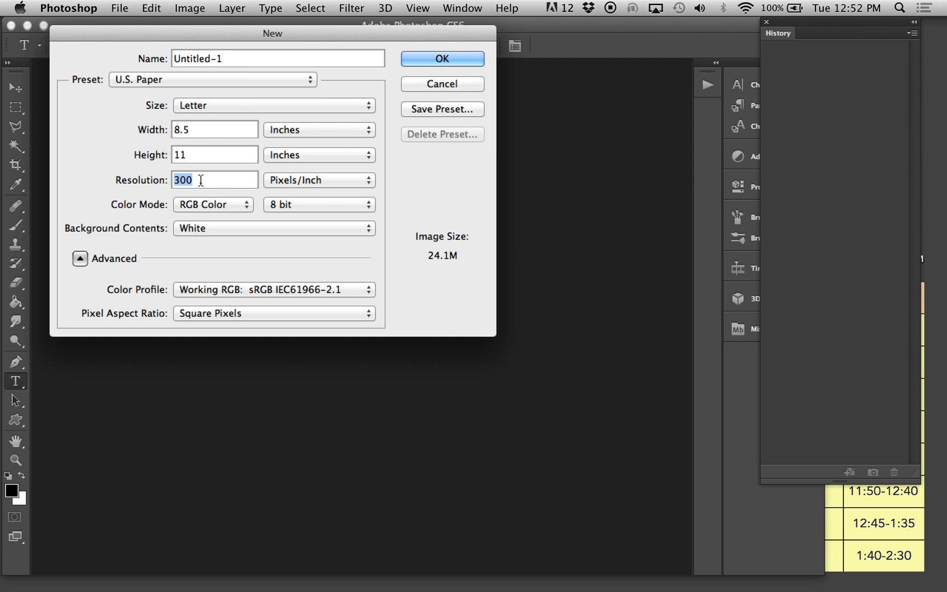
mouse_move(202, 180)
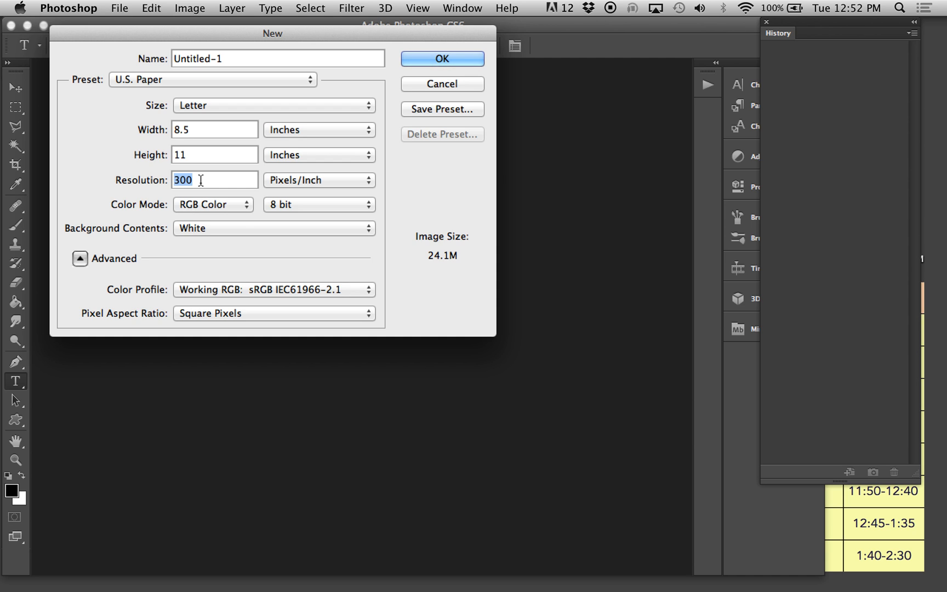
text(youname)
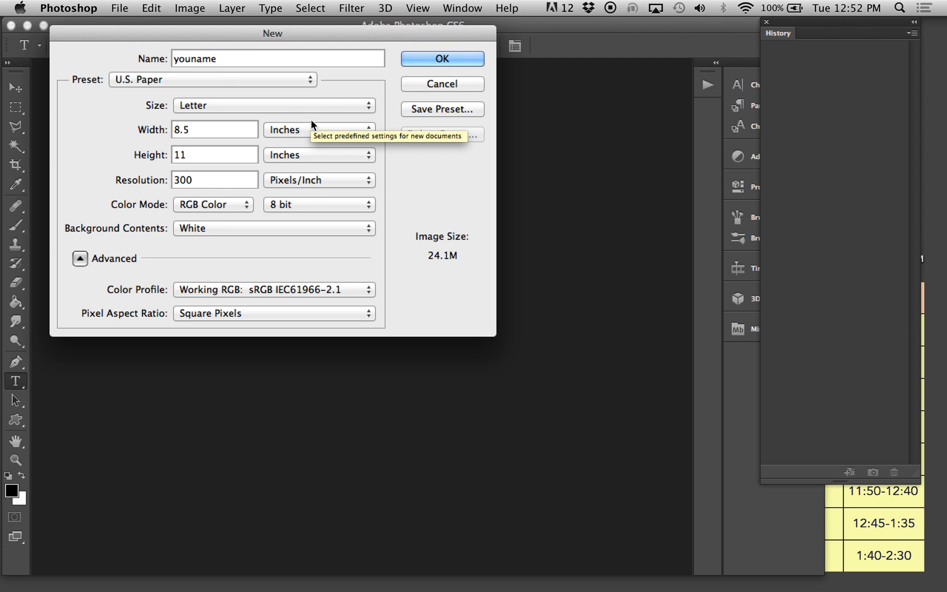
Create the blank youname document and show the Layers panel beside it.
click(443, 59)
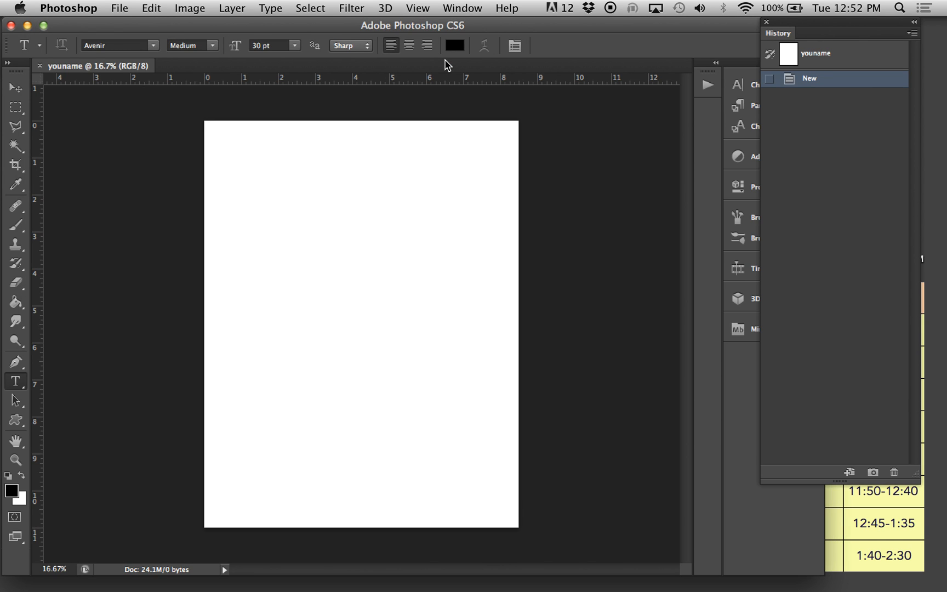
mouse_move(483, 8)
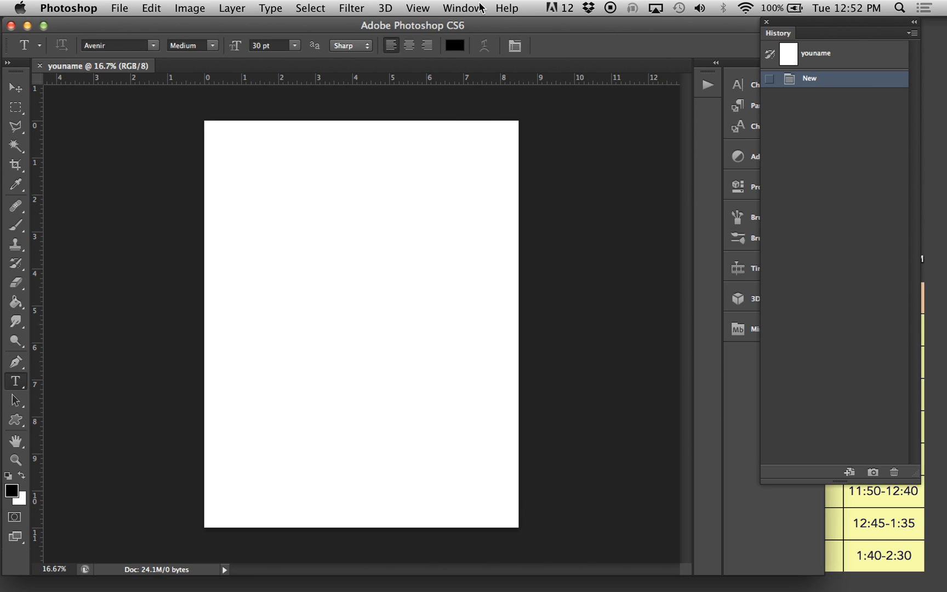
click(678, 8)
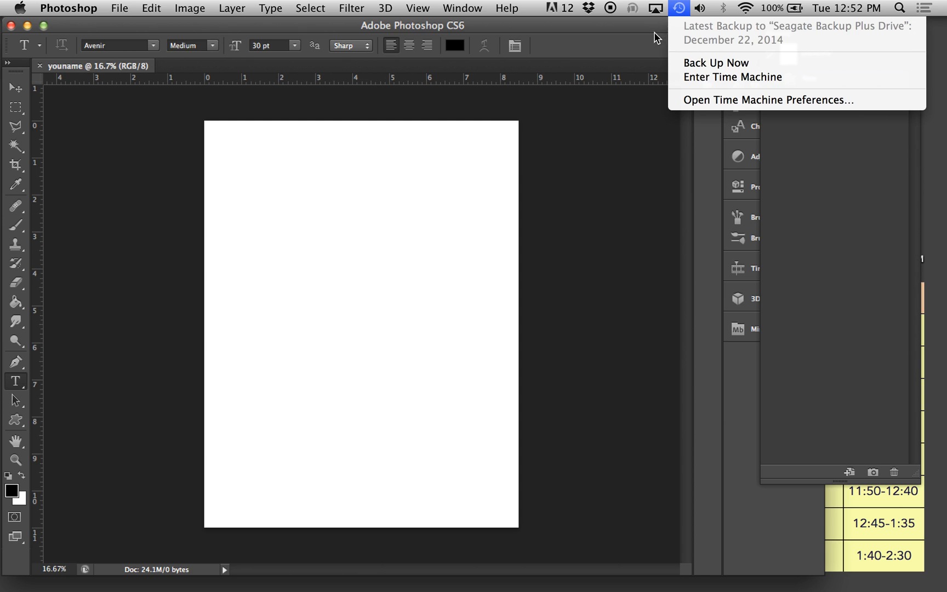
click(463, 8)
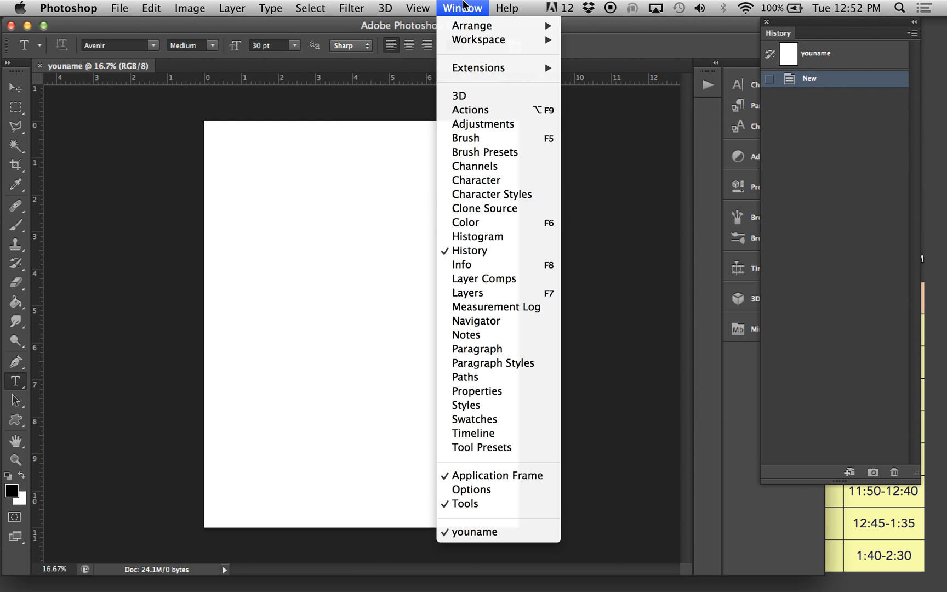
mouse_move(470, 250)
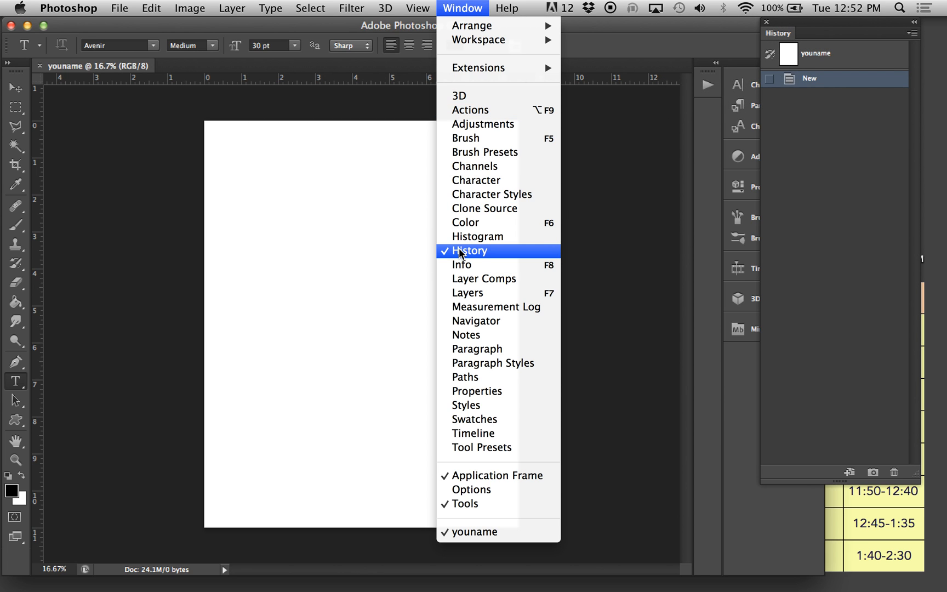
mouse_move(467, 292)
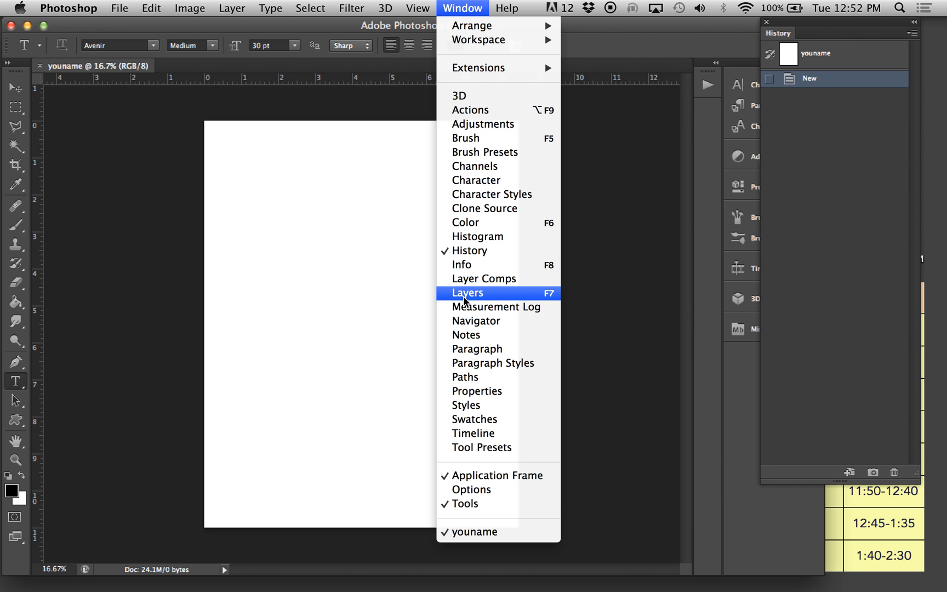
click(467, 293)
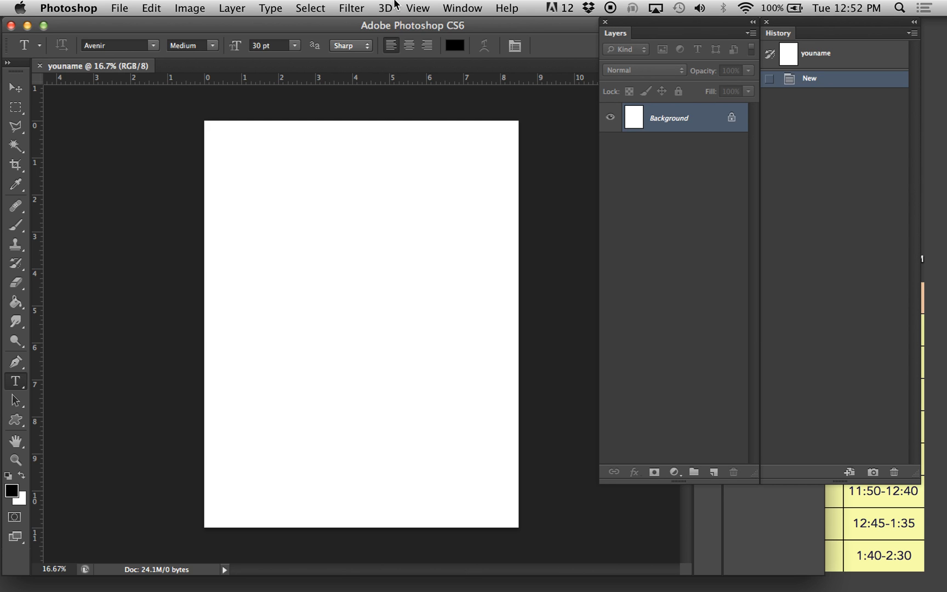
Step through Move, Marquee and Lasso to land on the Crop tool framing the page.
click(13, 87)
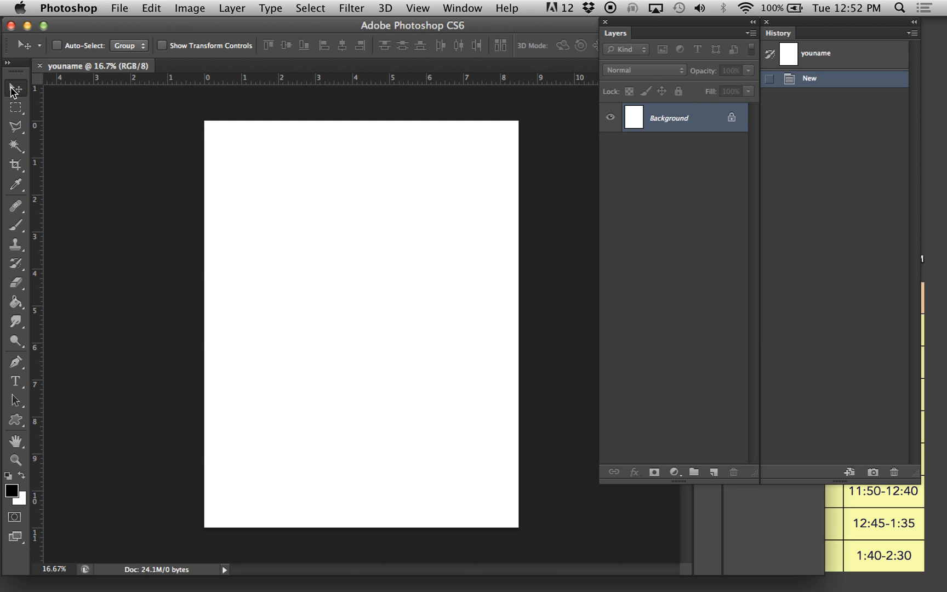
click(14, 110)
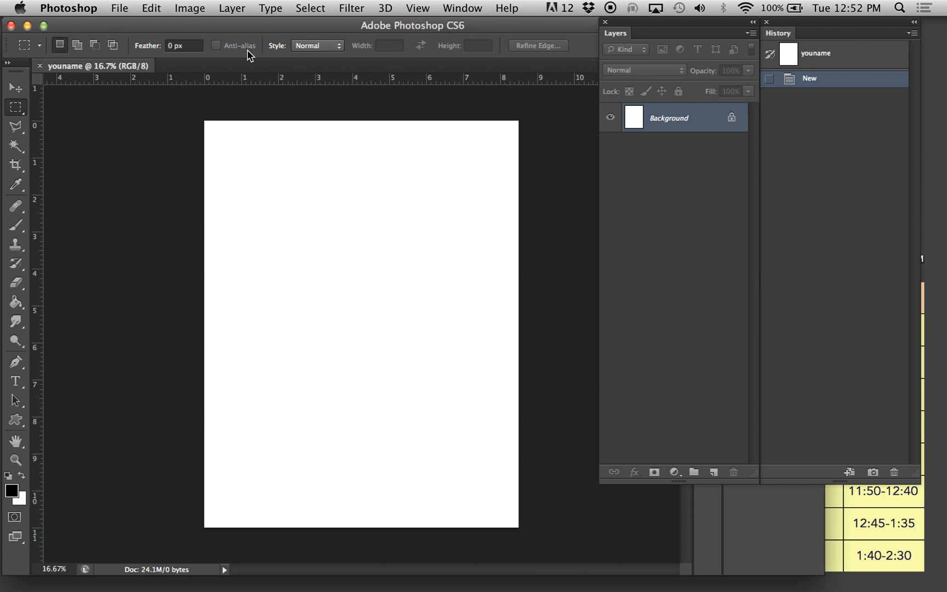
click(15, 127)
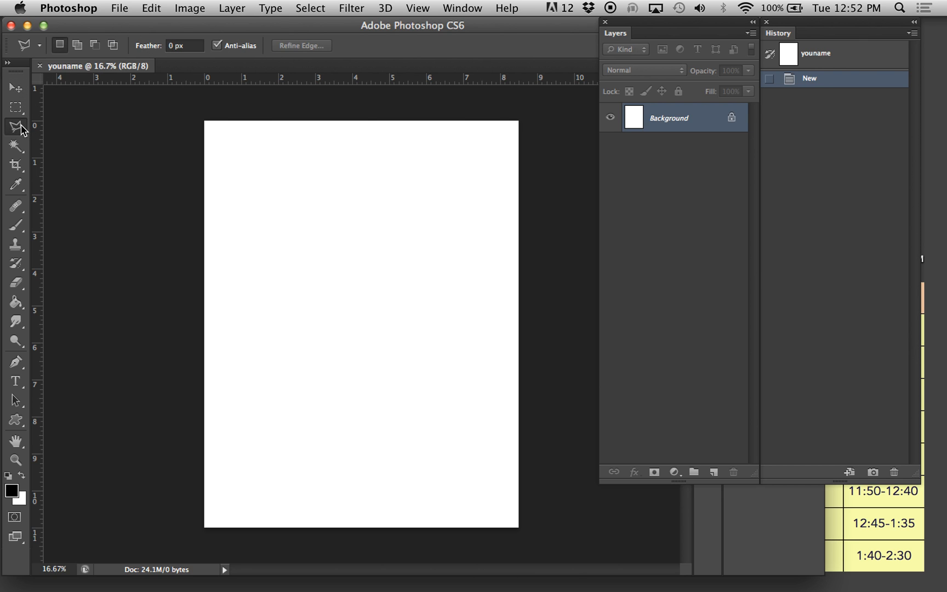
click(15, 164)
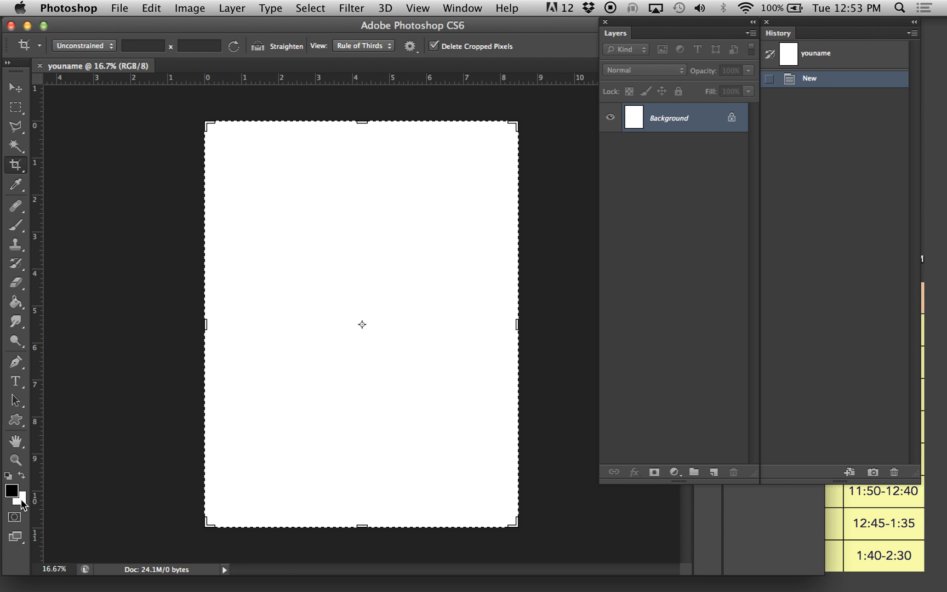
mouse_move(20, 492)
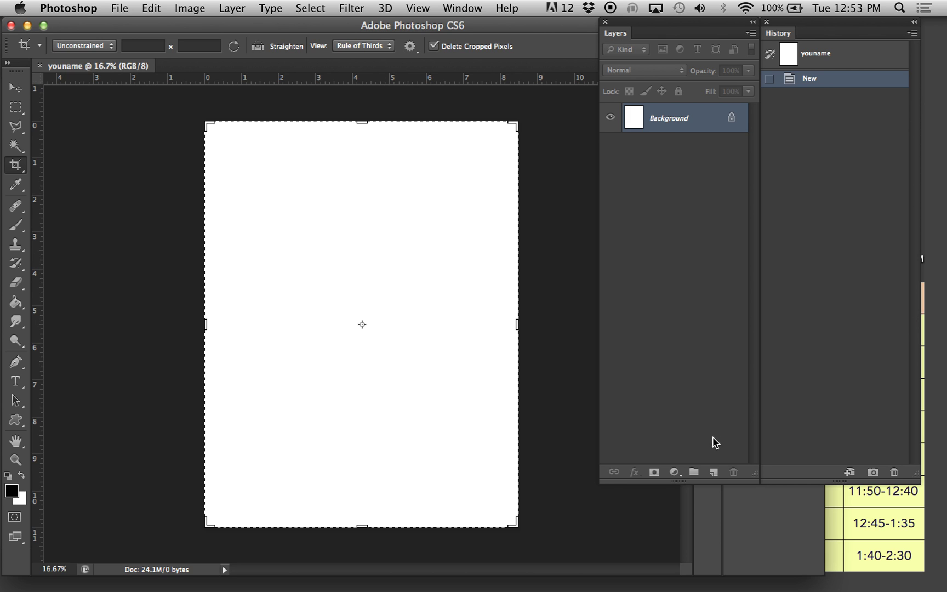
mouse_move(691, 337)
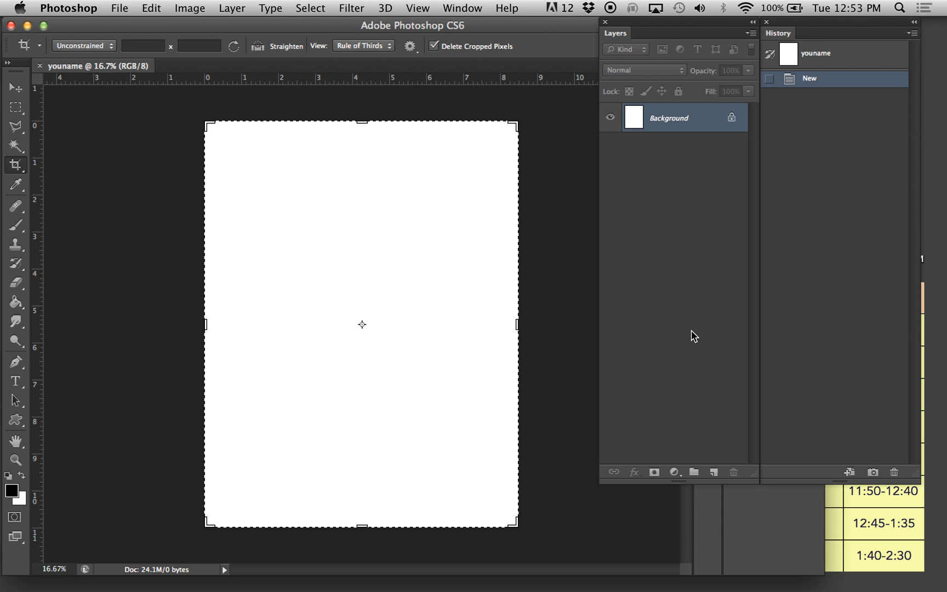
Add new empty layers Layer 1 through Layer 4 above the Background.
click(233, 8)
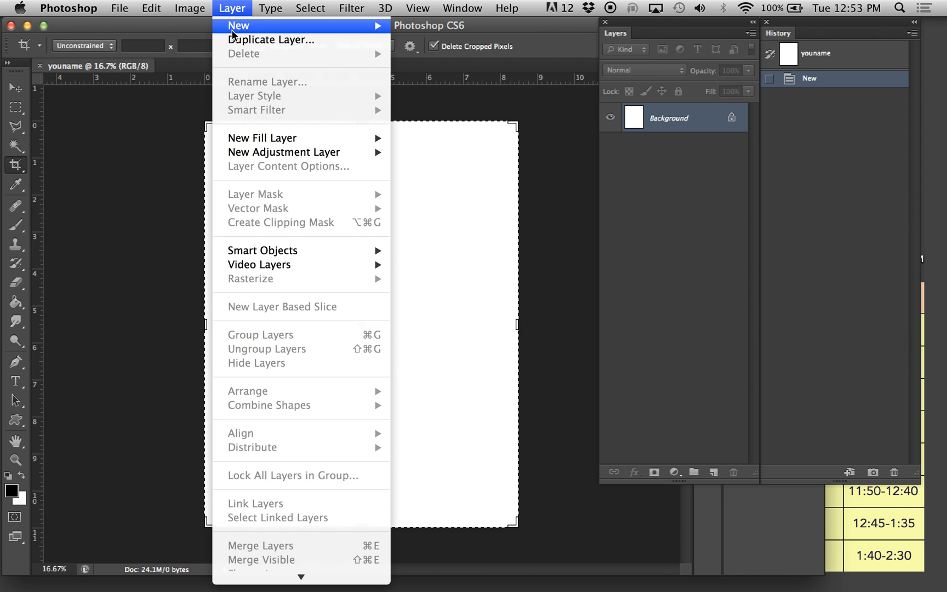
mouse_move(255, 26)
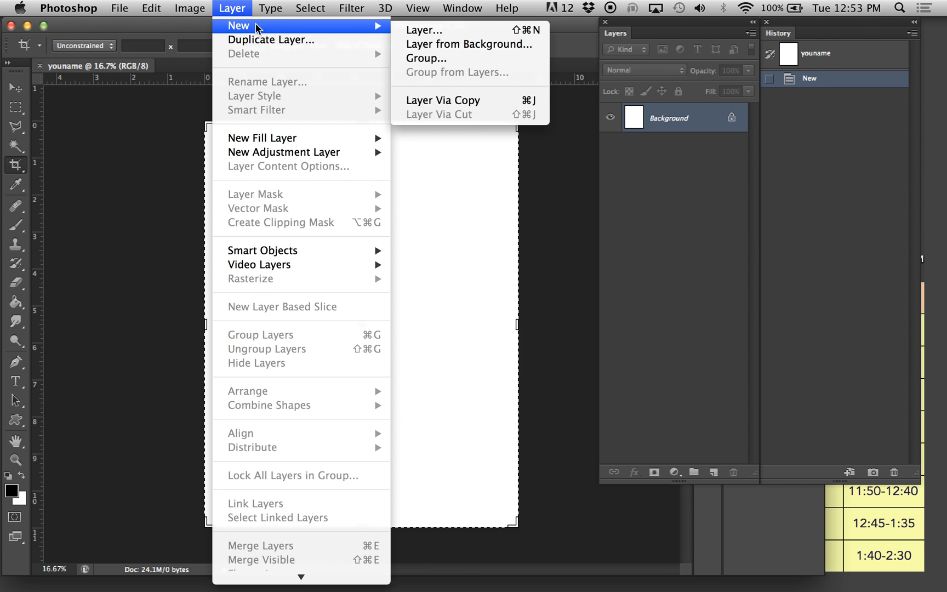
click(427, 31)
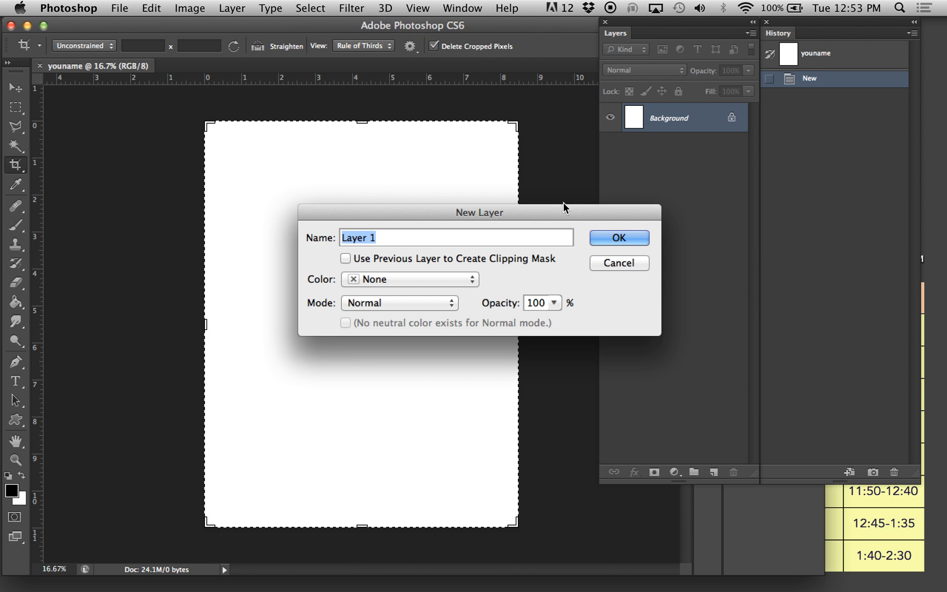
mouse_move(634, 244)
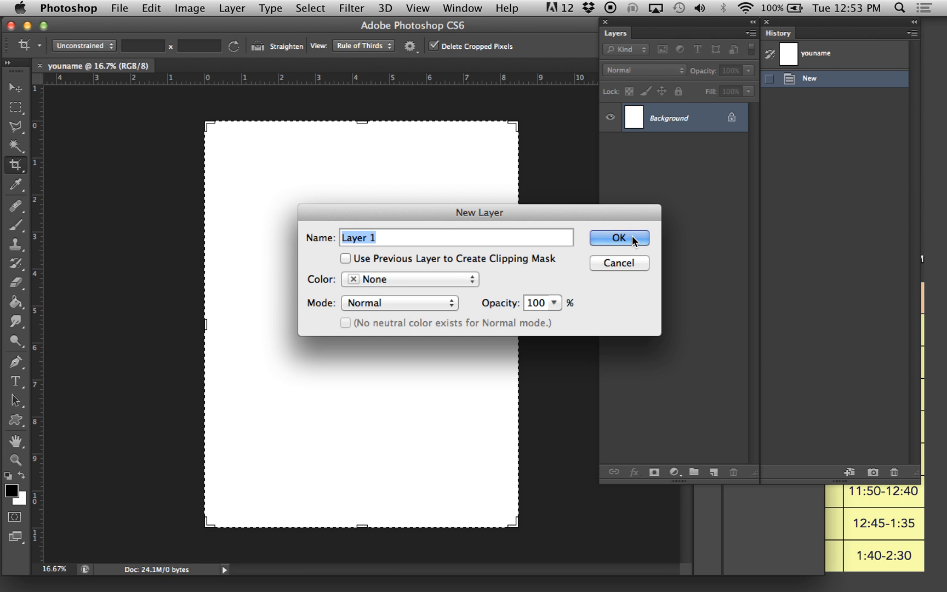
click(618, 237)
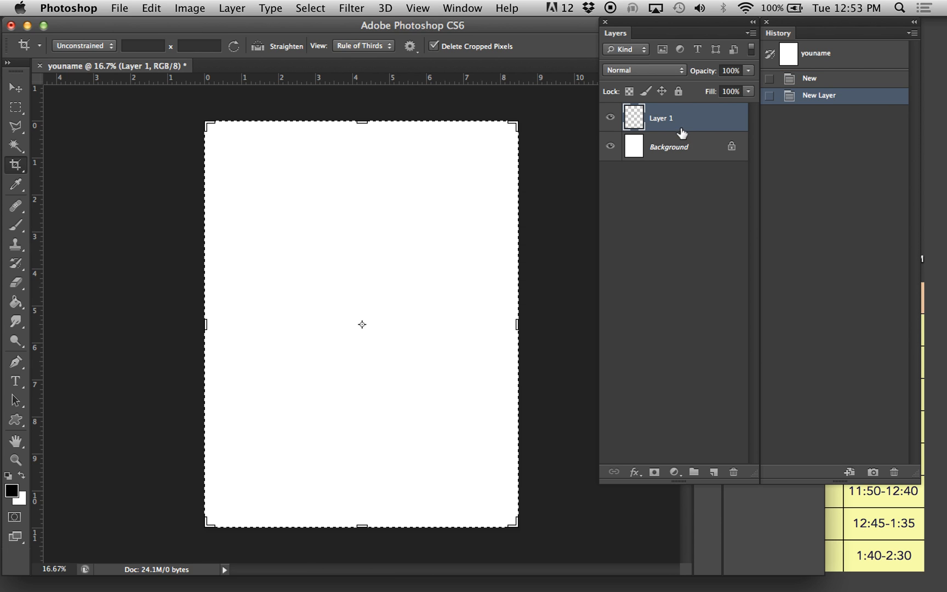
mouse_move(713, 472)
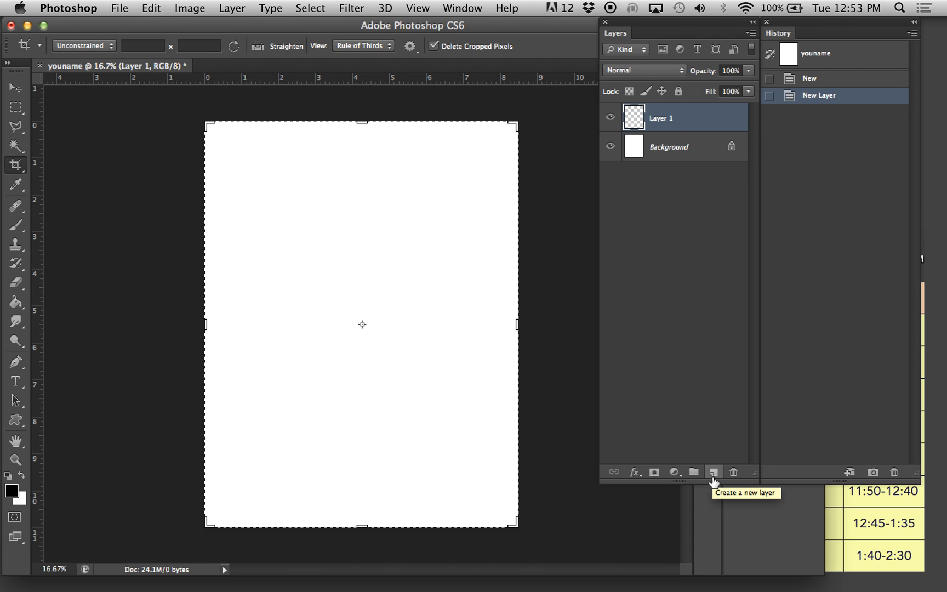
click(713, 472)
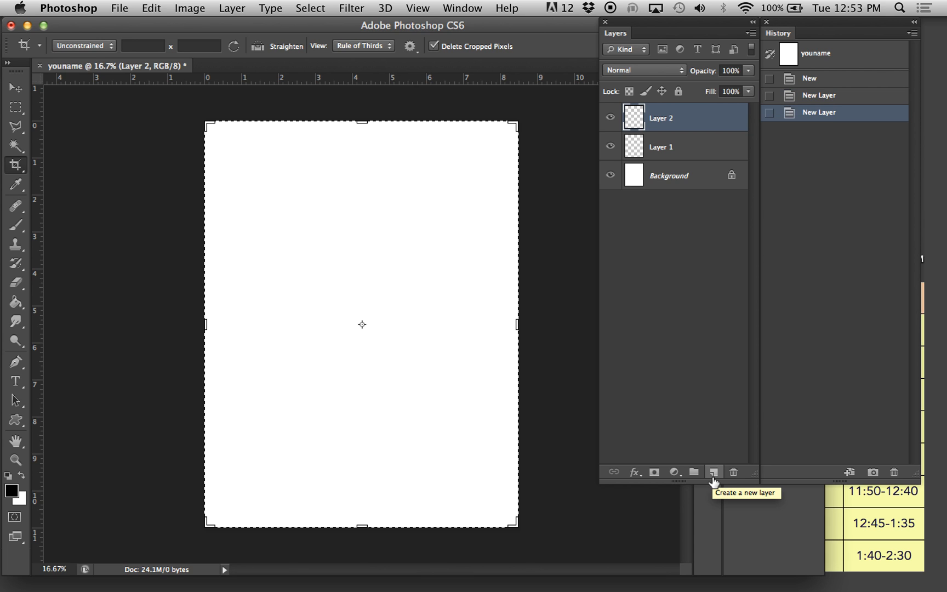
click(714, 472)
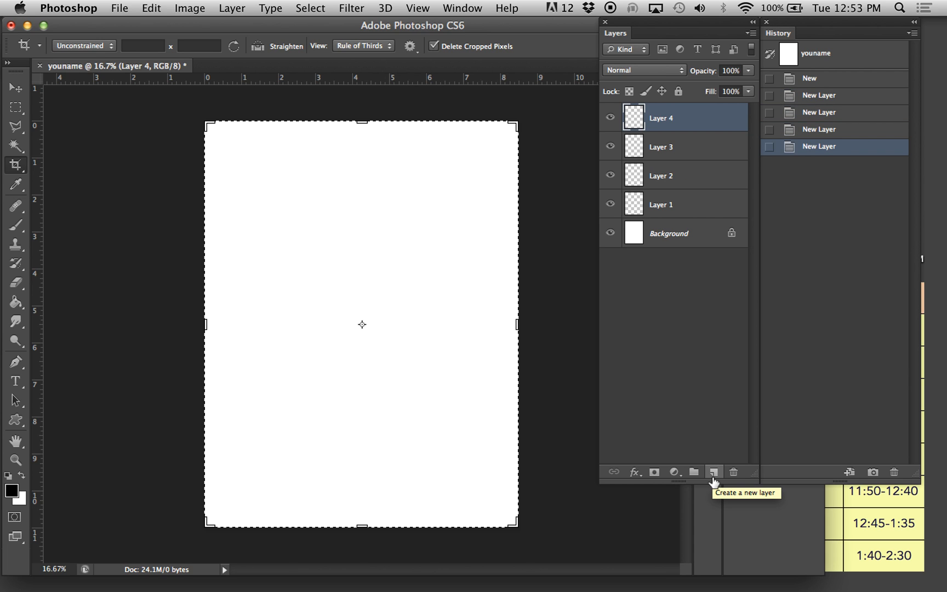
mouse_move(699, 125)
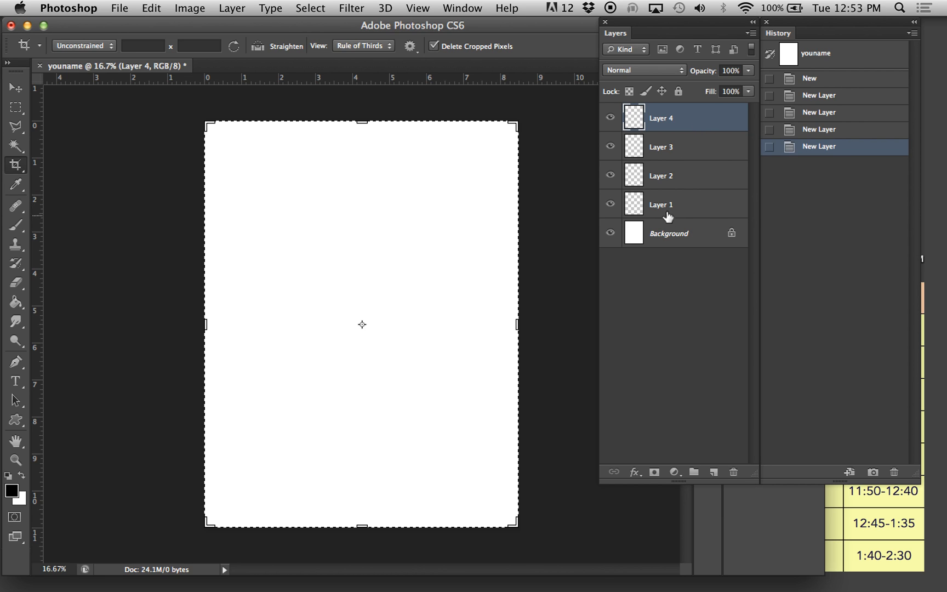
Make Layer 1 the active layer for painting.
click(662, 175)
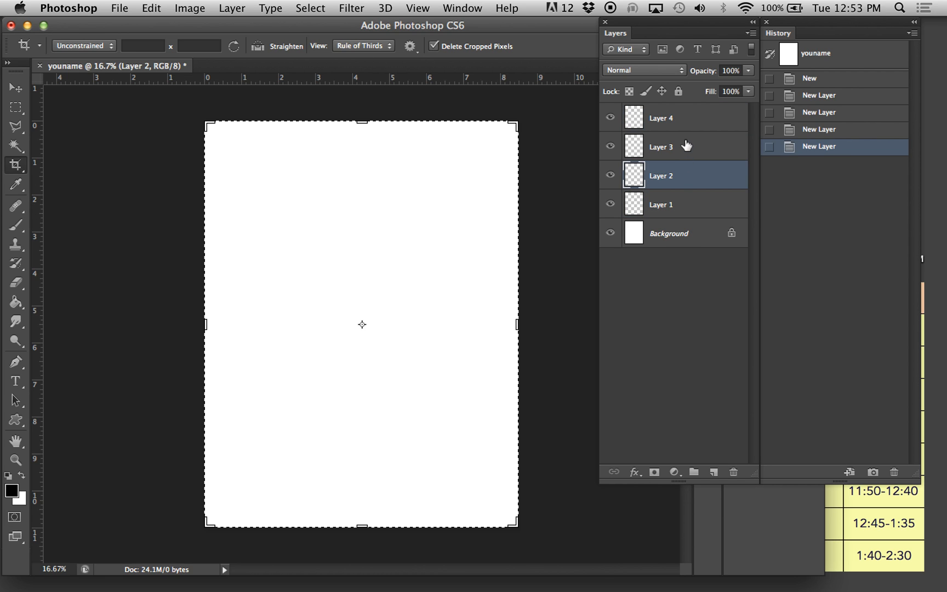
click(660, 118)
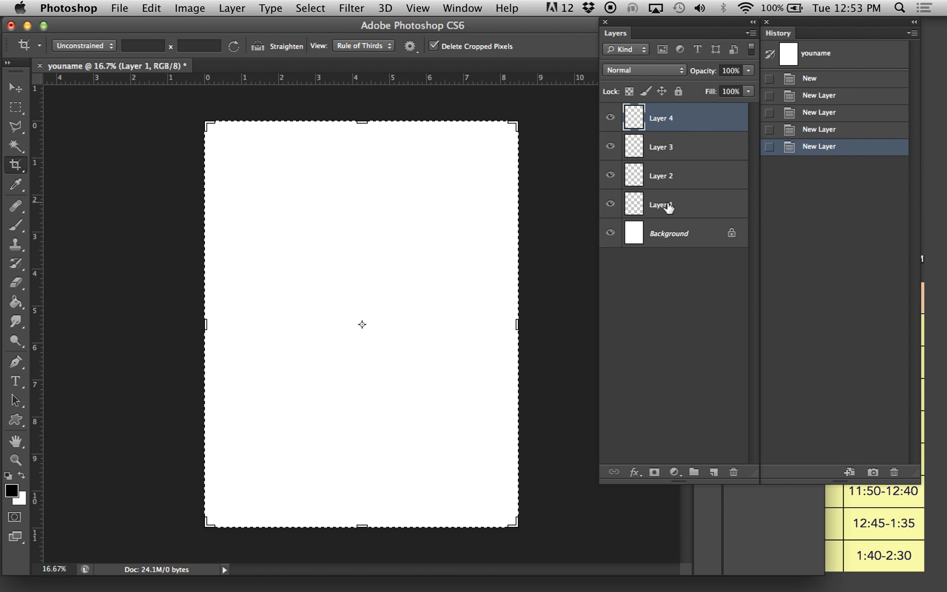
Fill Layer 1 solid red with the Paint Bucket using a red foreground colour.
click(661, 204)
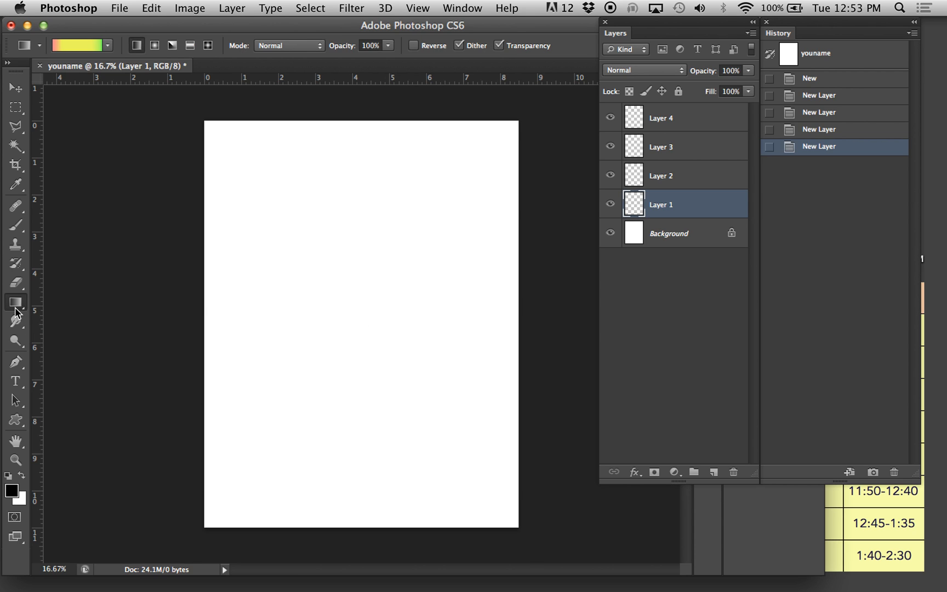
mouse_move(24, 316)
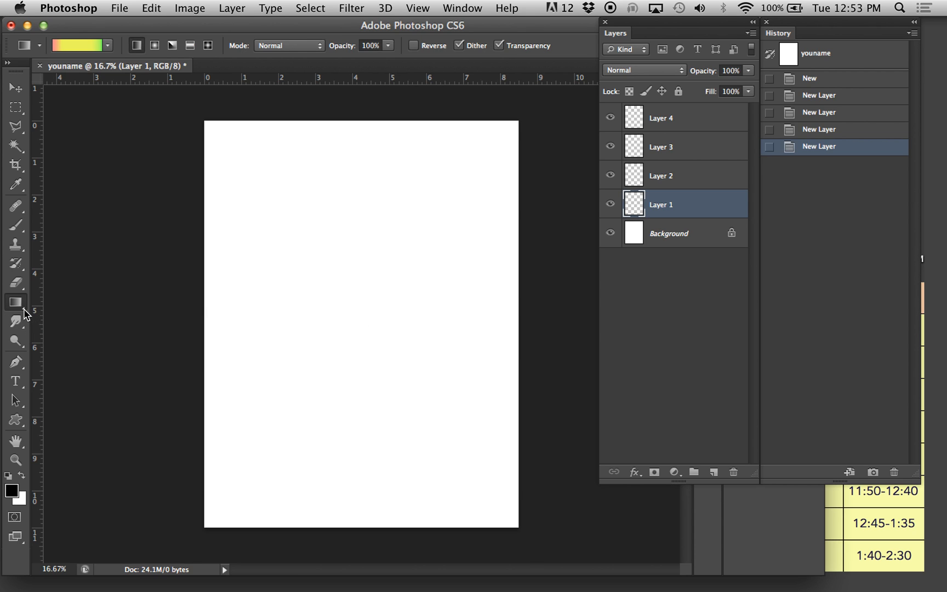
click(15, 302)
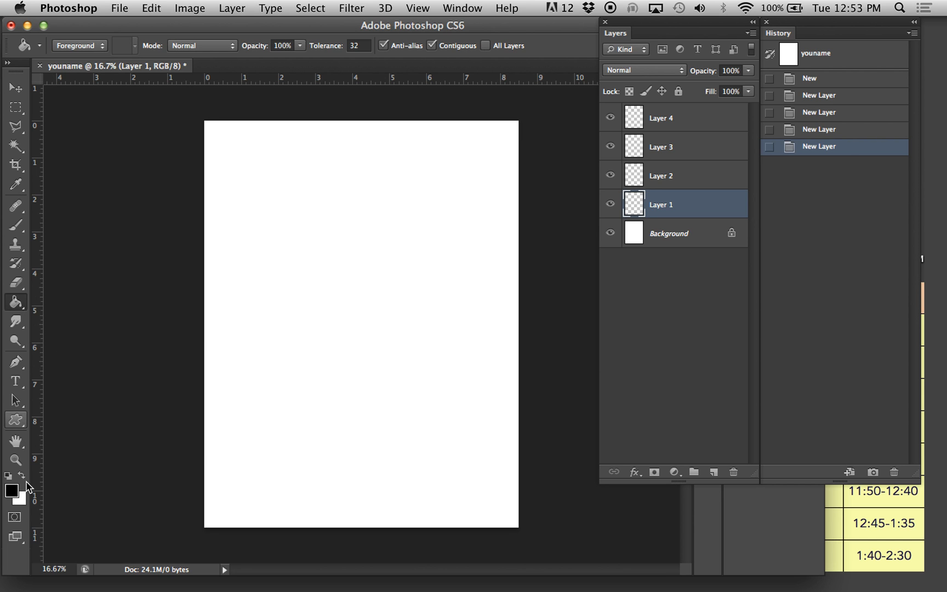
click(10, 500)
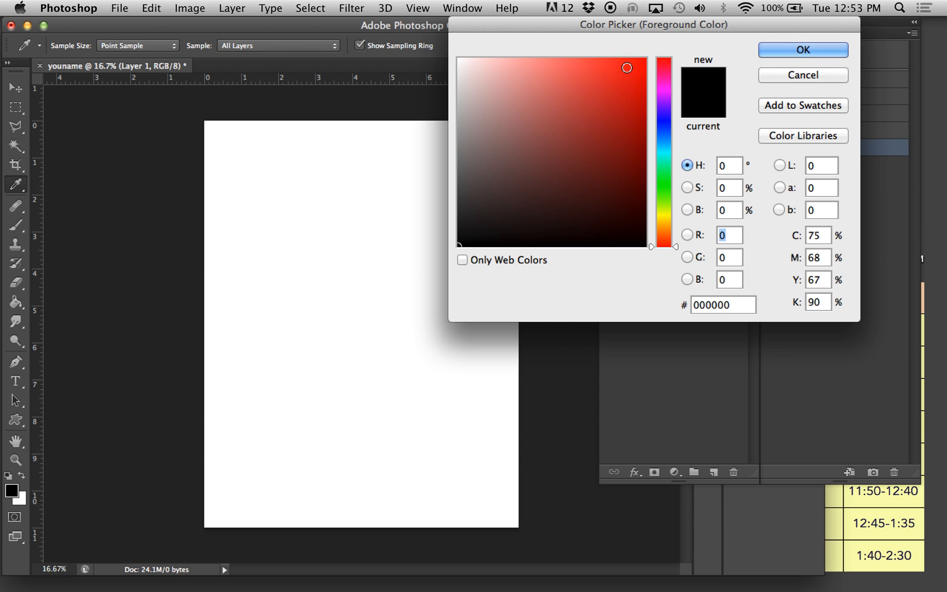
click(804, 50)
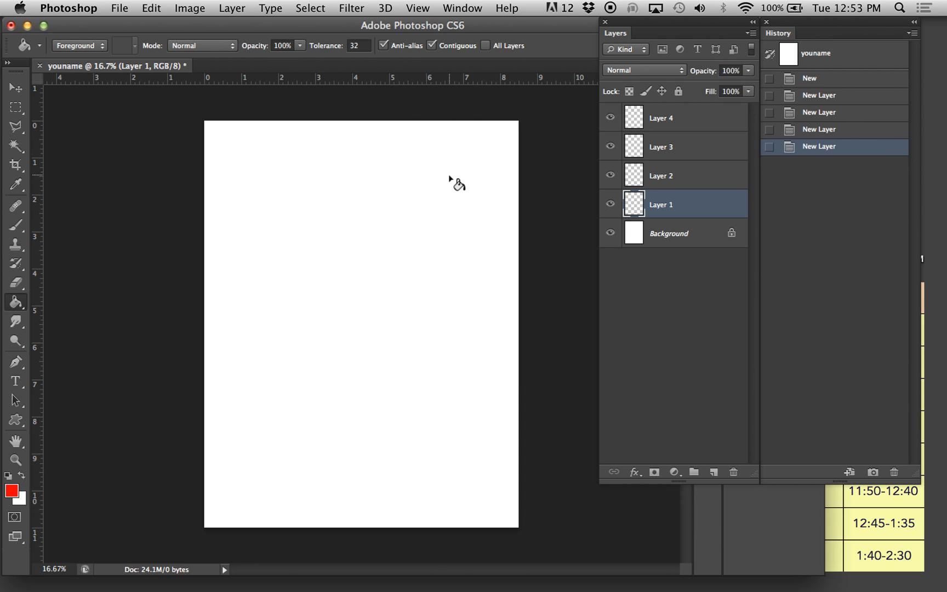
click(454, 186)
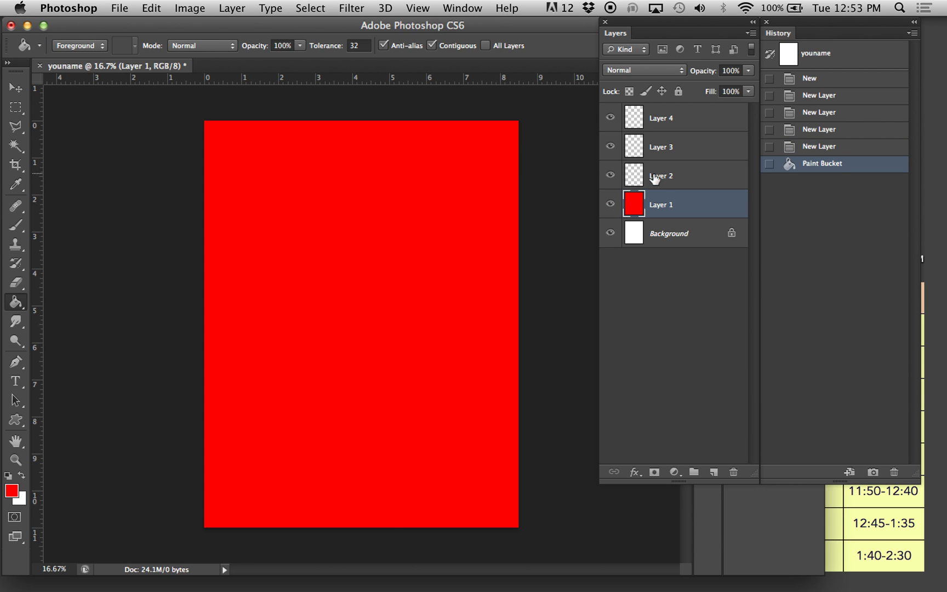
Select Layer 2 and reach the lasso selection variants for the next shape.
click(661, 175)
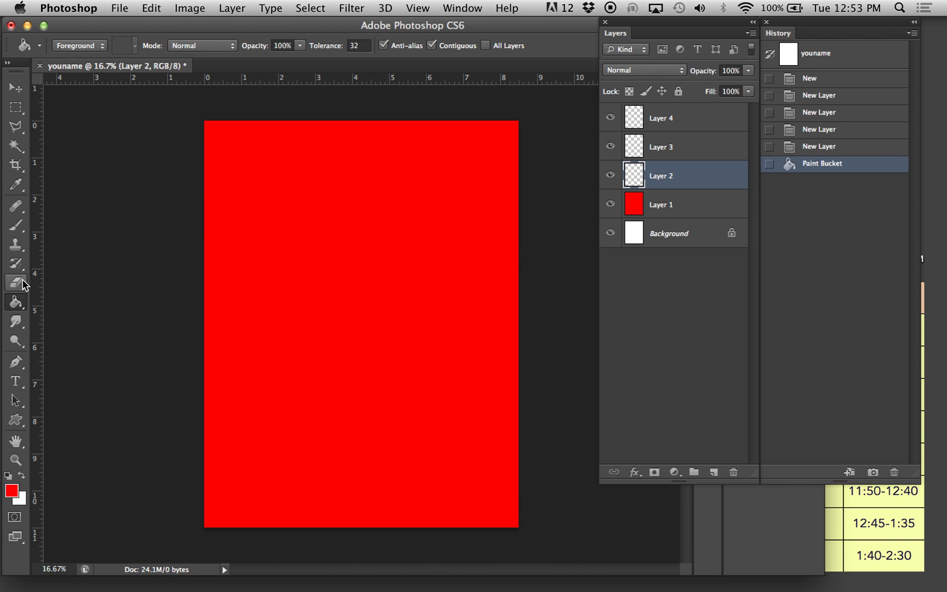
click(13, 147)
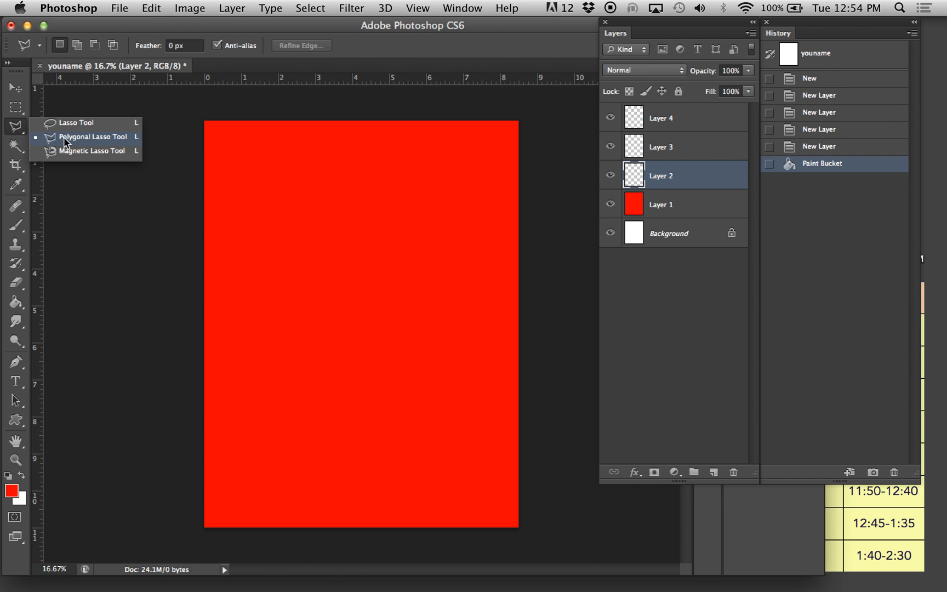
Draw a triangle with the Polygonal Lasso on Layer 2, fill it white and deselect.
click(87, 137)
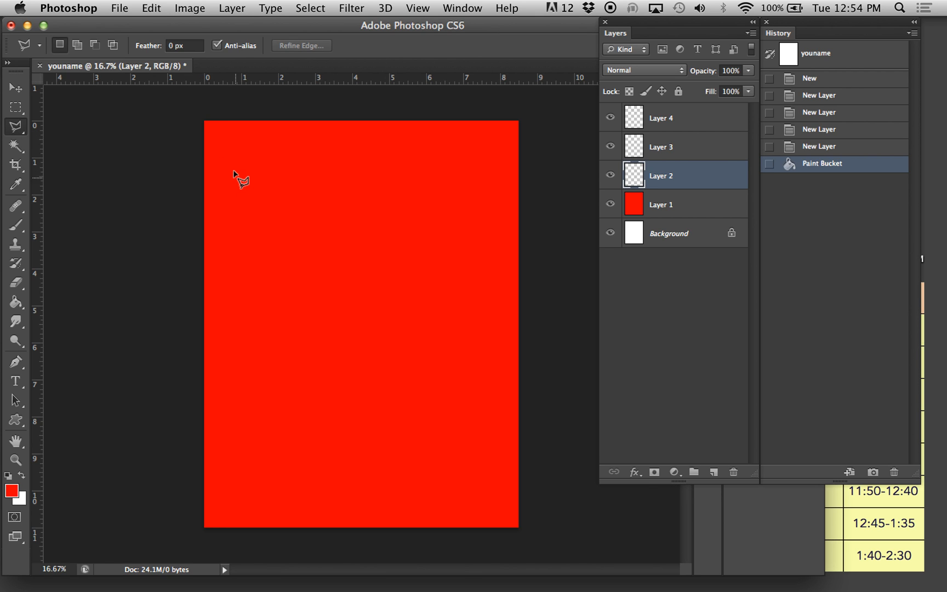
drag(240, 159, 448, 300)
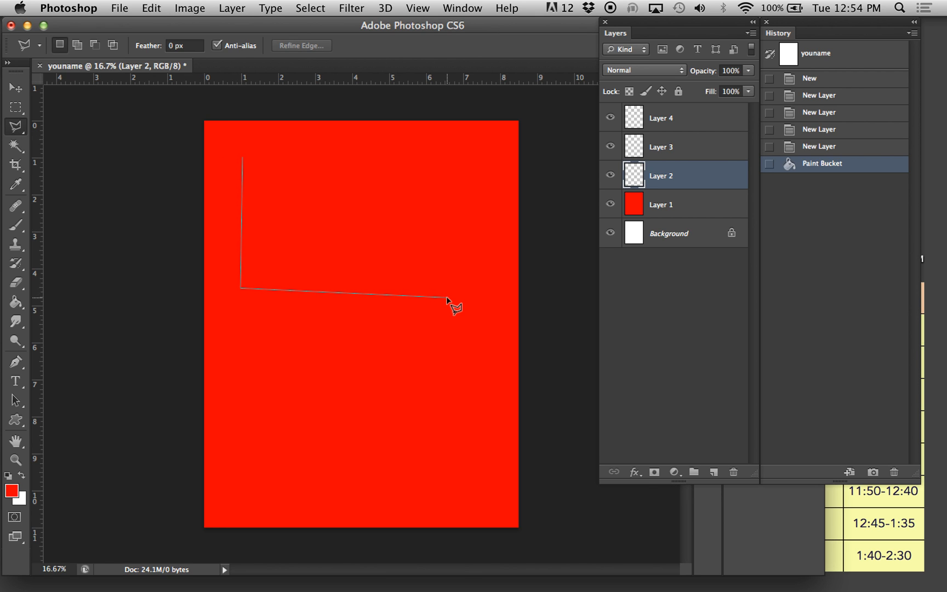
click(242, 159)
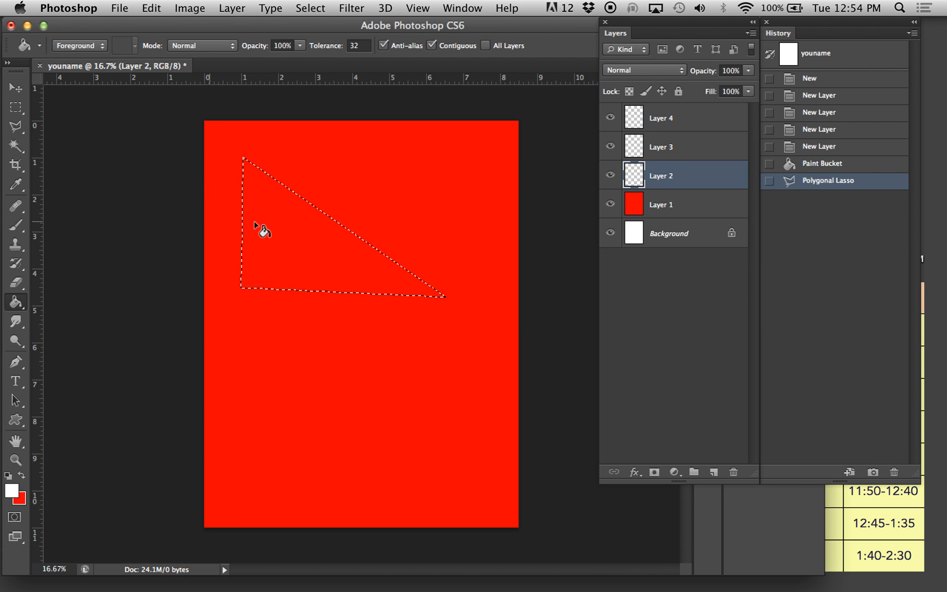
click(261, 228)
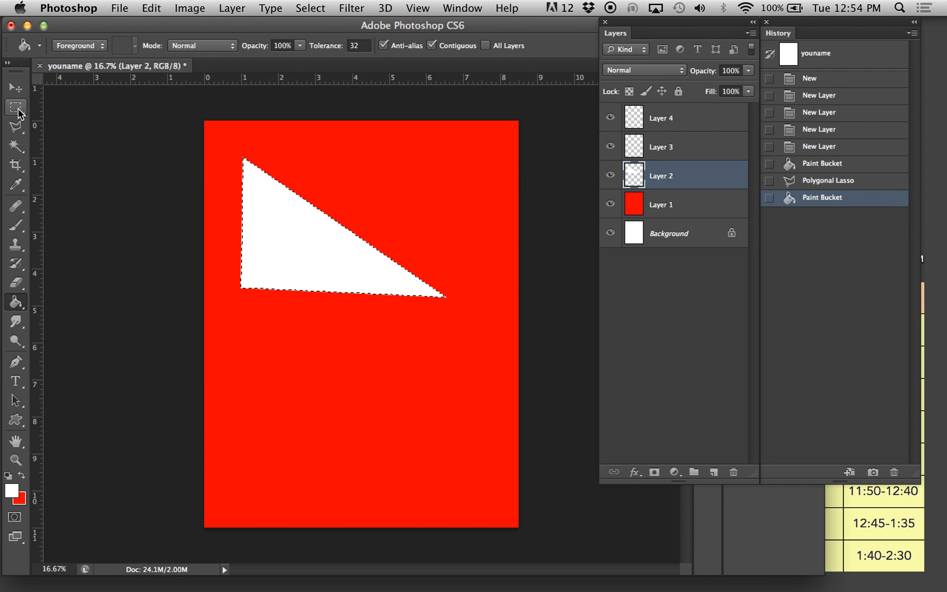
mouse_move(20, 108)
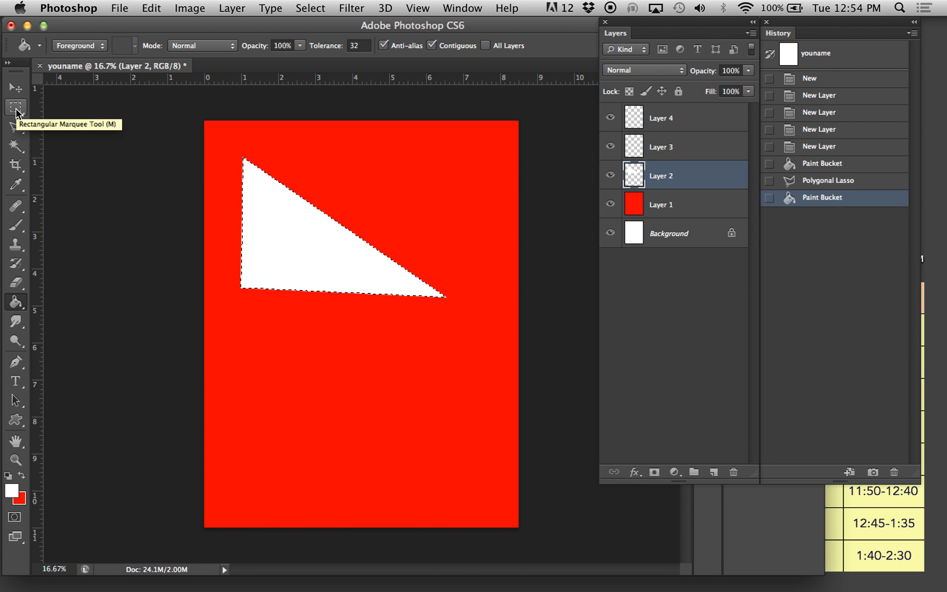
key(cmd+d)
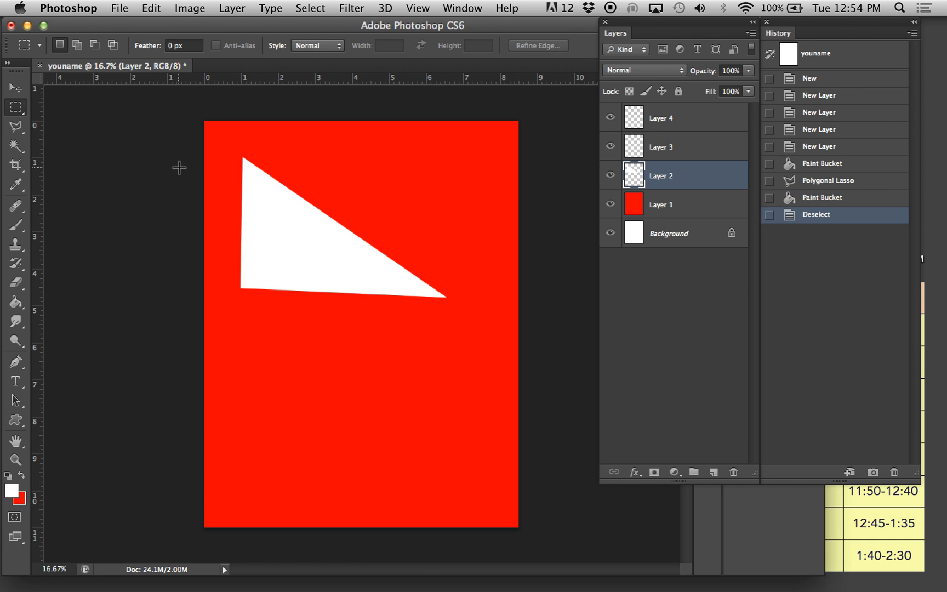
mouse_move(271, 134)
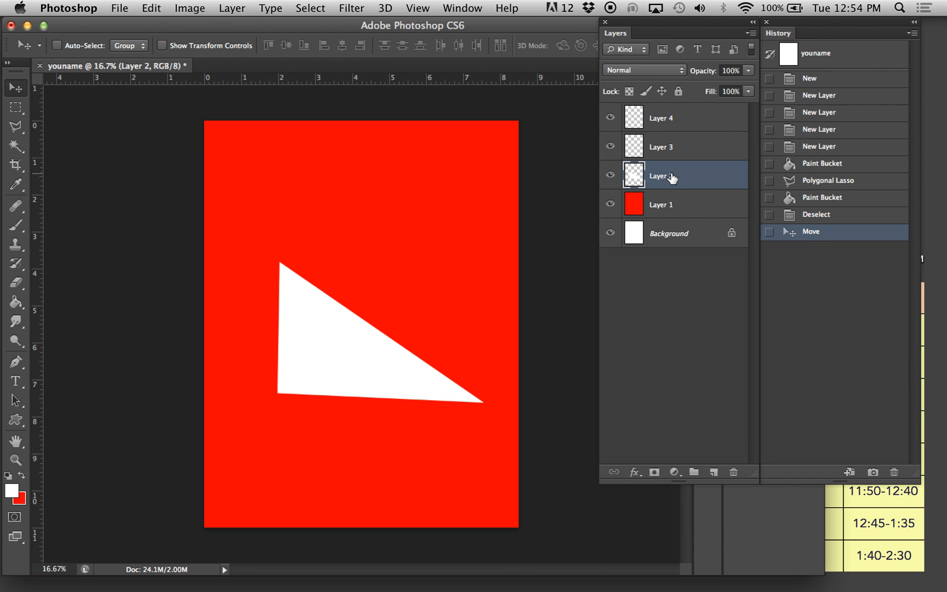
Duplicate Layer 2 to get a second white triangle as Layer 2 copy.
right_click(673, 175)
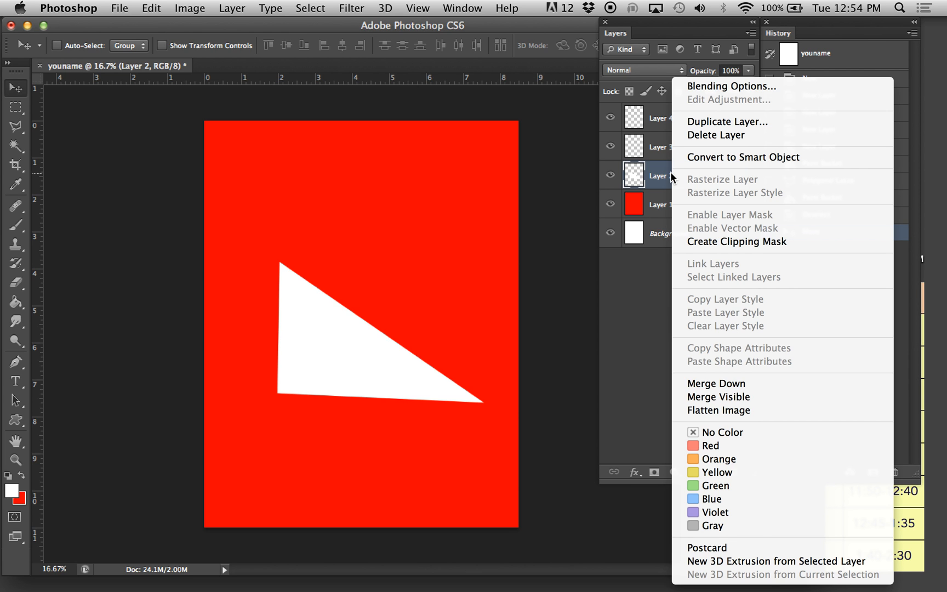
click(727, 121)
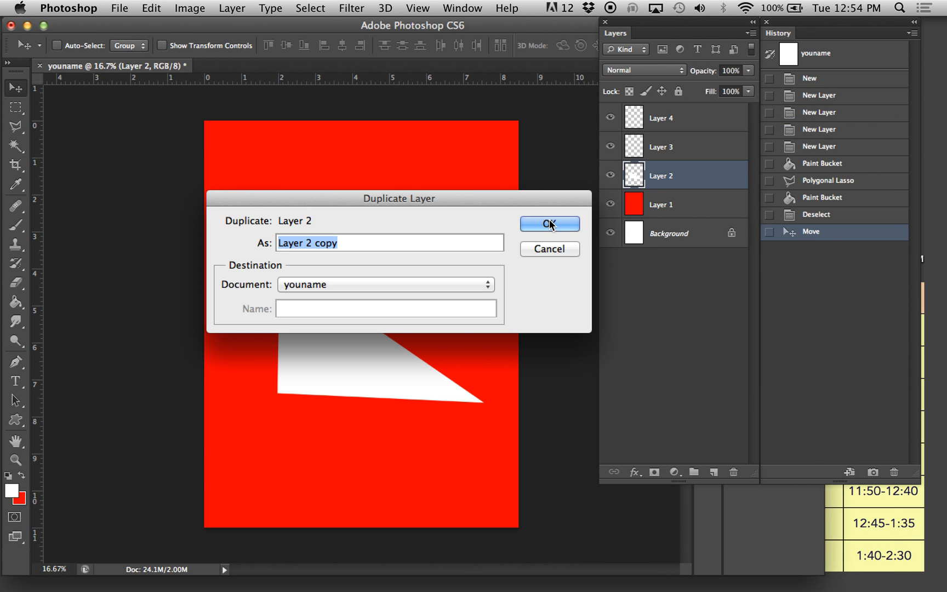
click(550, 224)
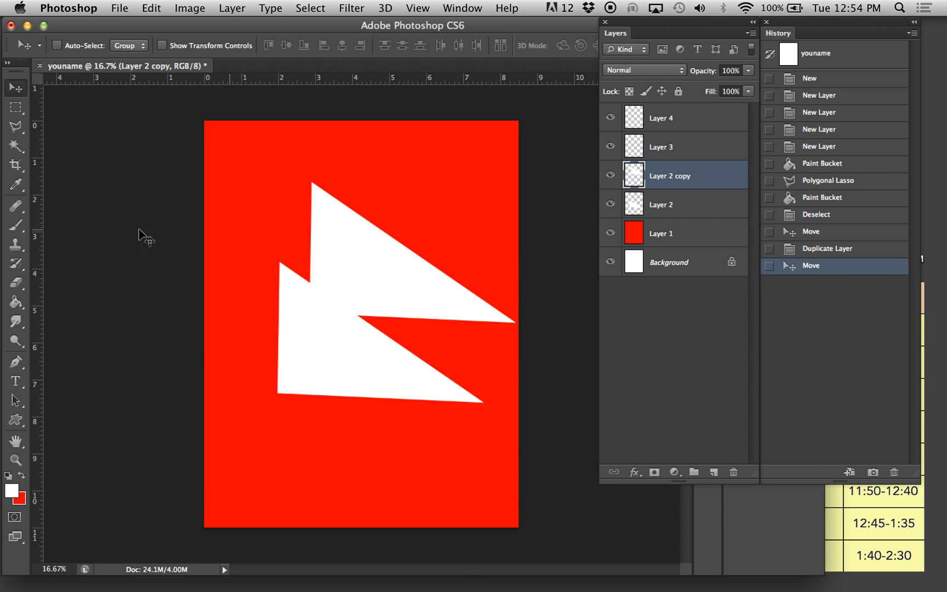
mouse_move(689, 203)
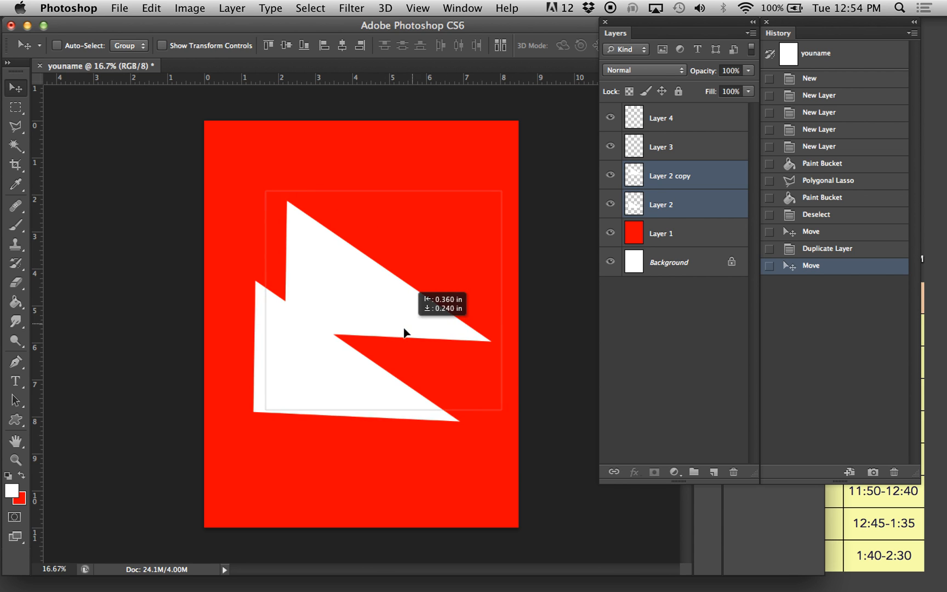
Move both triangles up and rotate them 90° into a lightning bolt at upper left.
drag(405, 334, 389, 304)
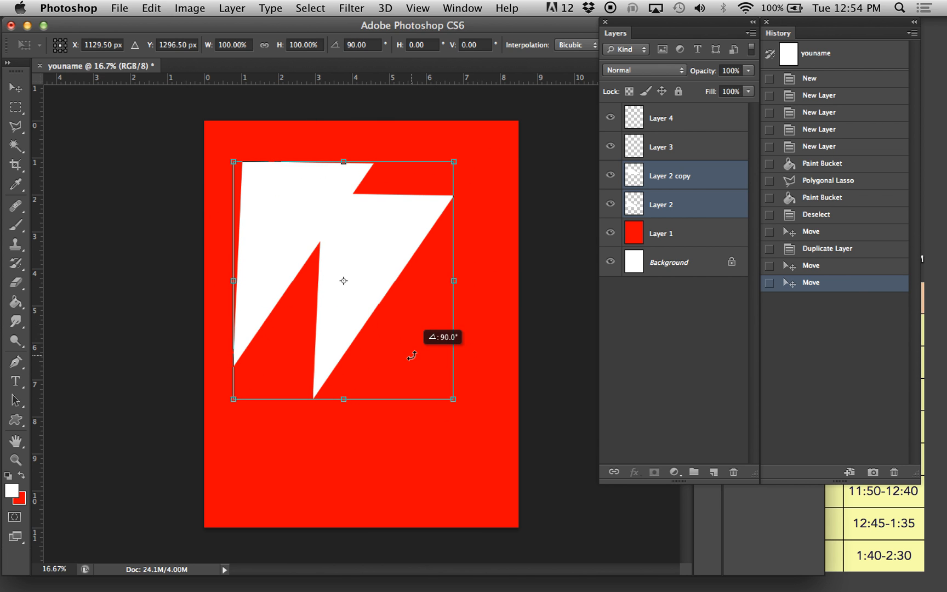
drag(453, 399, 434, 477)
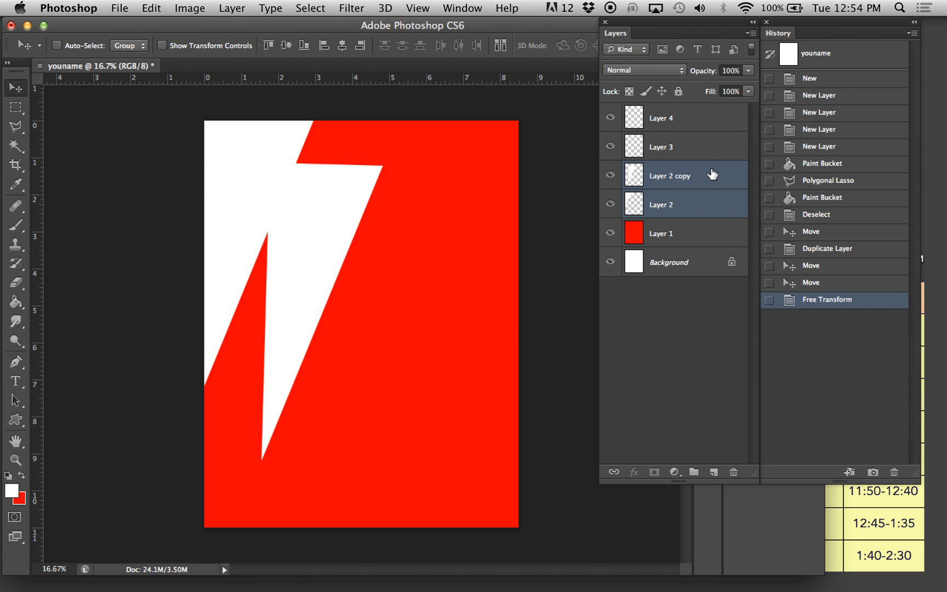
Add the text WIMMER on Layer 3, centre it on the page and select the letters.
click(660, 147)
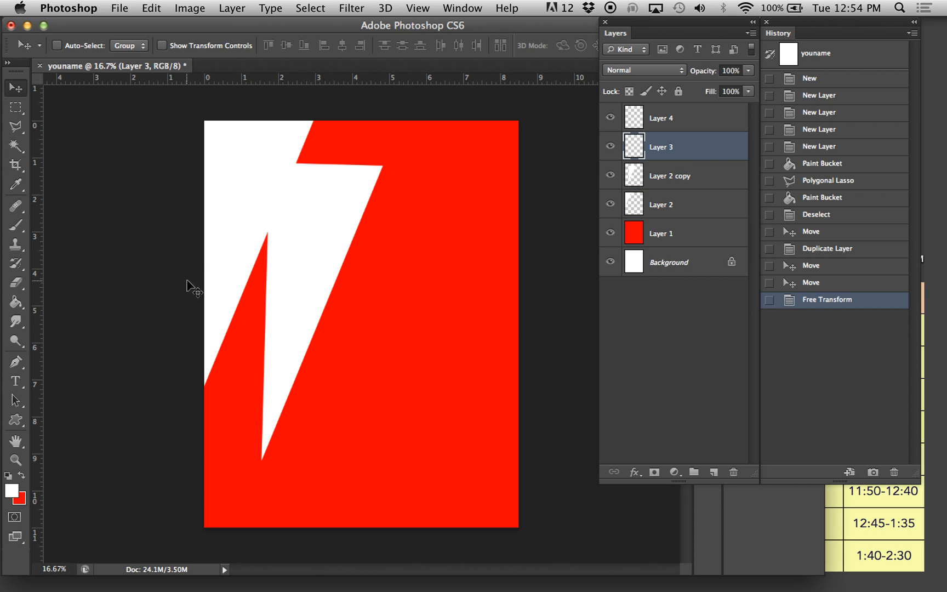
click(14, 382)
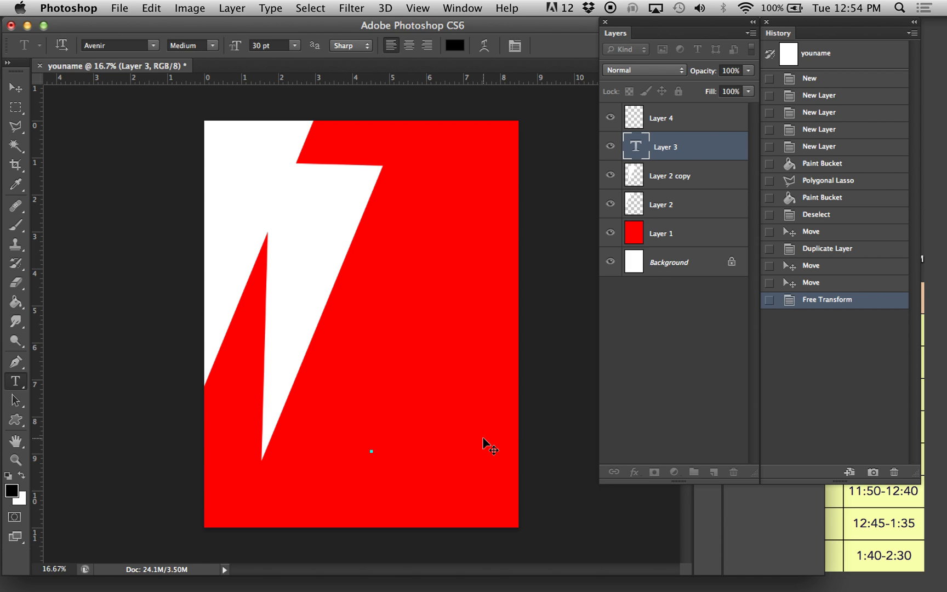
text(WIMMER)
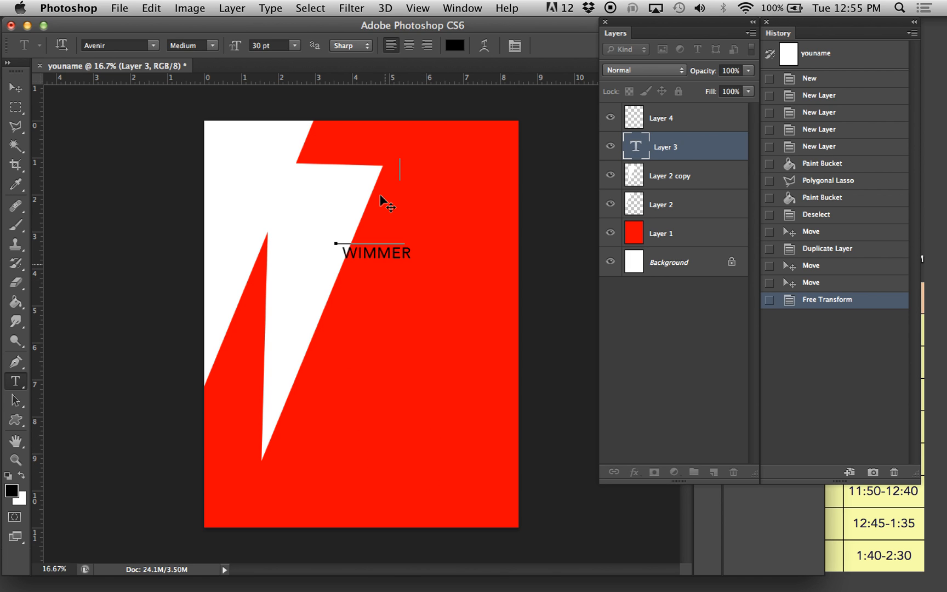
drag(374, 252, 347, 155)
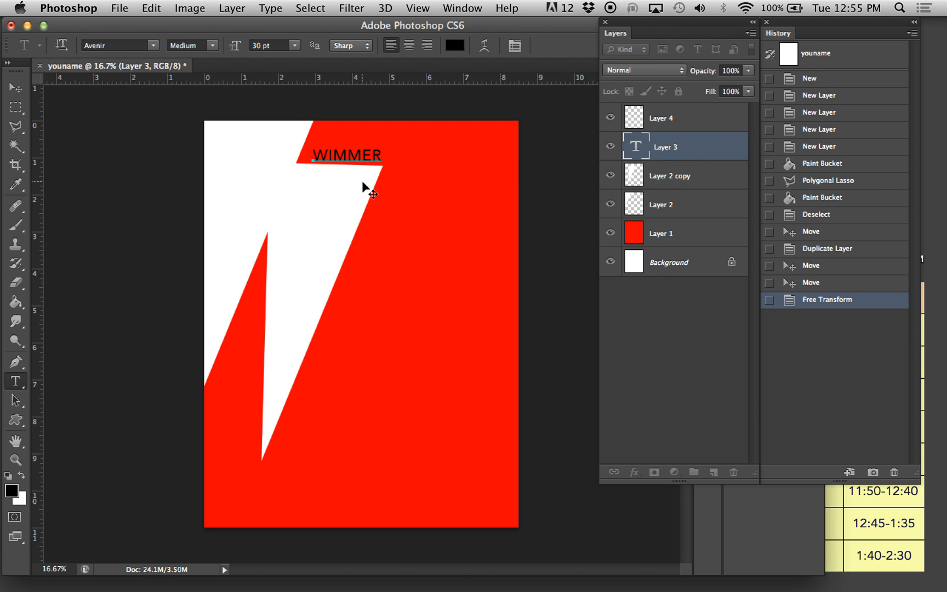
drag(346, 155, 355, 383)
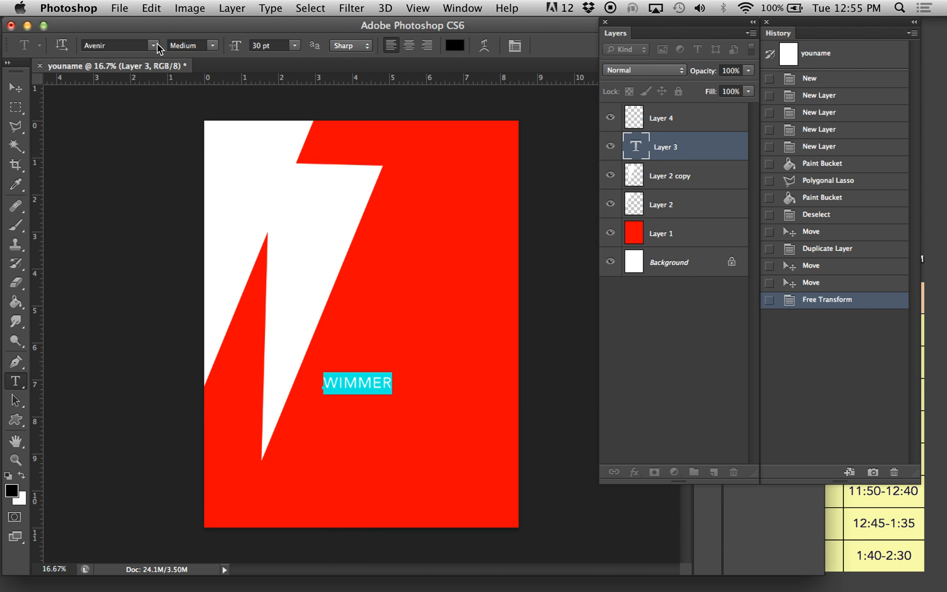
Set WIMMER in Braggadocio at 72 pt, then begin entering a custom 100 pt size.
click(156, 46)
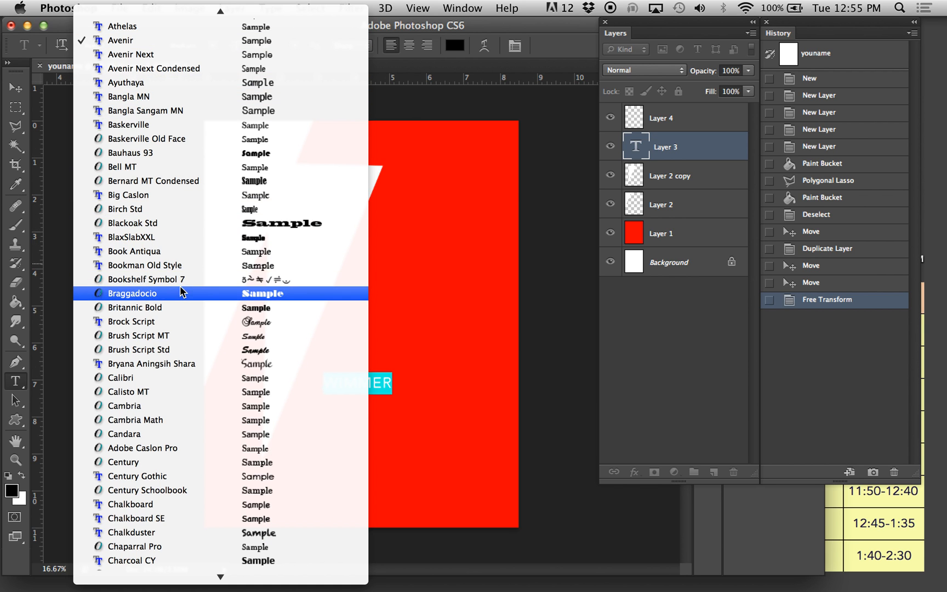
click(133, 294)
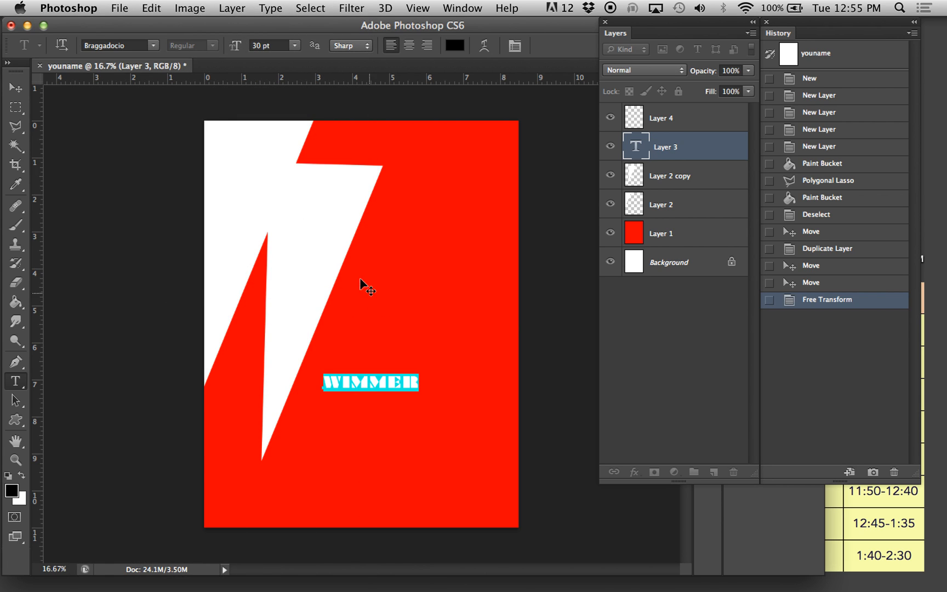
click(293, 45)
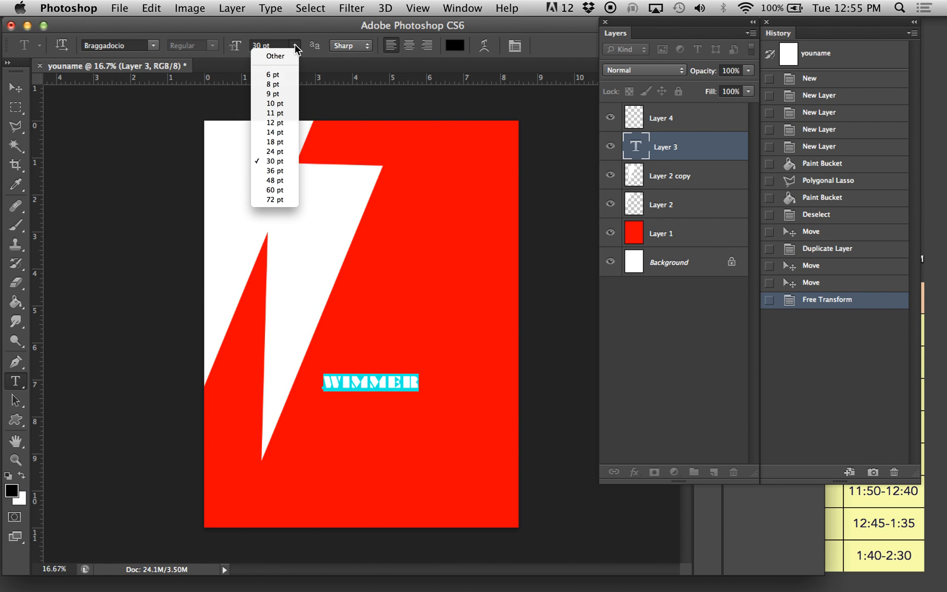
click(275, 199)
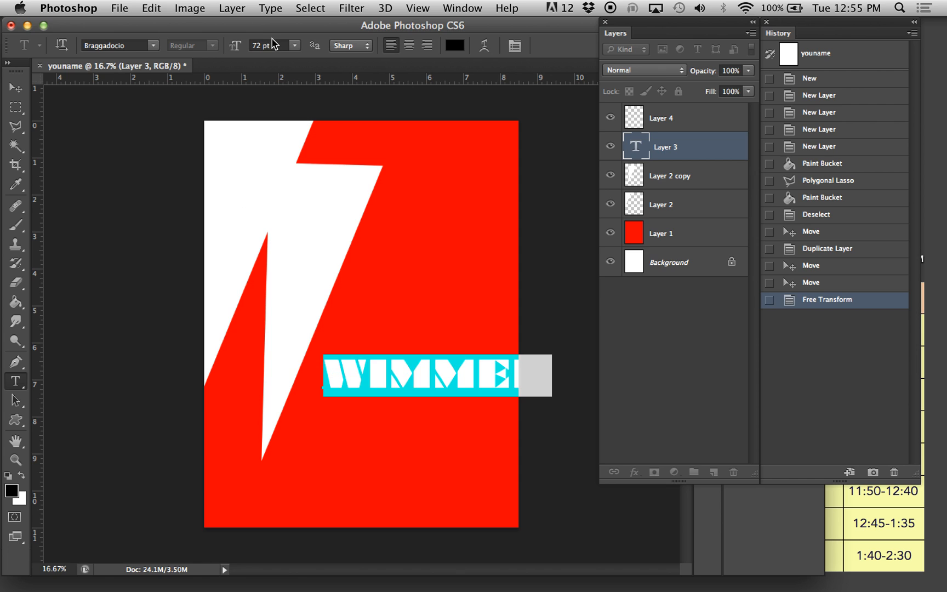
click(270, 45)
text(100)
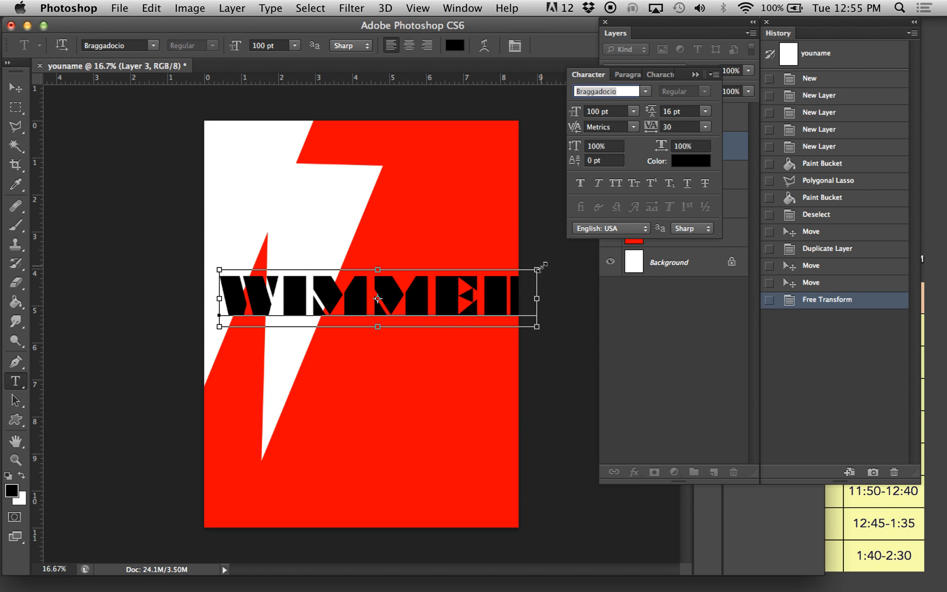
Rotate WIMMER about -55° and position it along the lightning bolt's right edge.
drag(540, 265, 443, 151)
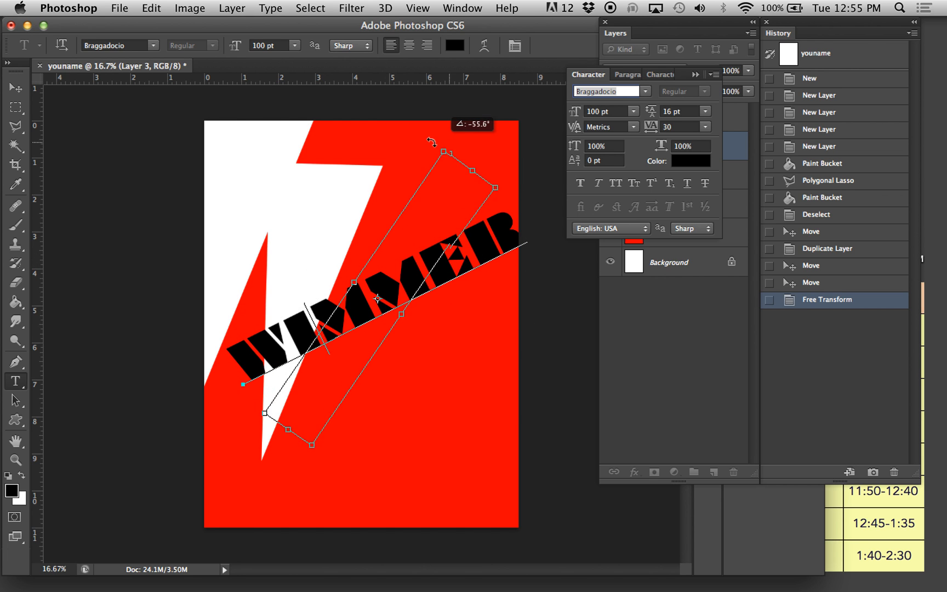
drag(431, 142, 396, 145)
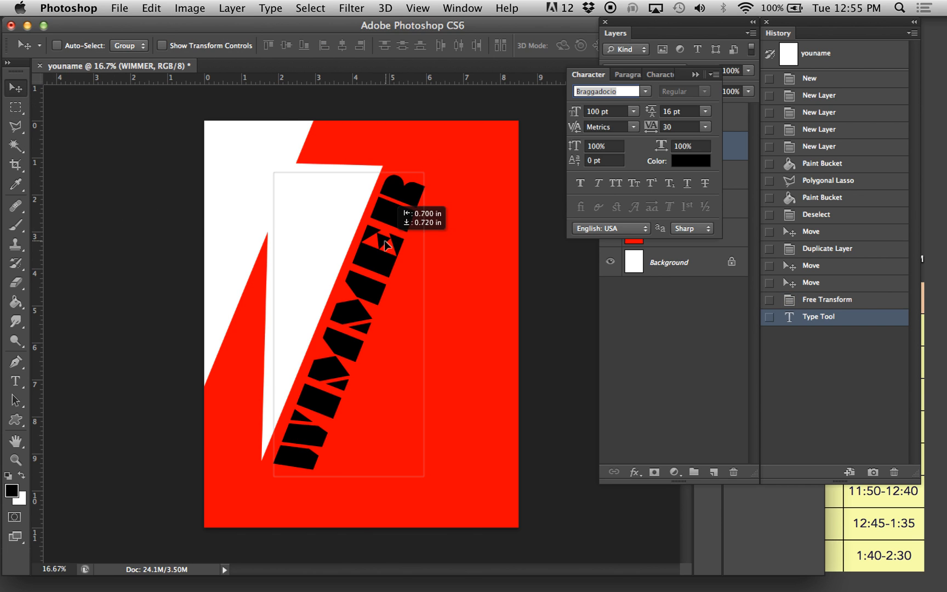
drag(387, 247, 389, 251)
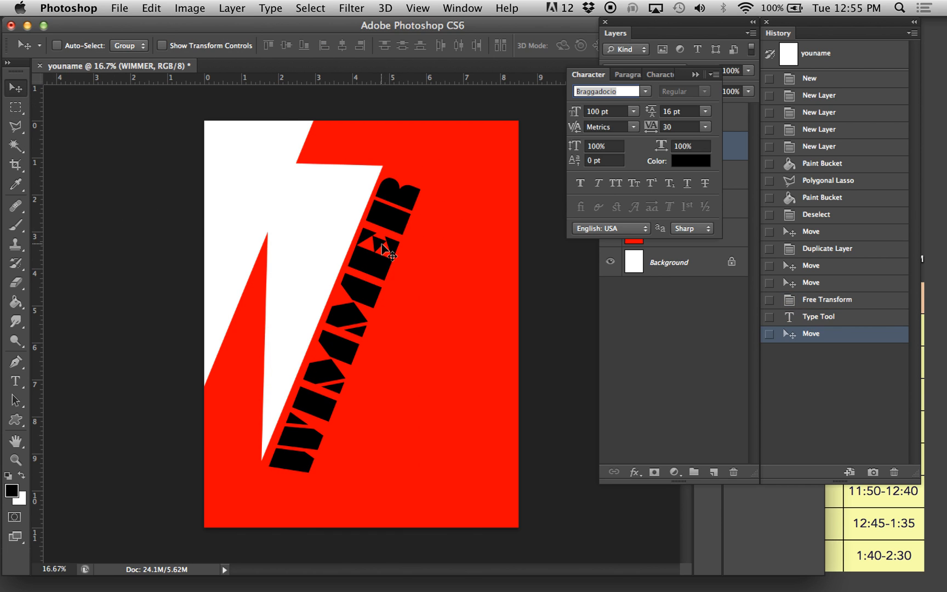
key(Cmd+T)
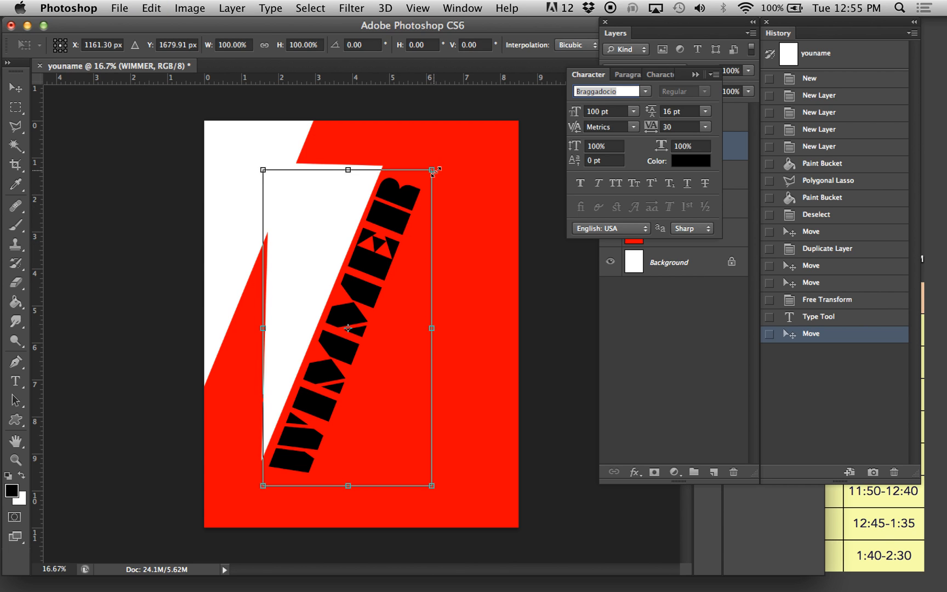
drag(434, 169, 442, 164)
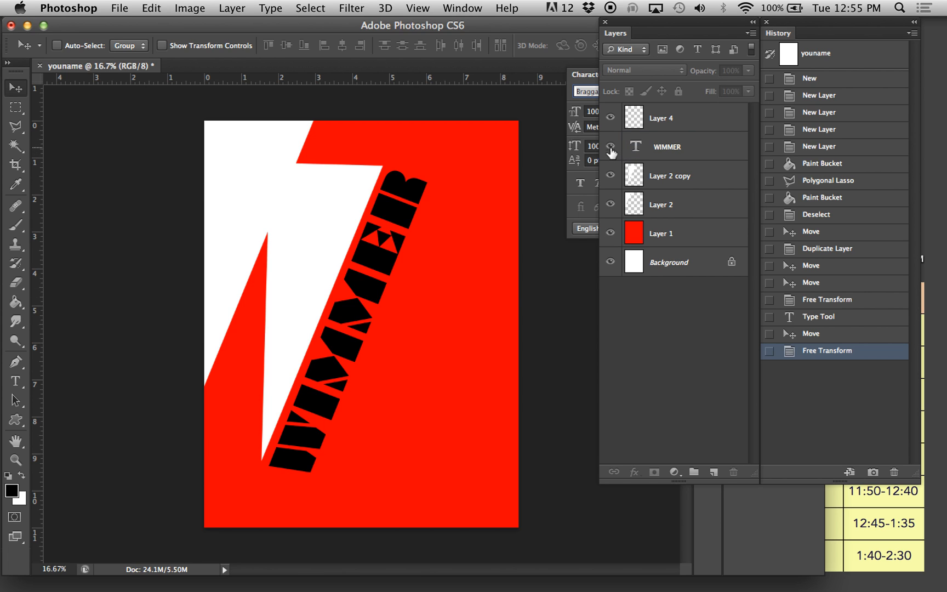
Make the WIMMER text layer, between Layer 4 and Layer 2 copy, the active layer.
click(611, 175)
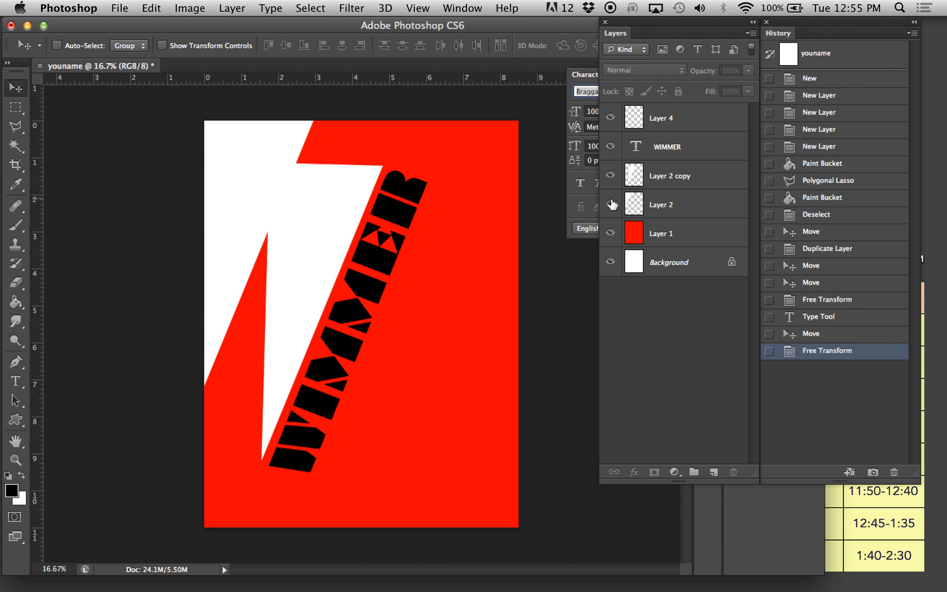
click(683, 147)
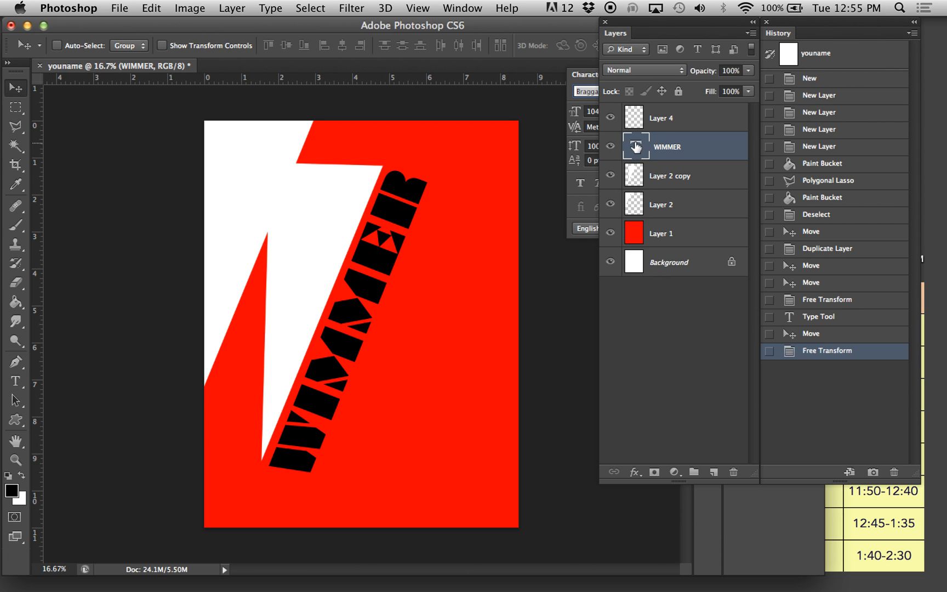
mouse_move(634, 147)
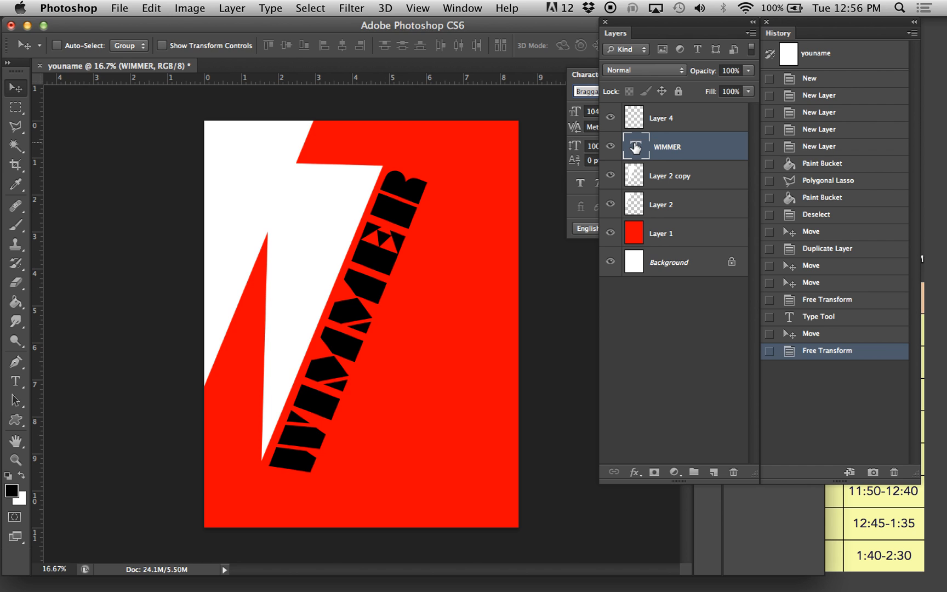
Rasterize the WIMMER type layer into ordinary pixels via Layer > Rasterize > Type.
click(233, 8)
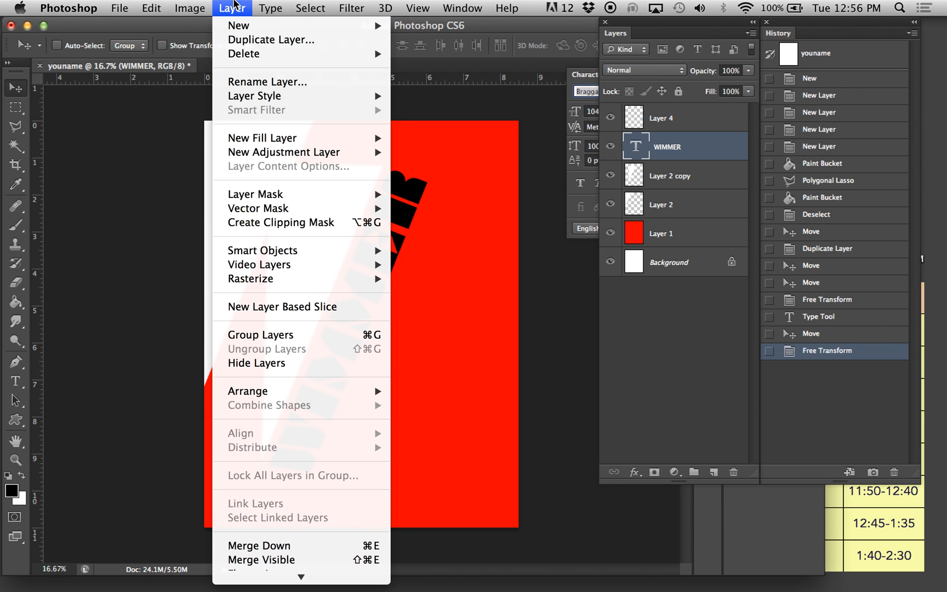
mouse_move(251, 278)
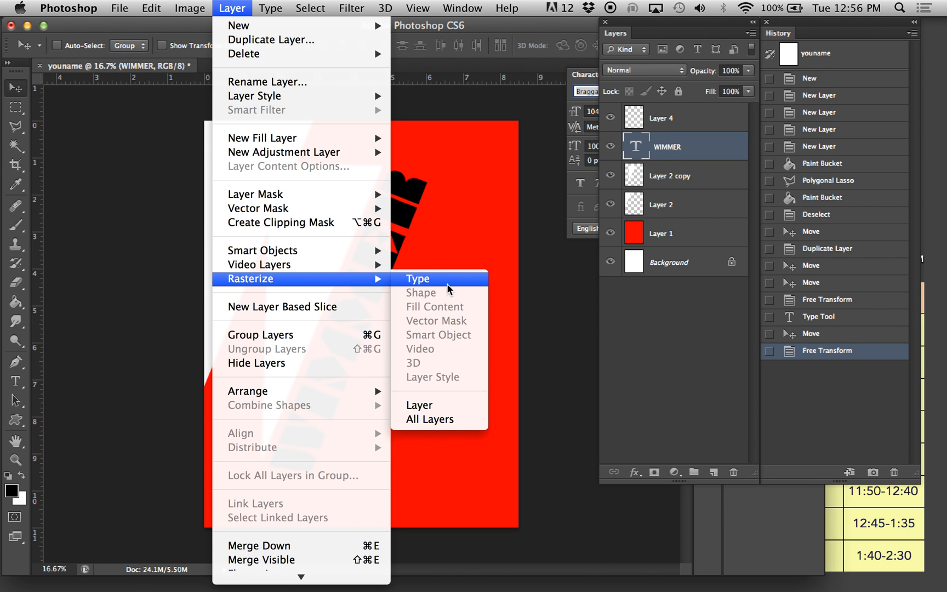
mouse_move(457, 287)
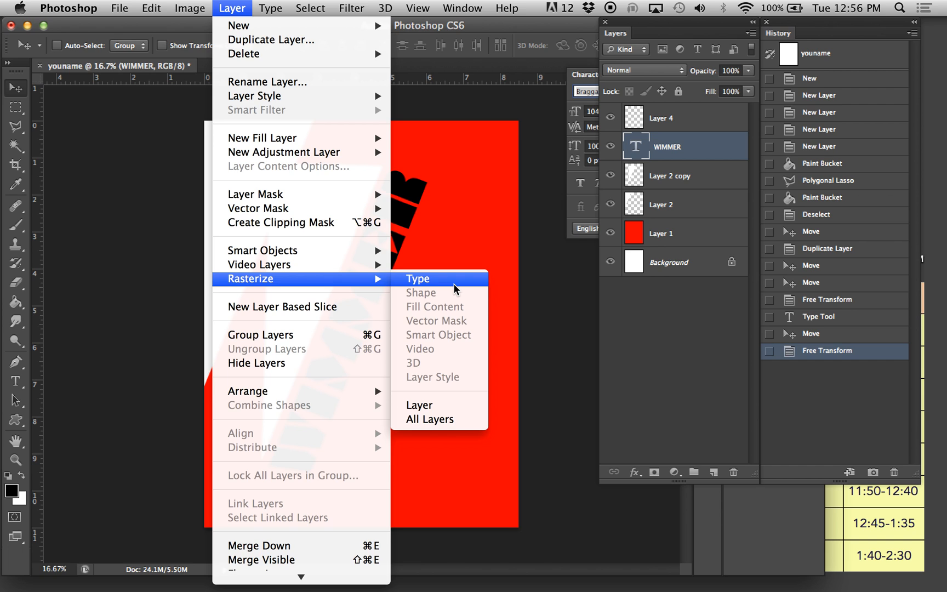
click(418, 278)
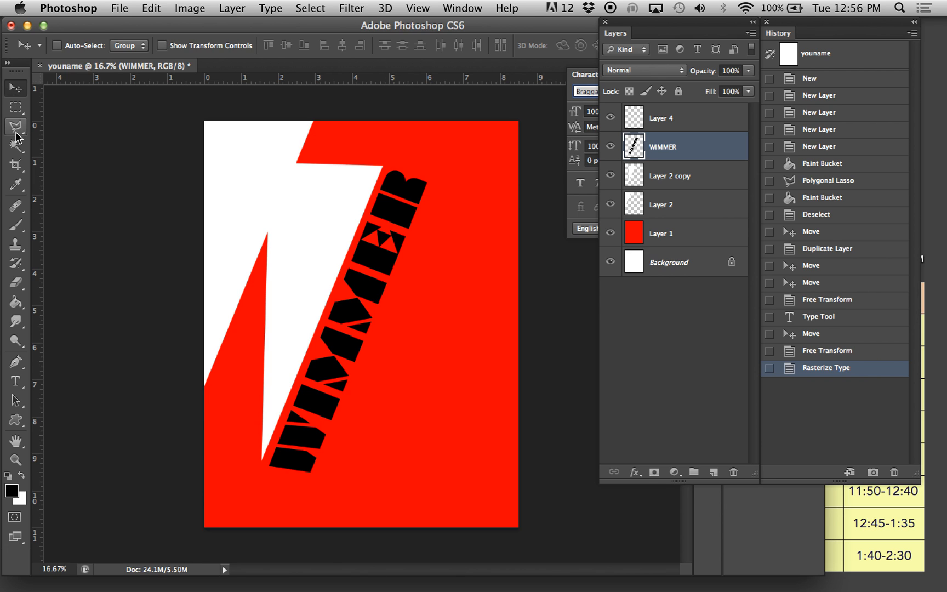
Select the right half of the WIMMER letters along their centre line with the Polygonal Lasso.
click(16, 126)
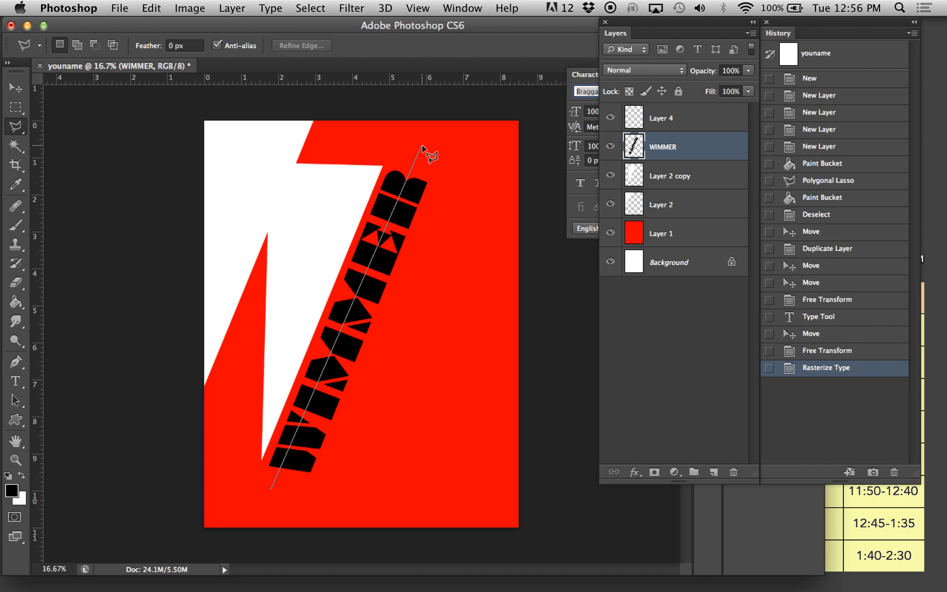
click(513, 173)
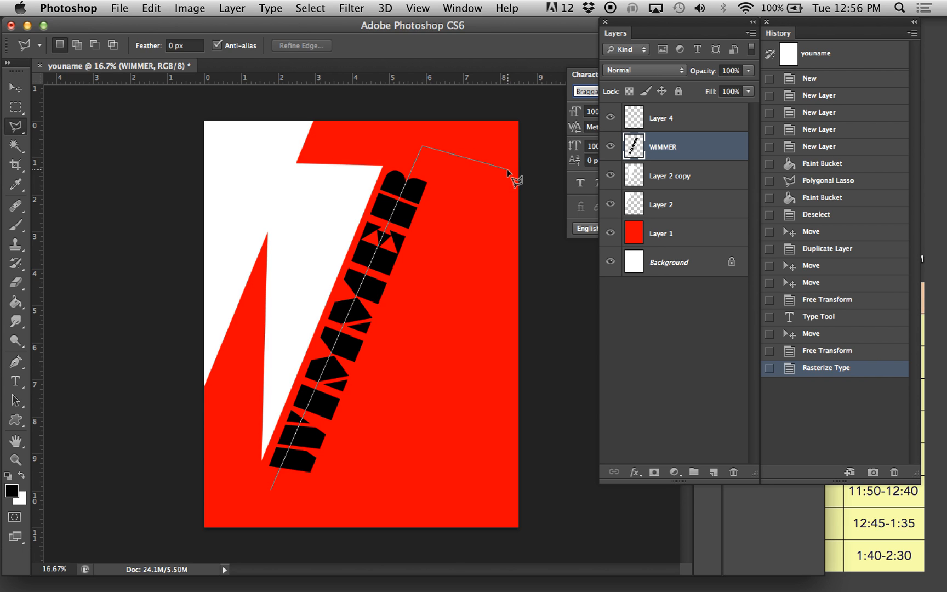
click(305, 521)
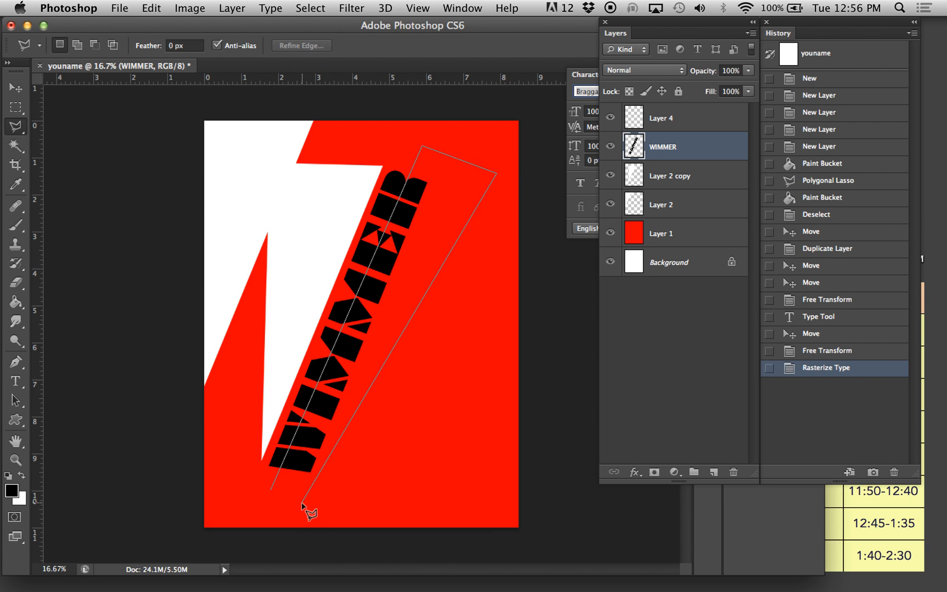
click(305, 509)
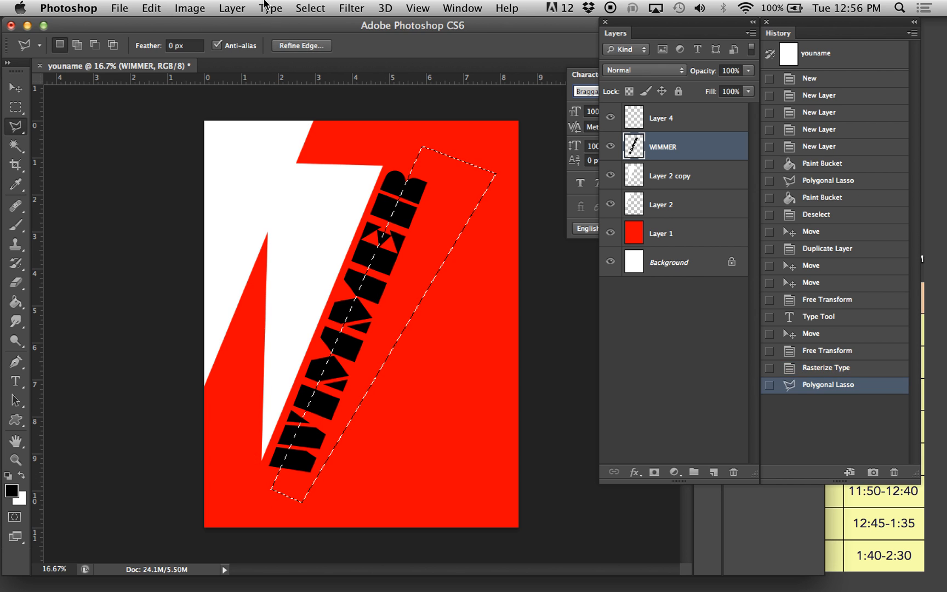
Cut the selected half of the letters onto a new Layer 5 via Layer Via Cut.
click(232, 7)
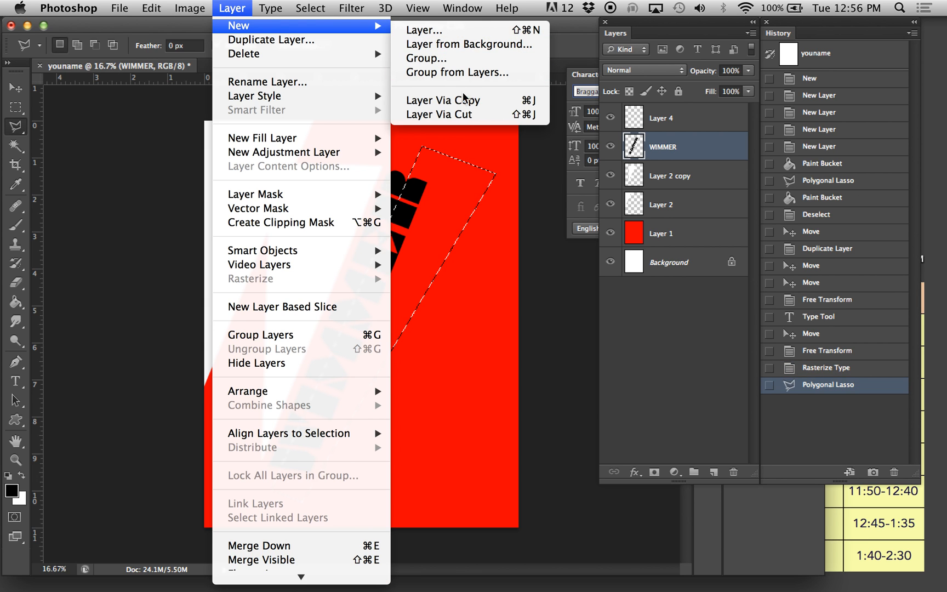
click(439, 115)
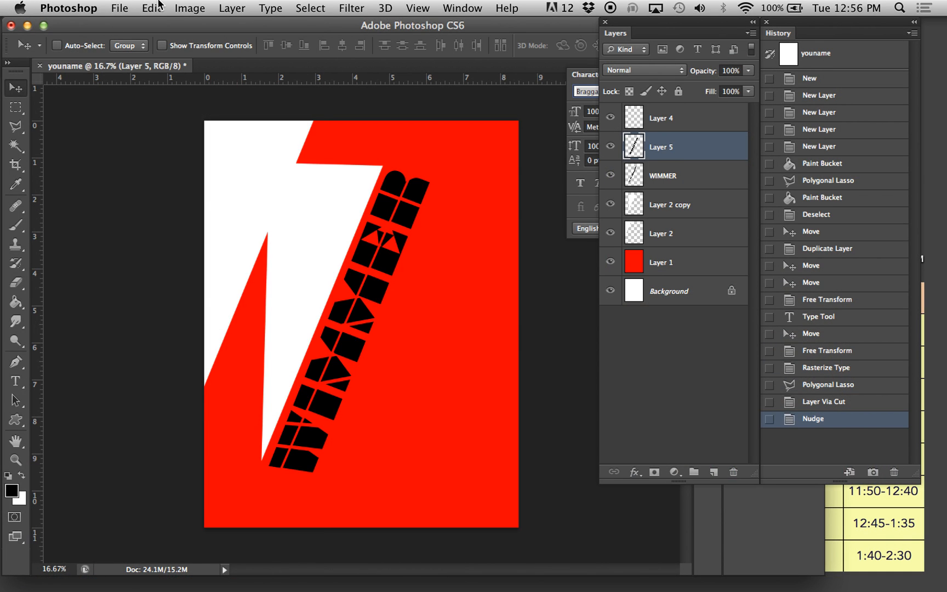
Start Free Transform on Layer 5's half of the letters and begin reshaping it.
click(156, 9)
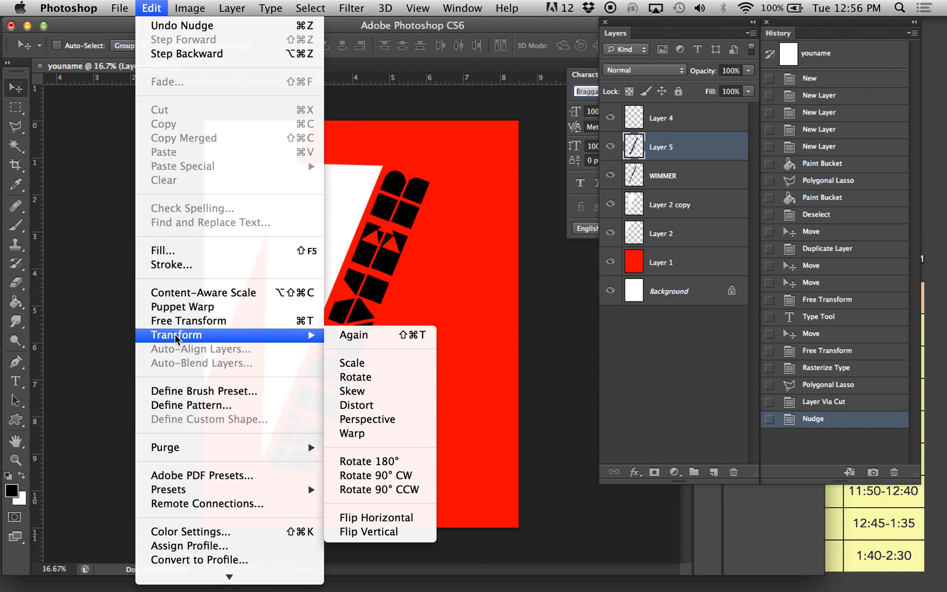
mouse_move(307, 383)
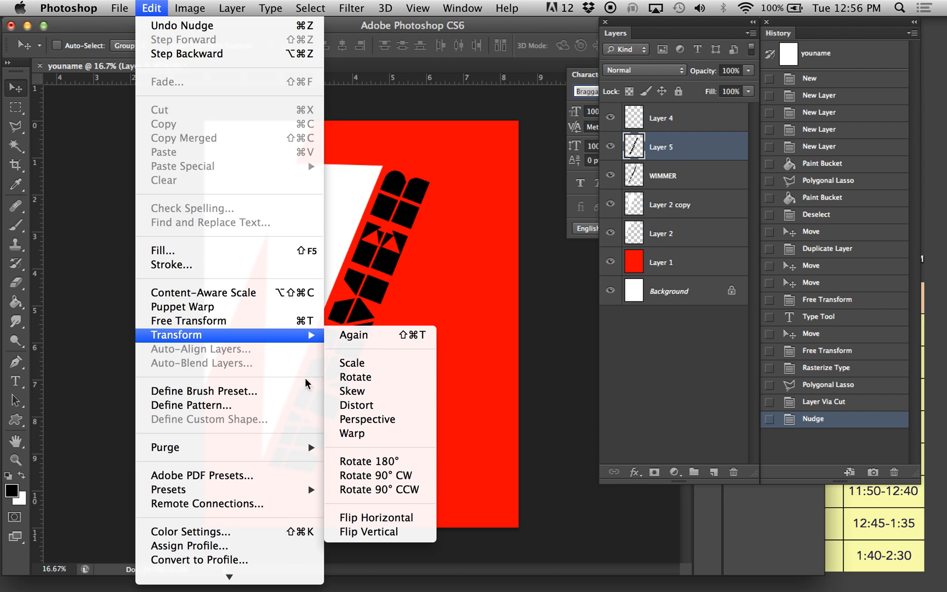
mouse_move(360, 431)
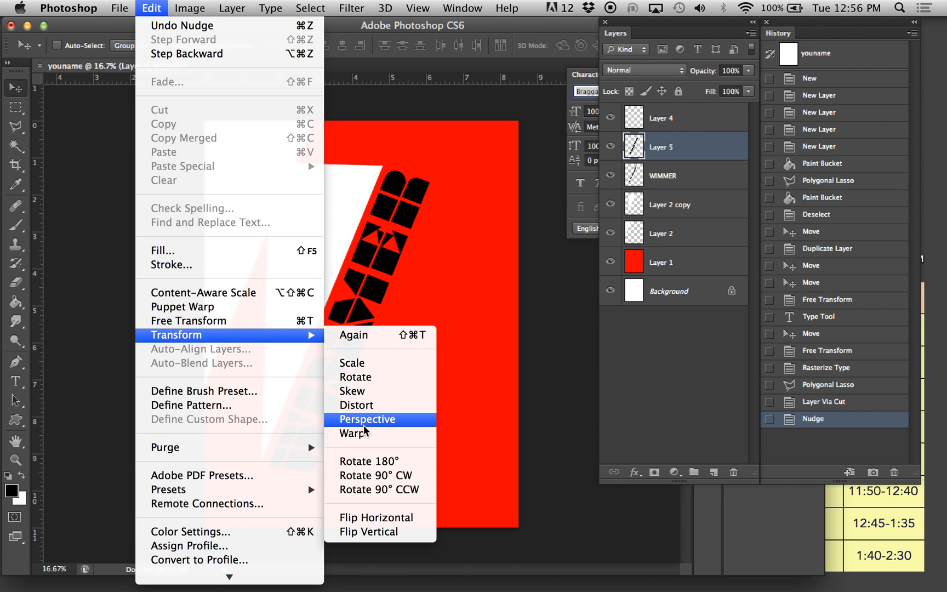
mouse_move(367, 377)
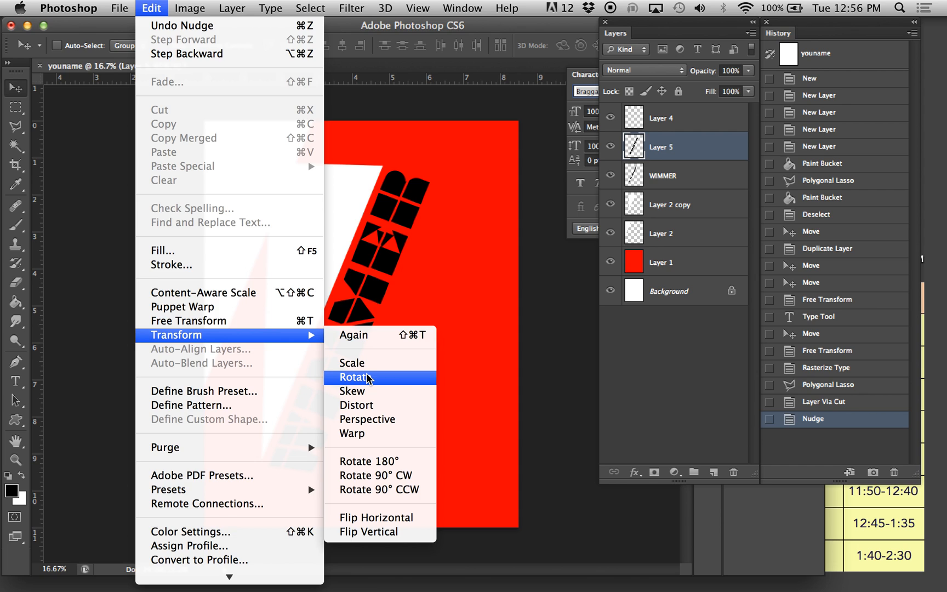
mouse_move(367, 424)
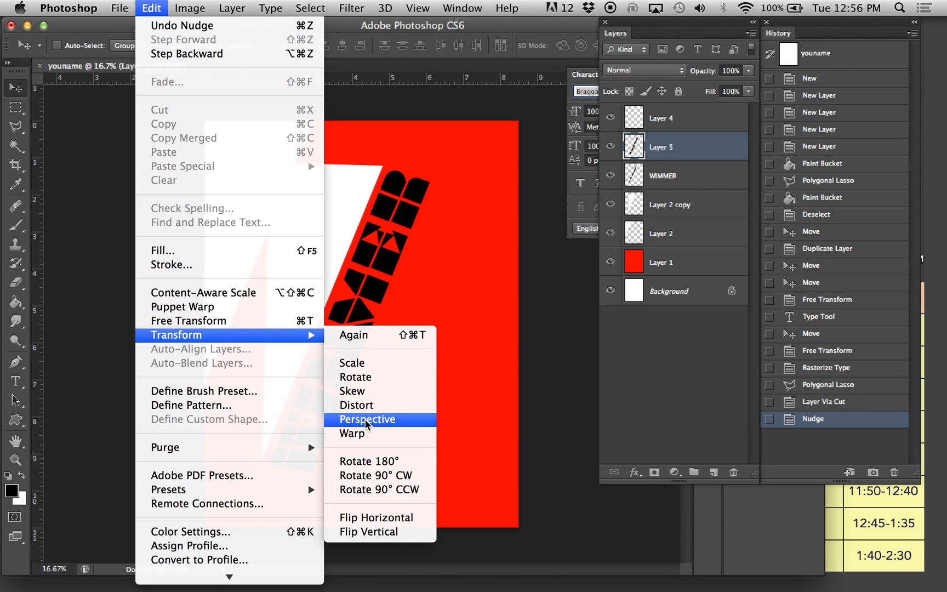
mouse_move(362, 415)
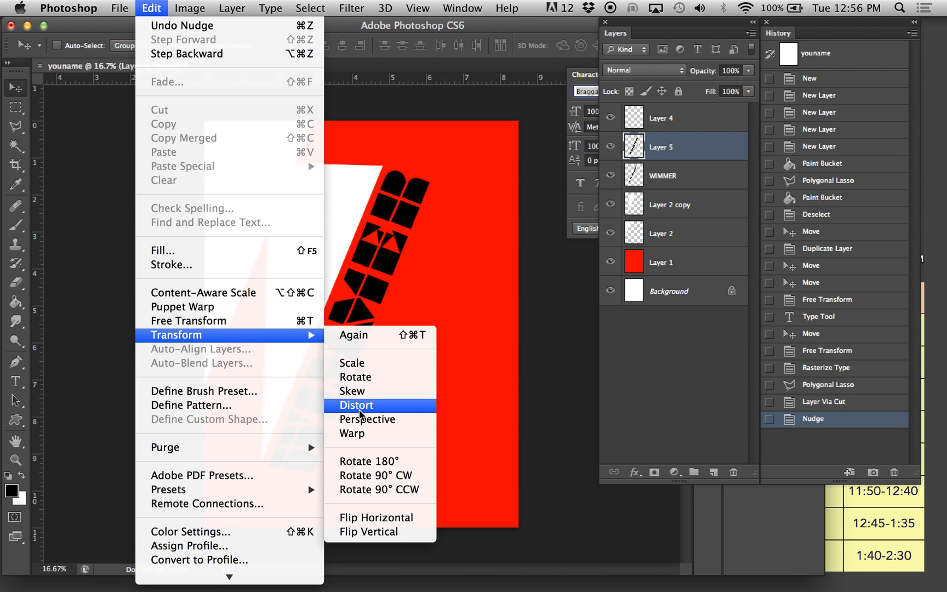
click(356, 406)
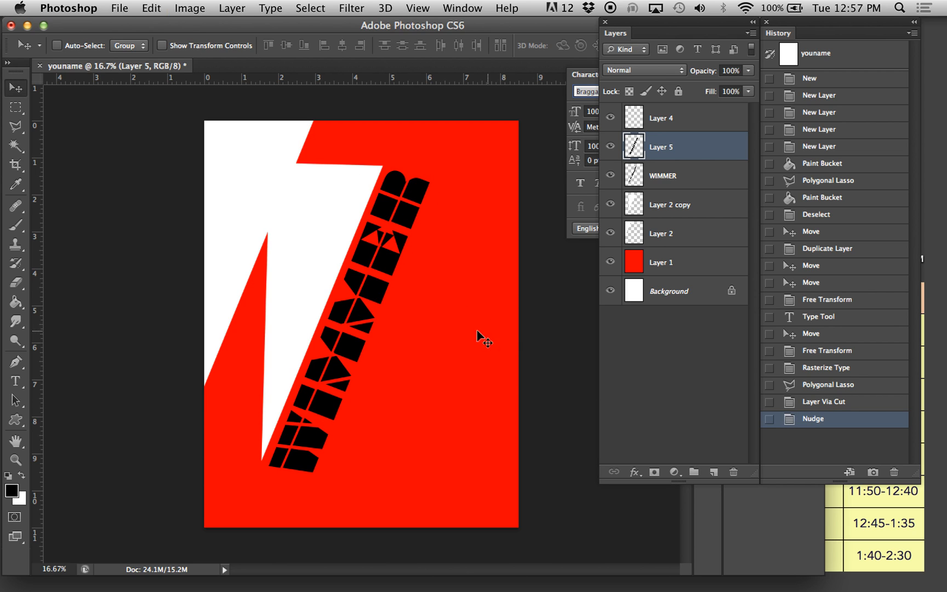
click(140, 9)
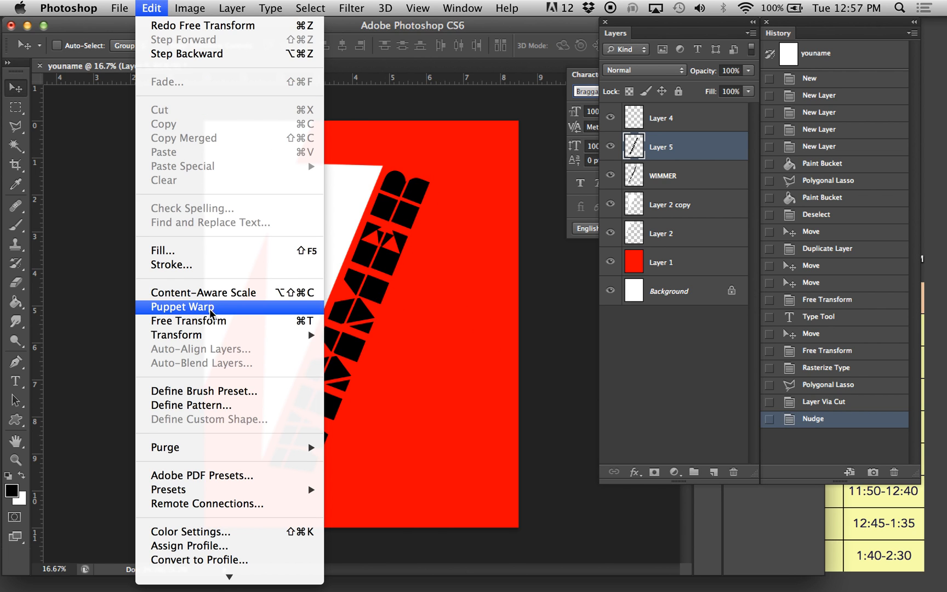
click(188, 321)
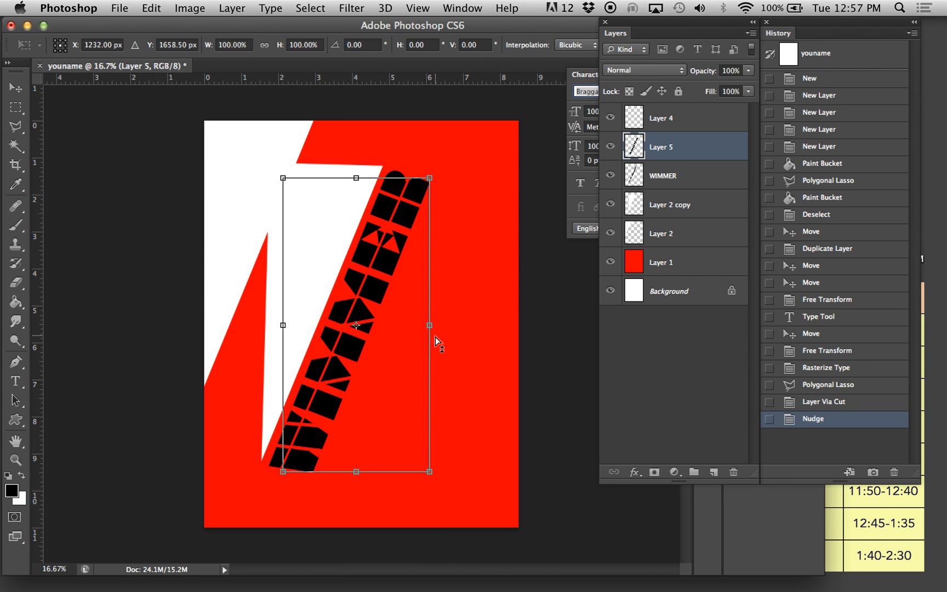
drag(430, 178, 430, 188)
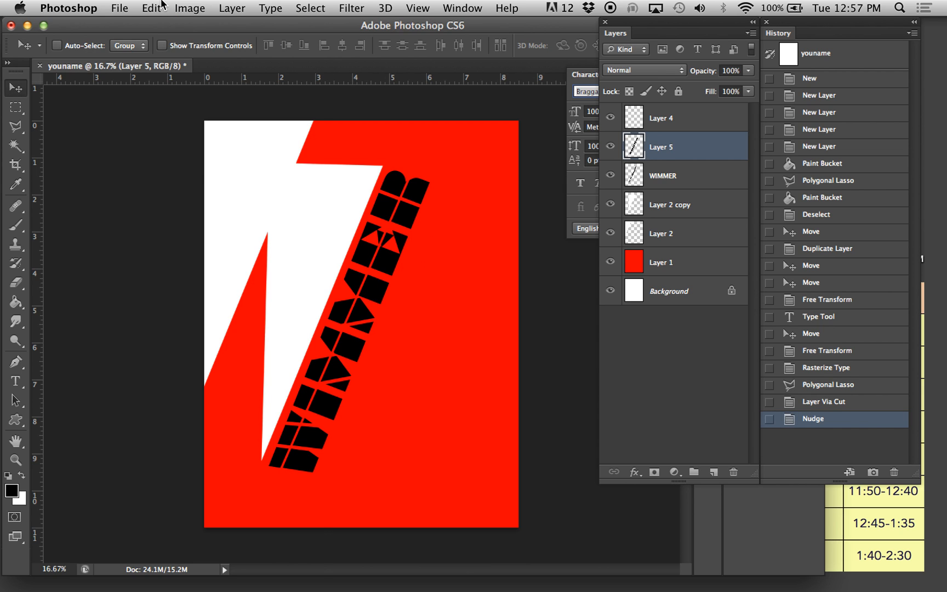
Skew the cut letter half sideways and shift it right into a second diagonal strip.
click(152, 8)
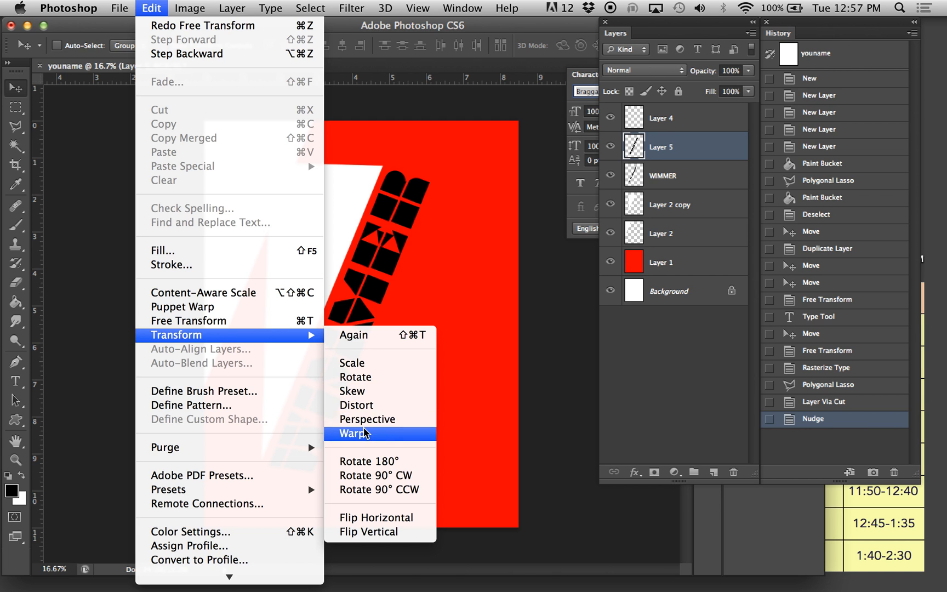
click(357, 433)
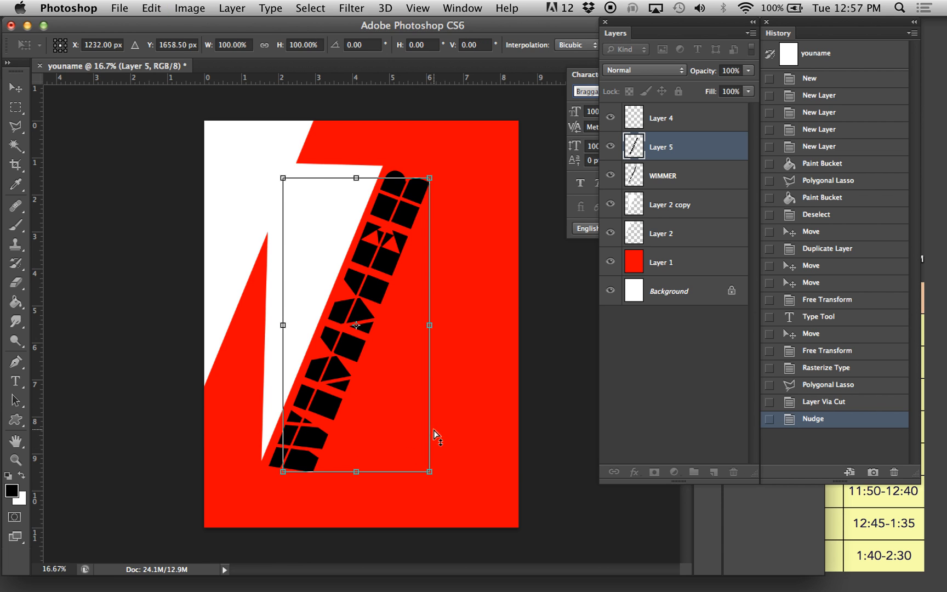
click(140, 9)
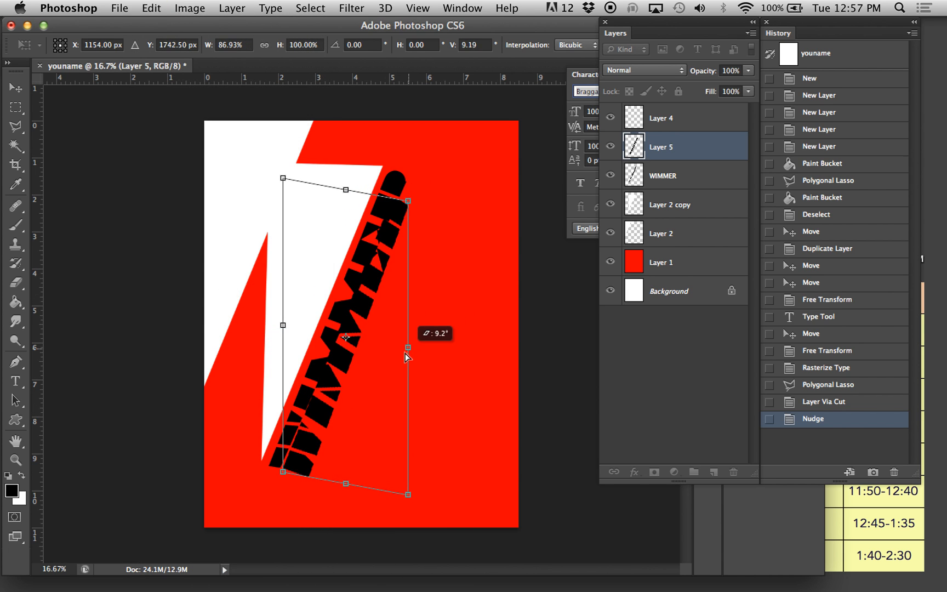
drag(407, 357, 475, 373)
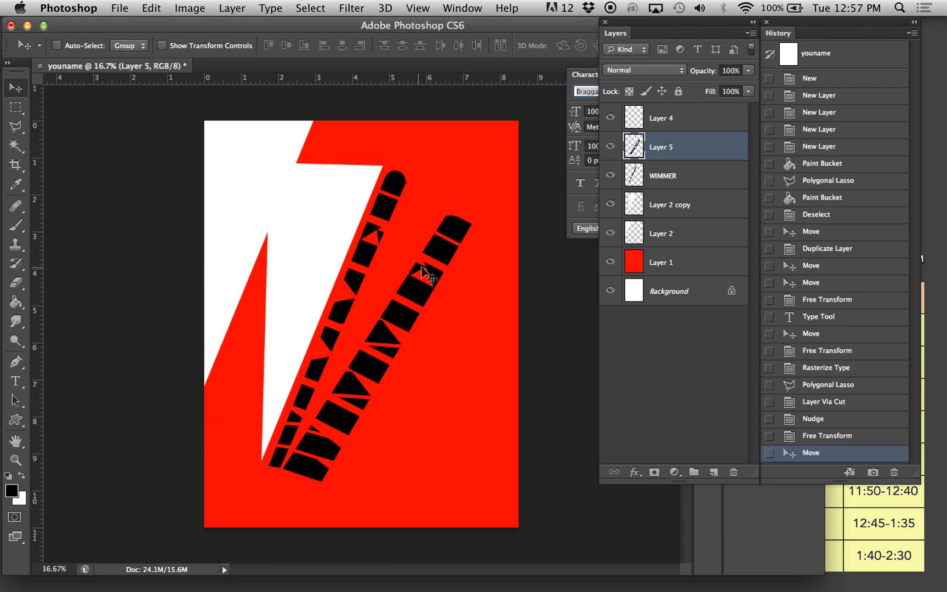
mouse_move(695, 213)
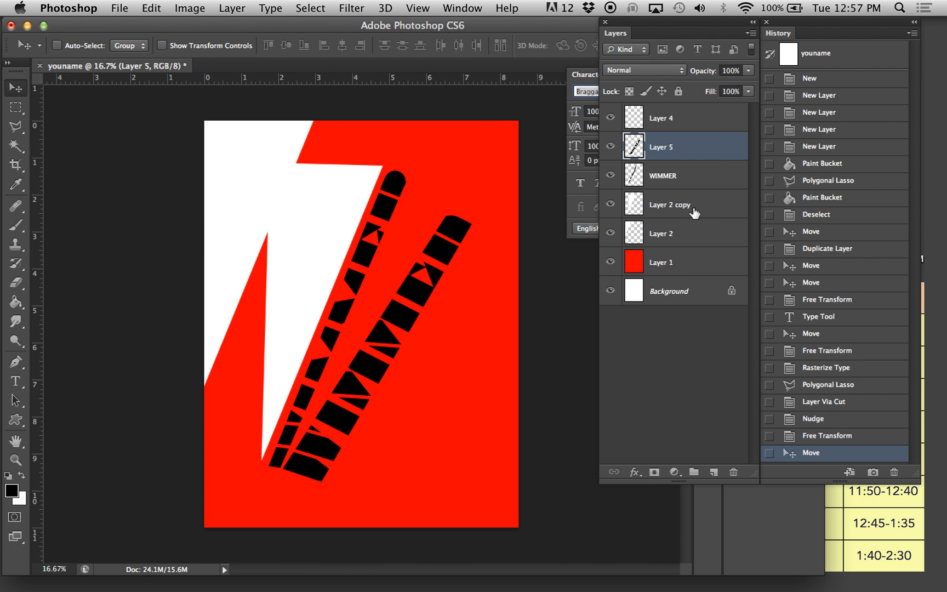
Duplicate Layer 2 copy and transform the copy into a slim streak rotated toward the top right.
right_click(670, 204)
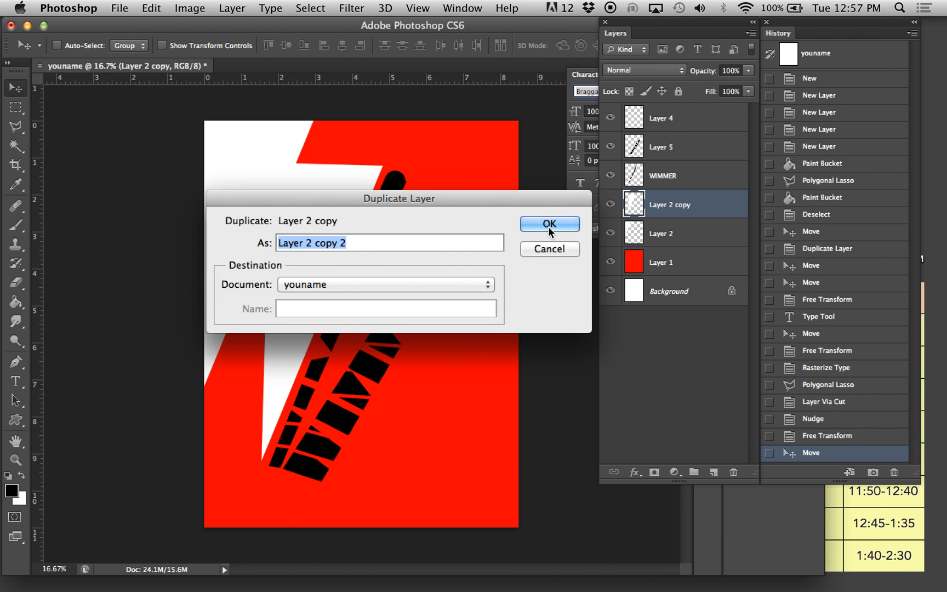
click(549, 224)
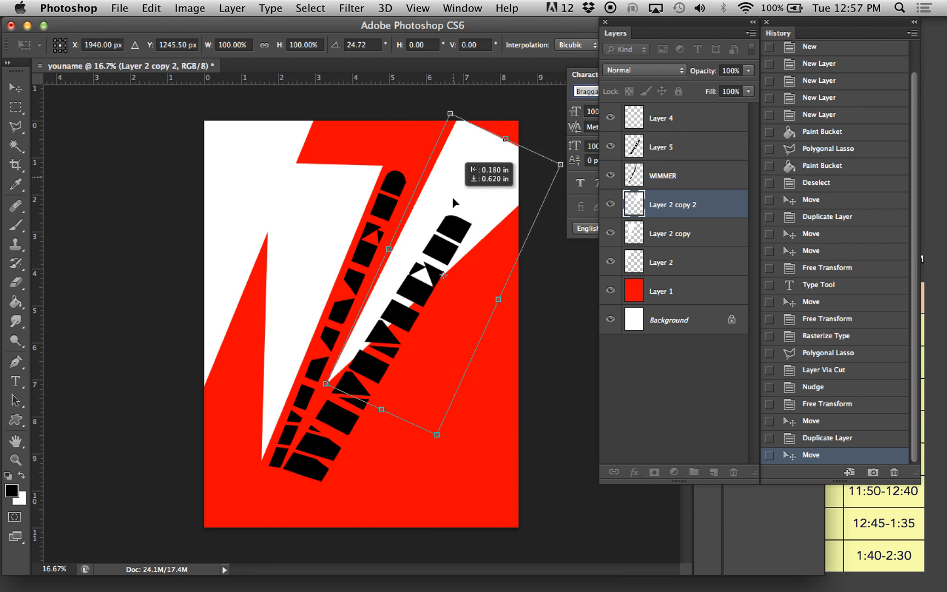
drag(506, 151, 521, 168)
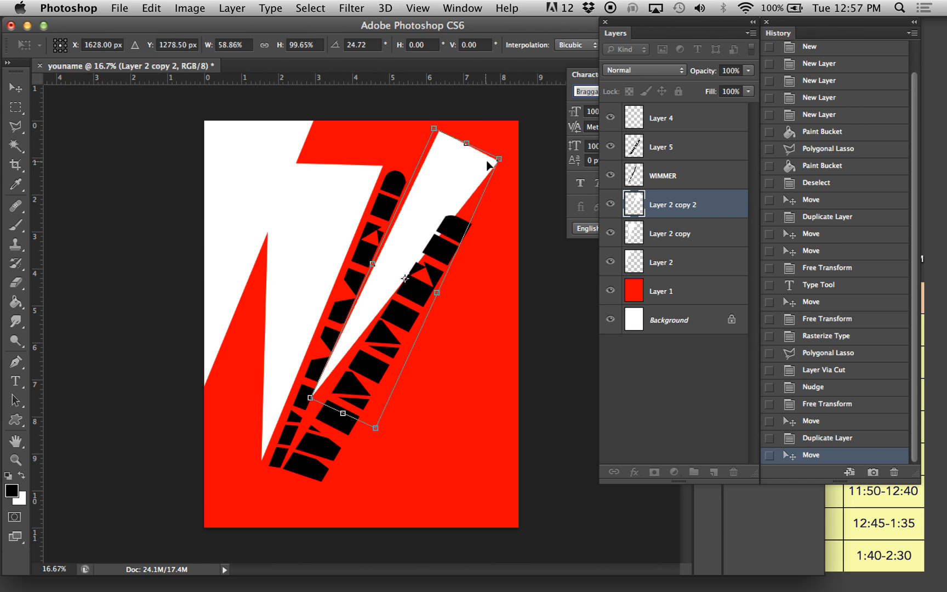
drag(496, 162, 501, 140)
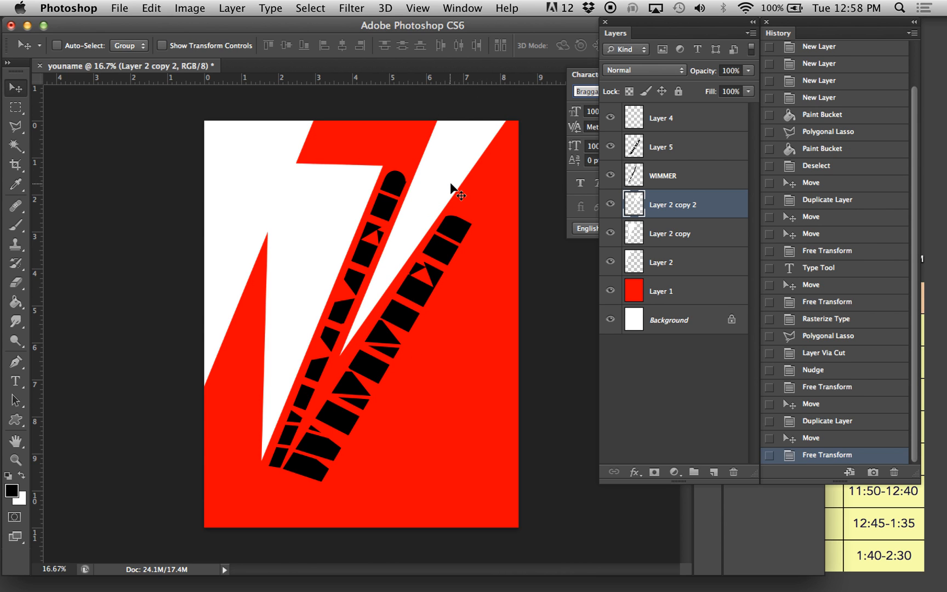
key(Cmd+T)
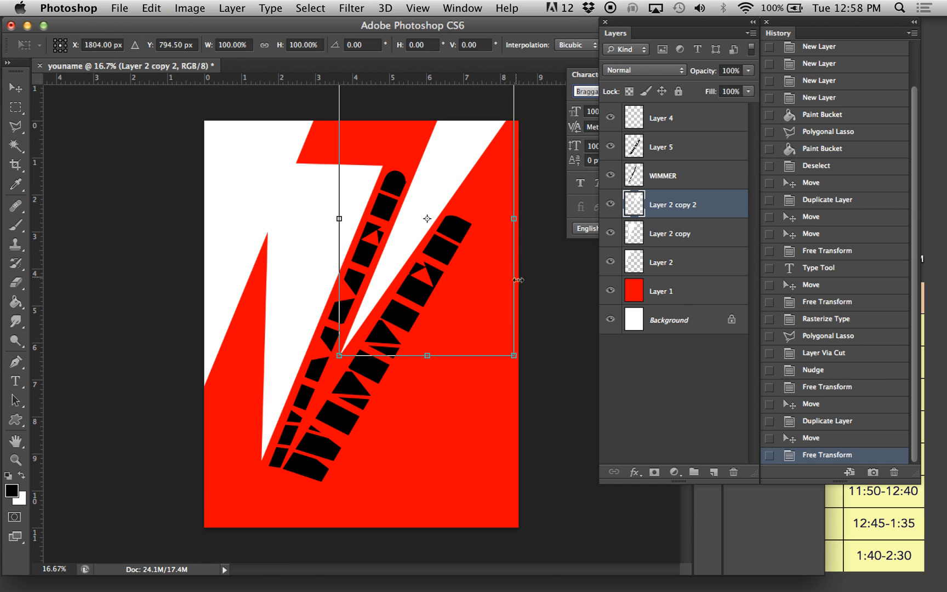
Nudge the new white streak into place between the two WIMMER strips.
drag(514, 219, 489, 219)
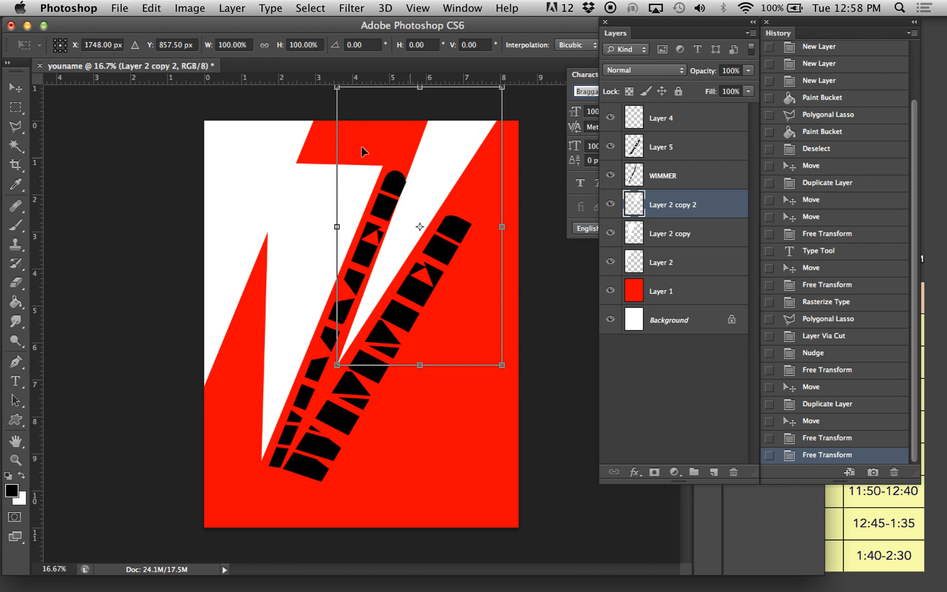
drag(337, 227, 346, 227)
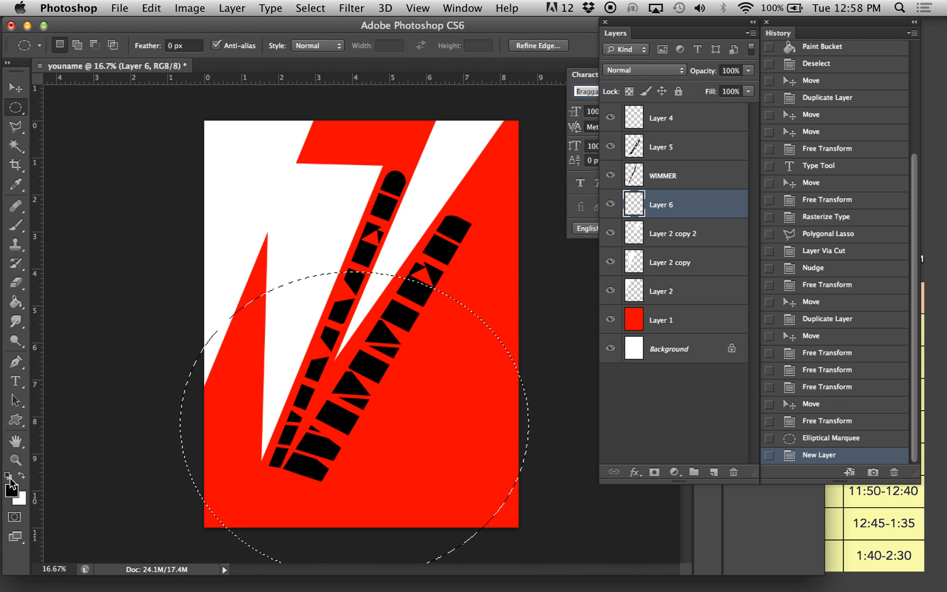
Fill the circular selection on Layer 6 with orange, deselect, and start blending it with layers beneath.
click(9, 498)
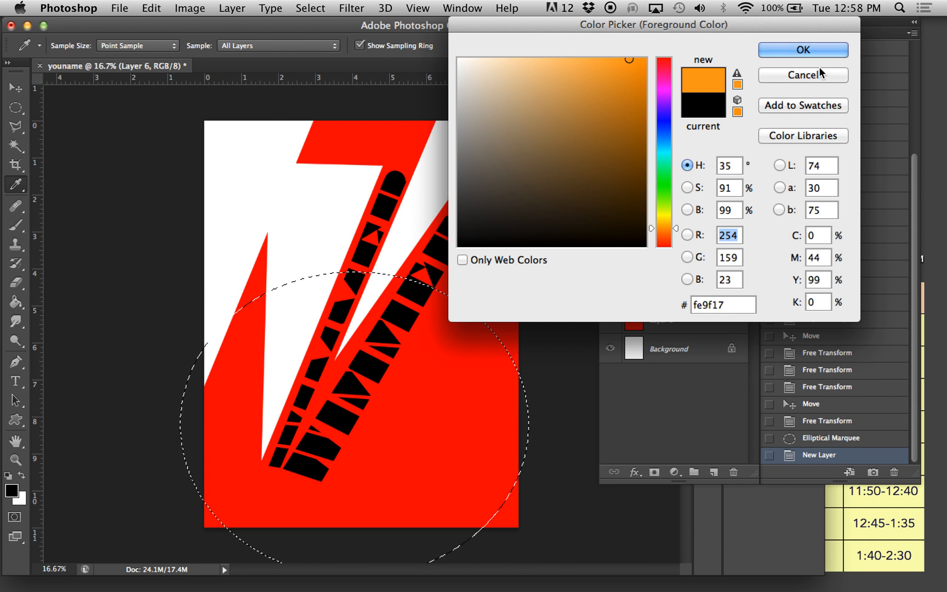
click(804, 51)
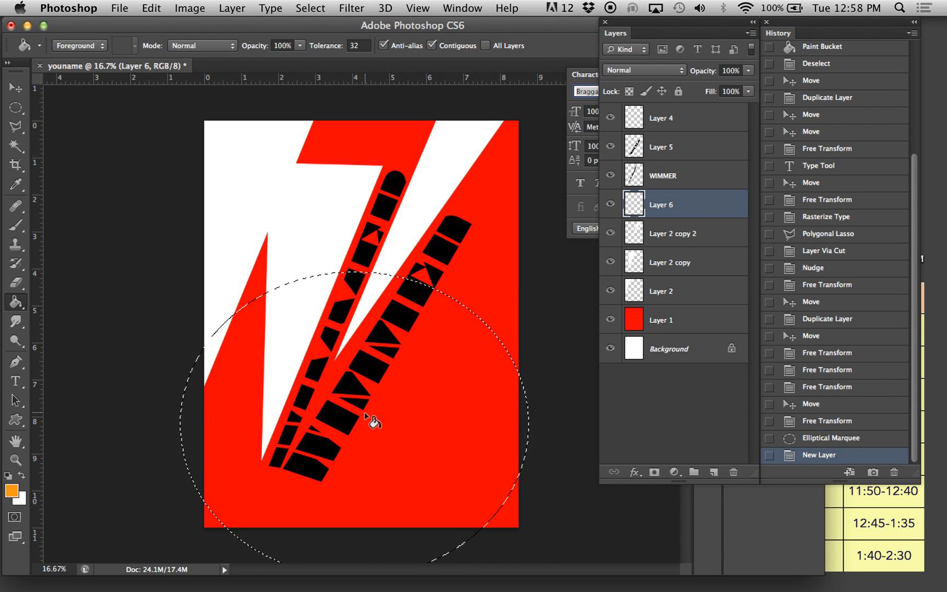
click(371, 422)
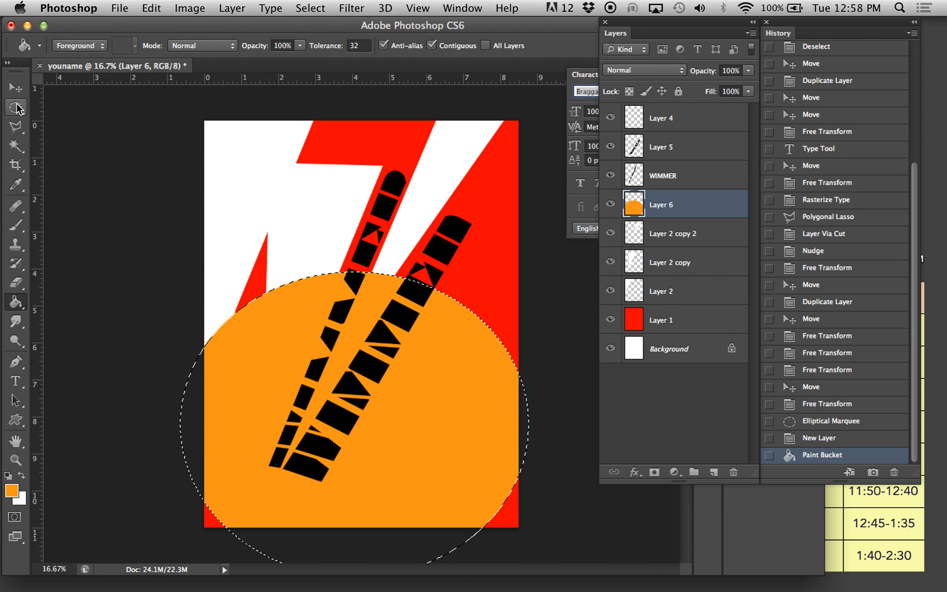
key(cmd+d)
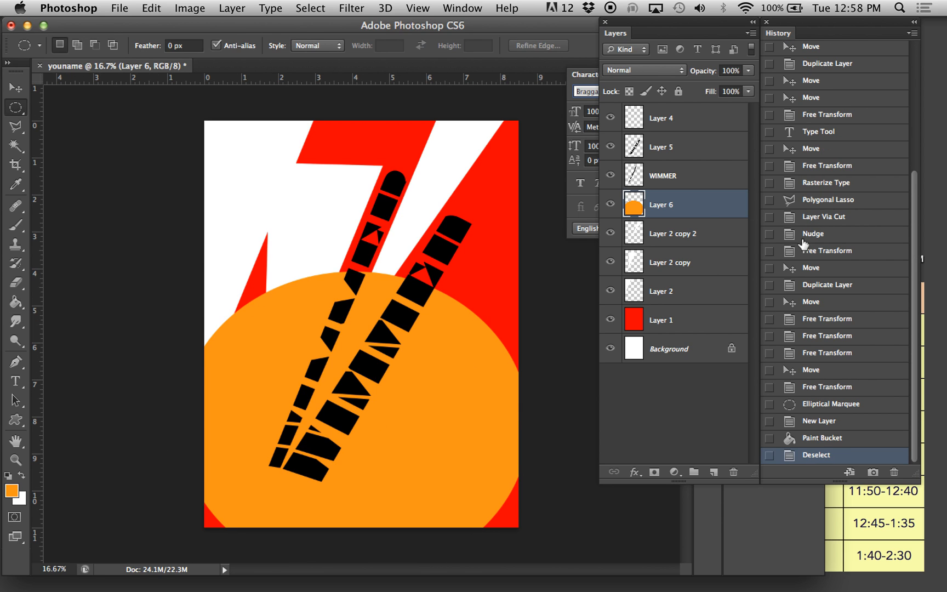
click(642, 71)
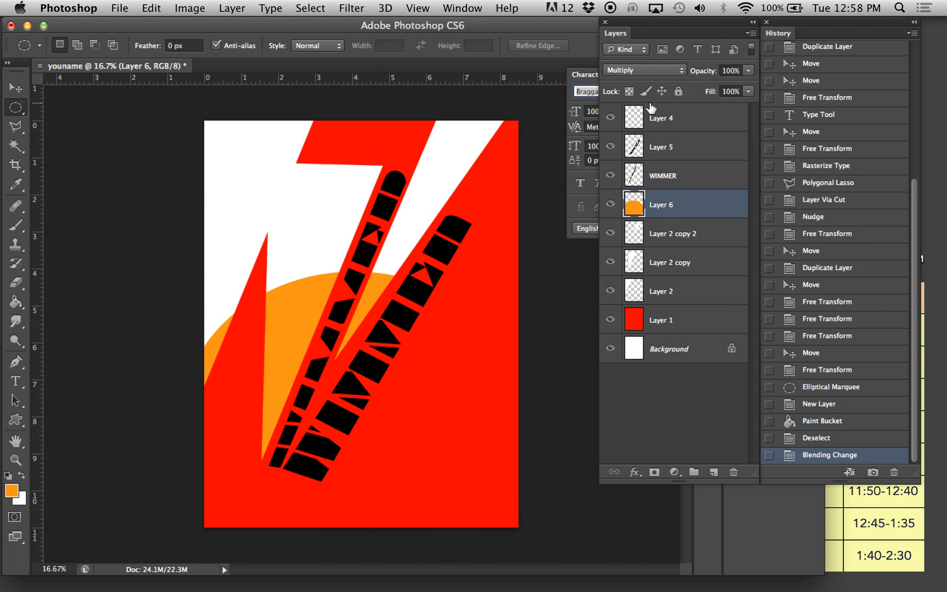
Set the orange circle to Multiply blending with its fill lowered to 42%.
click(642, 70)
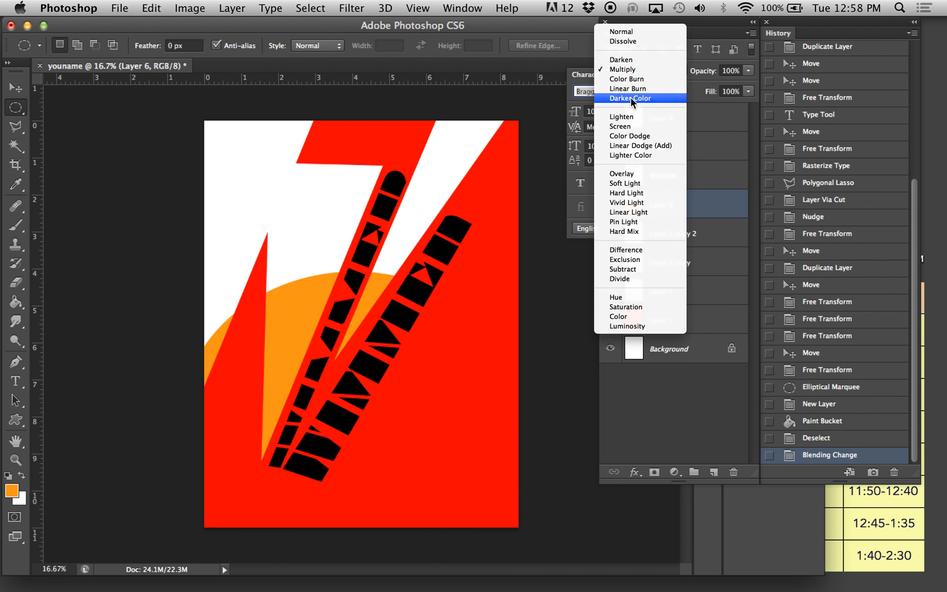
click(626, 79)
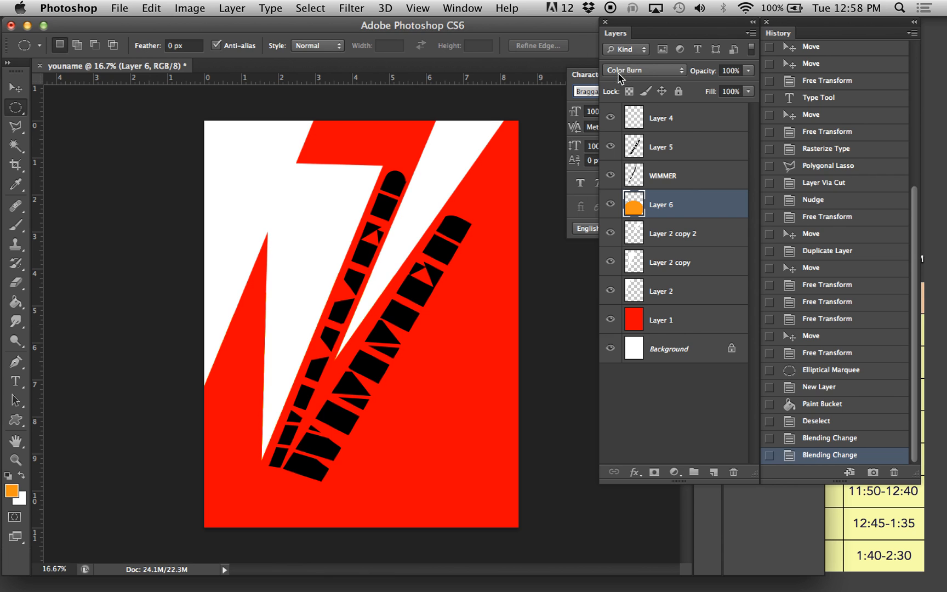
click(645, 70)
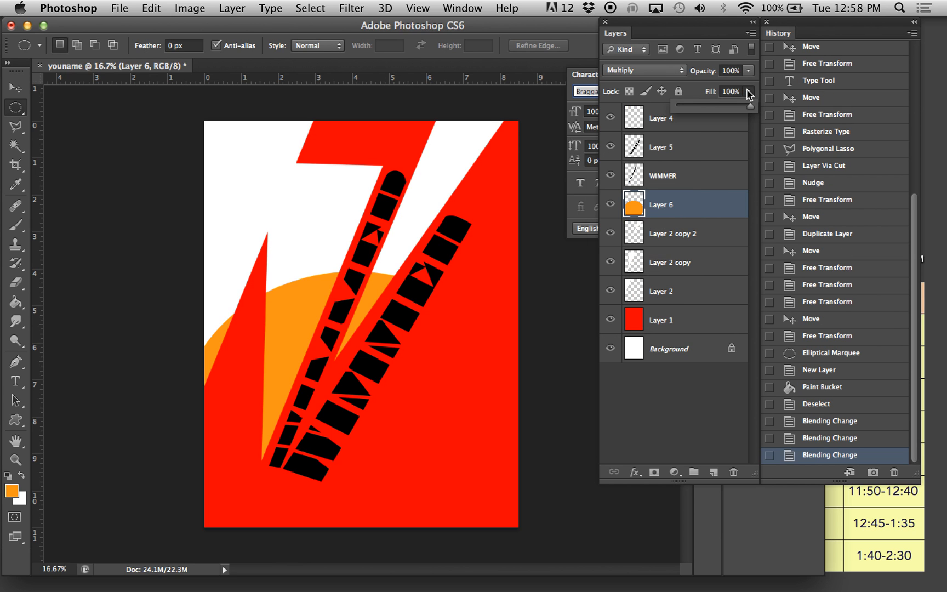
drag(749, 105, 709, 105)
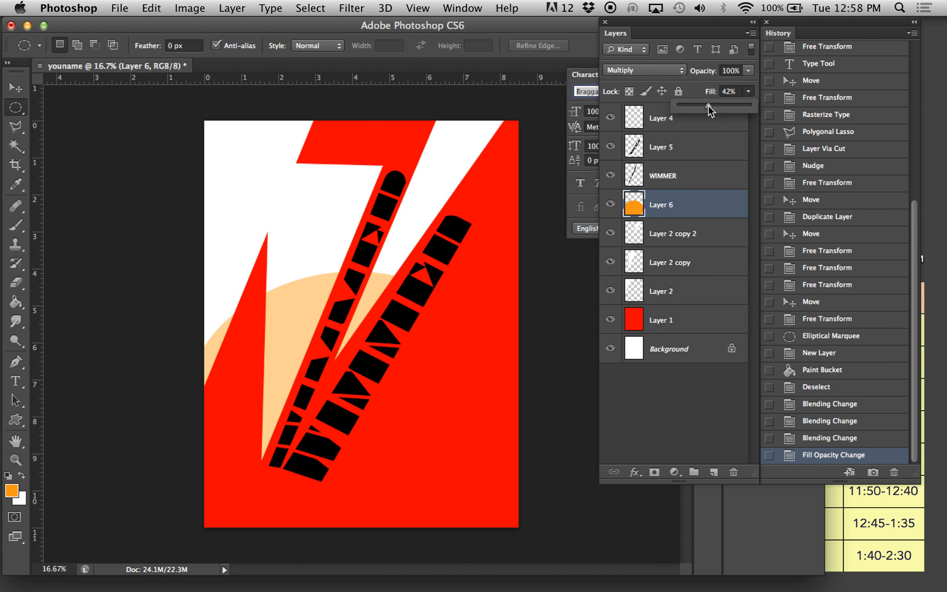
Move Layer 6 above Layer 5 and reorder the lightning layers in the stack.
drag(660, 204, 660, 140)
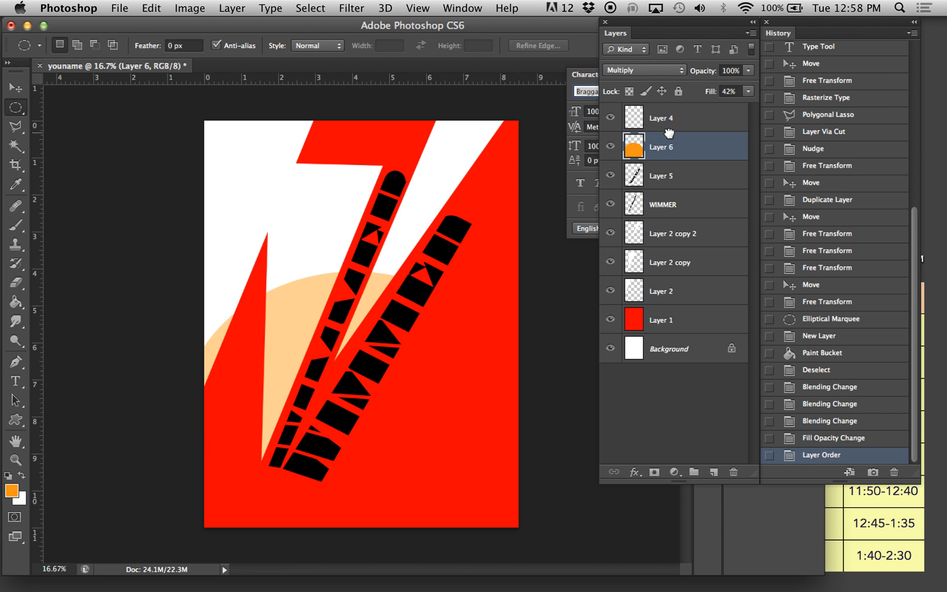
drag(661, 146, 661, 291)
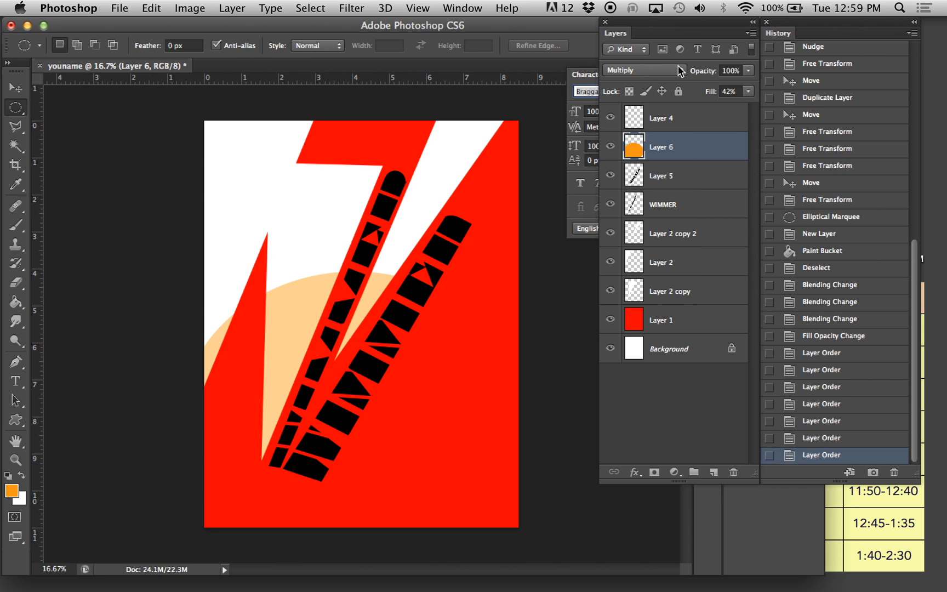
Change the orange circle's blend and raise its fill to 86%, then ready it for repositioning.
click(642, 71)
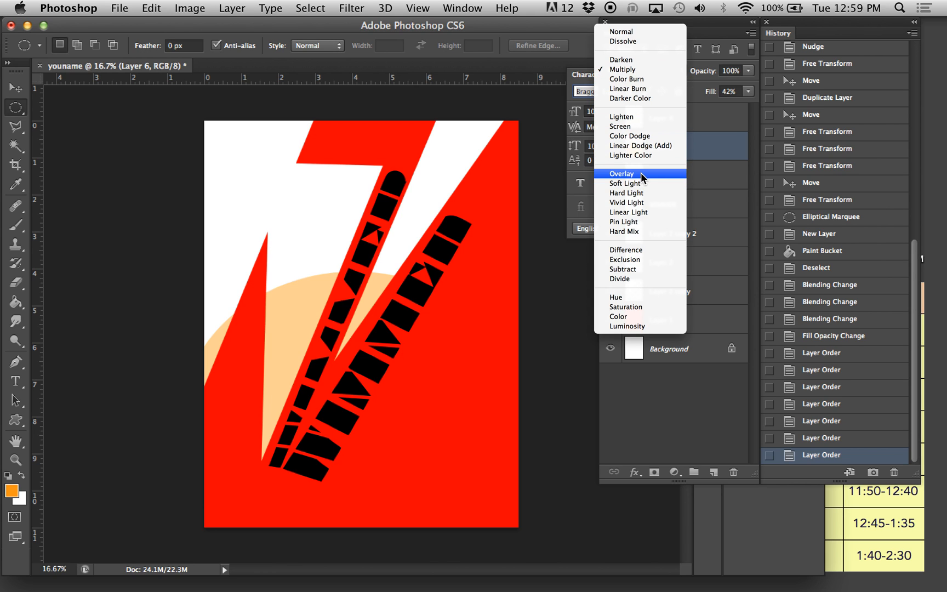
click(622, 173)
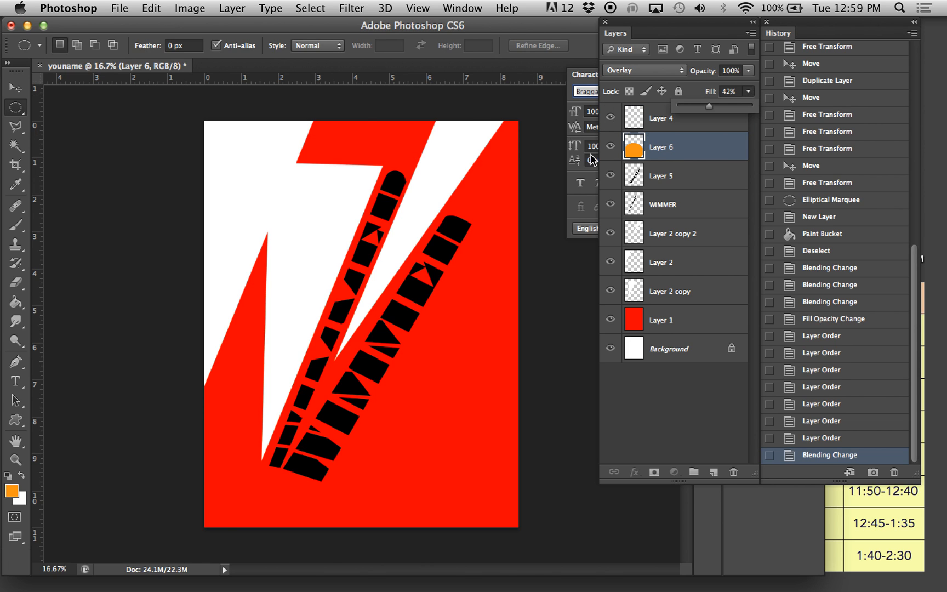
click(645, 70)
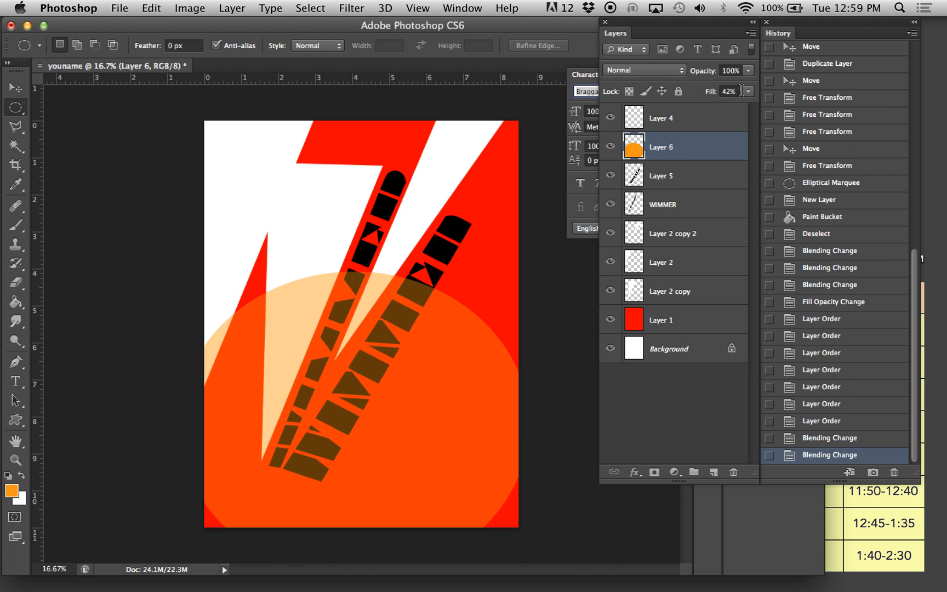
click(746, 91)
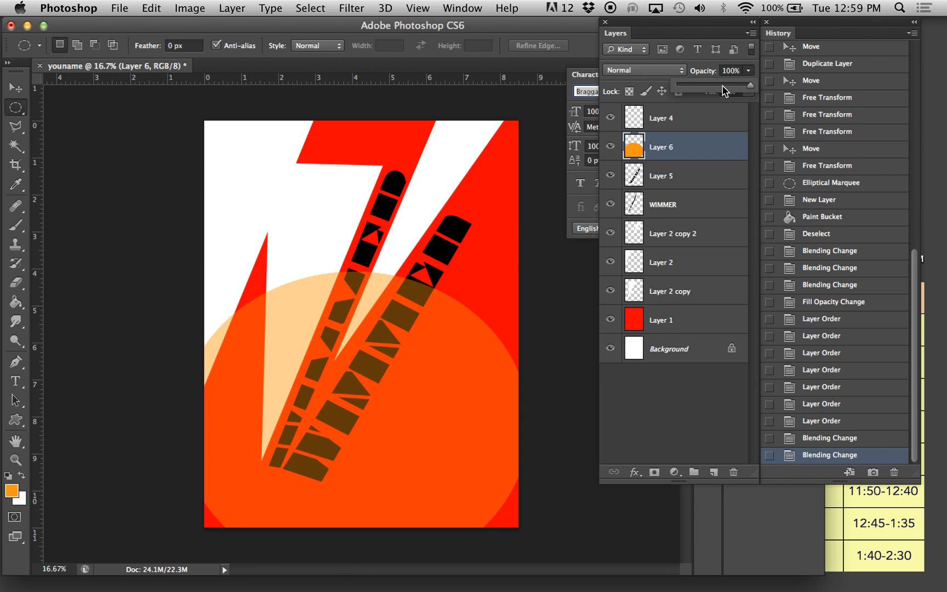
drag(752, 86, 728, 86)
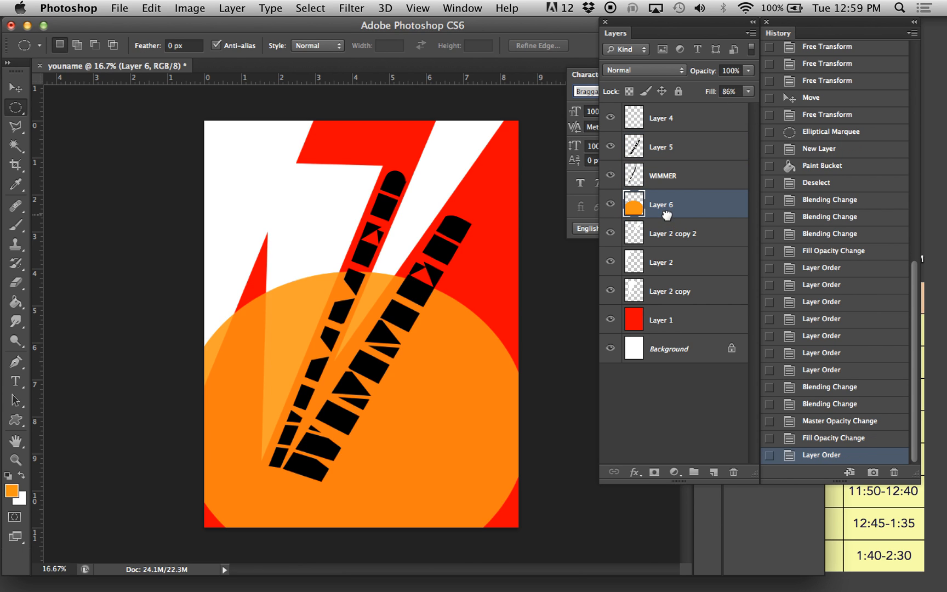
click(13, 88)
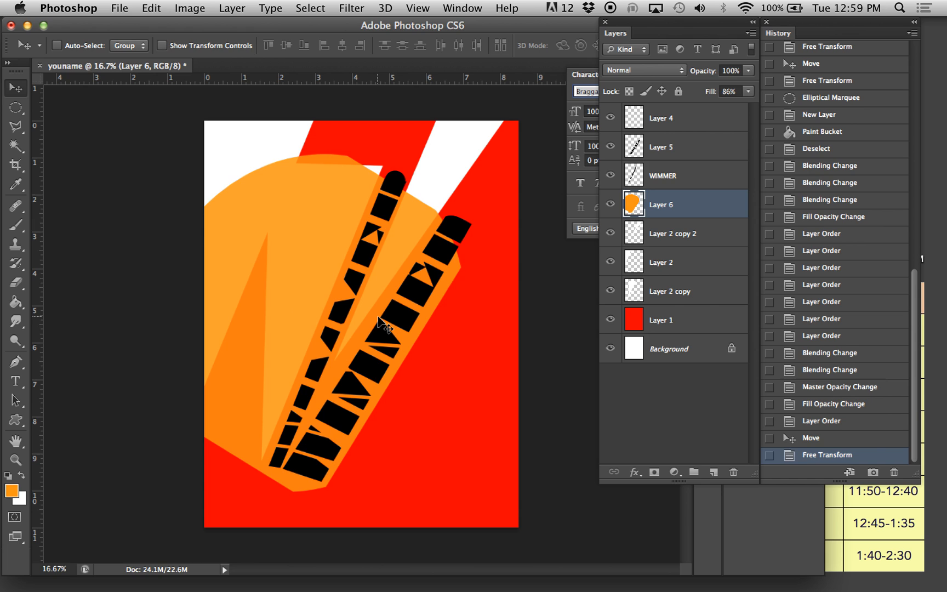
Save the poster as youname.psd on the Desktop and reopen it from Finder.
click(120, 9)
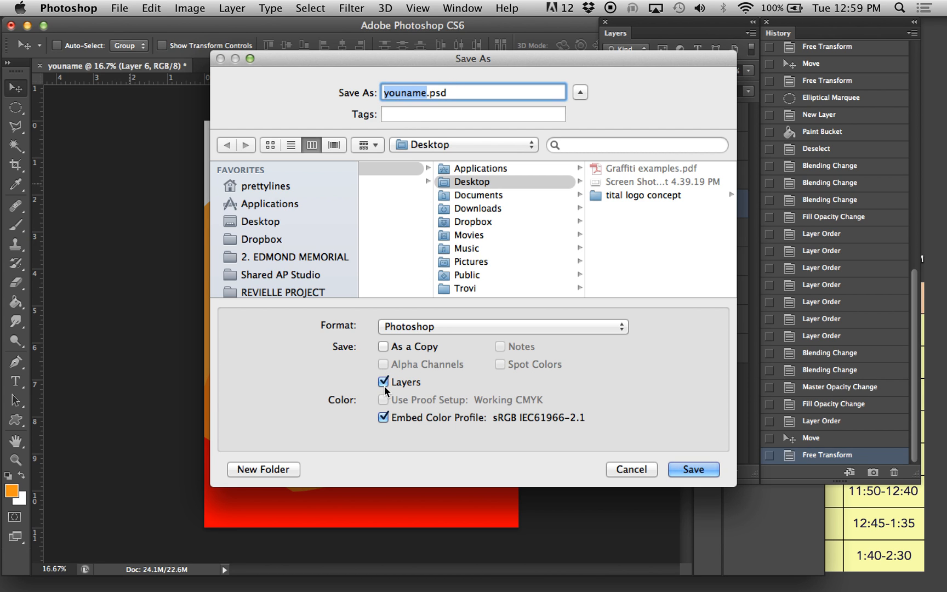
mouse_move(687, 460)
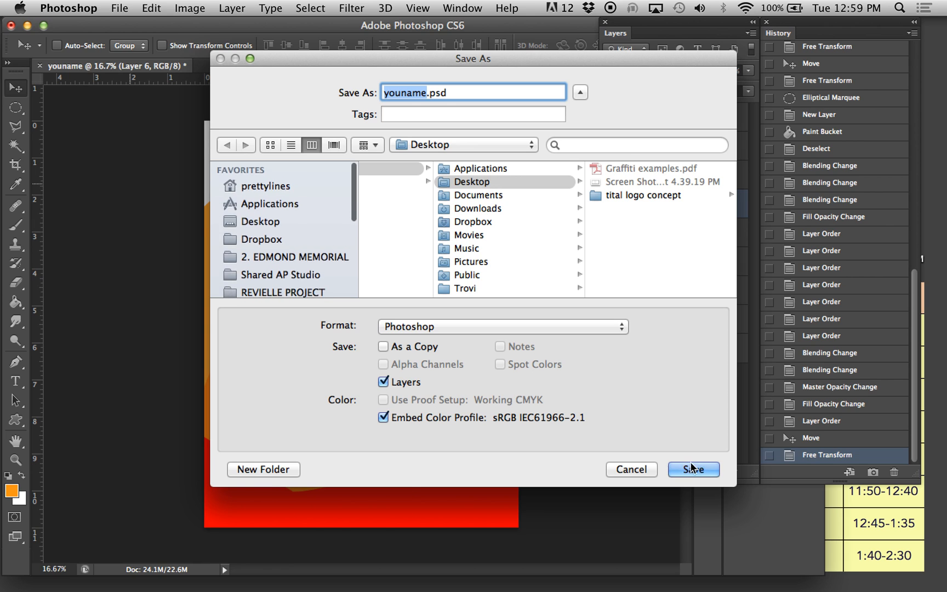
click(694, 469)
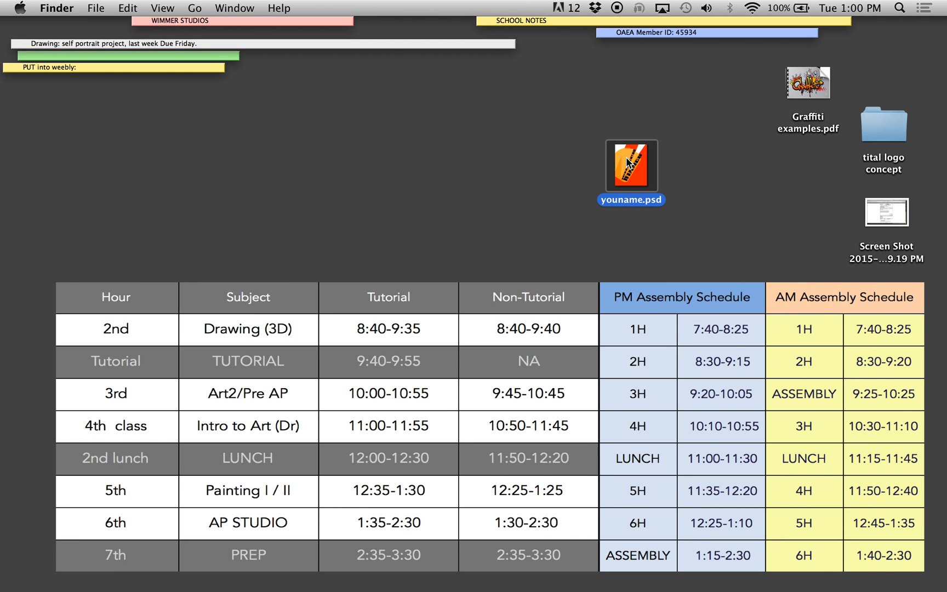
double_click(631, 166)
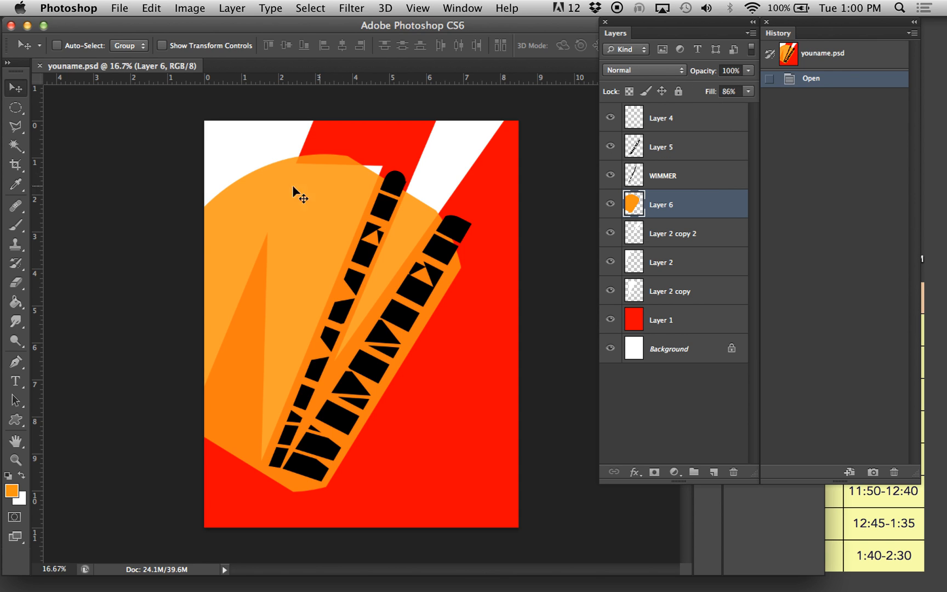
Save a JPEG copy named youname.jpg at maximum quality 12.
click(120, 9)
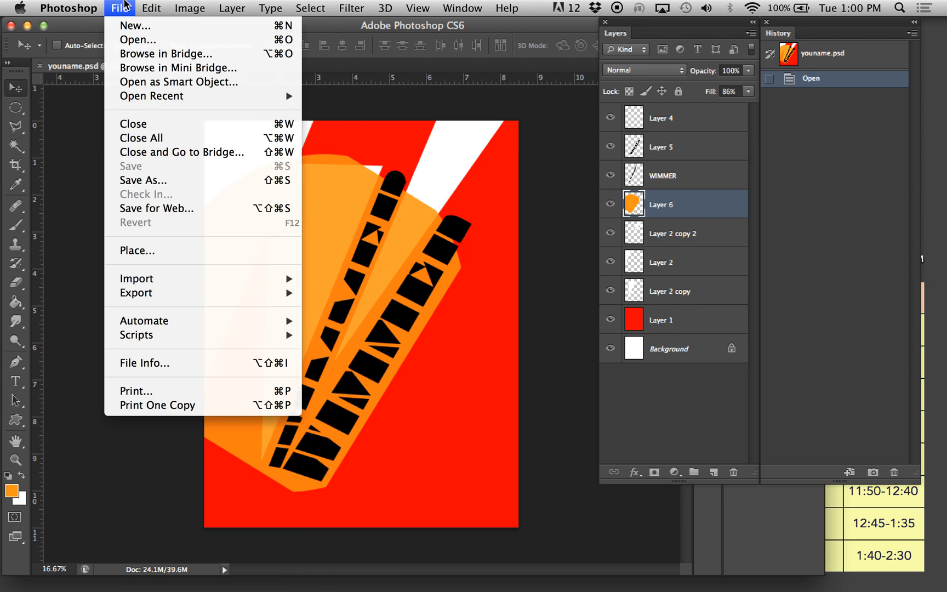
click(143, 180)
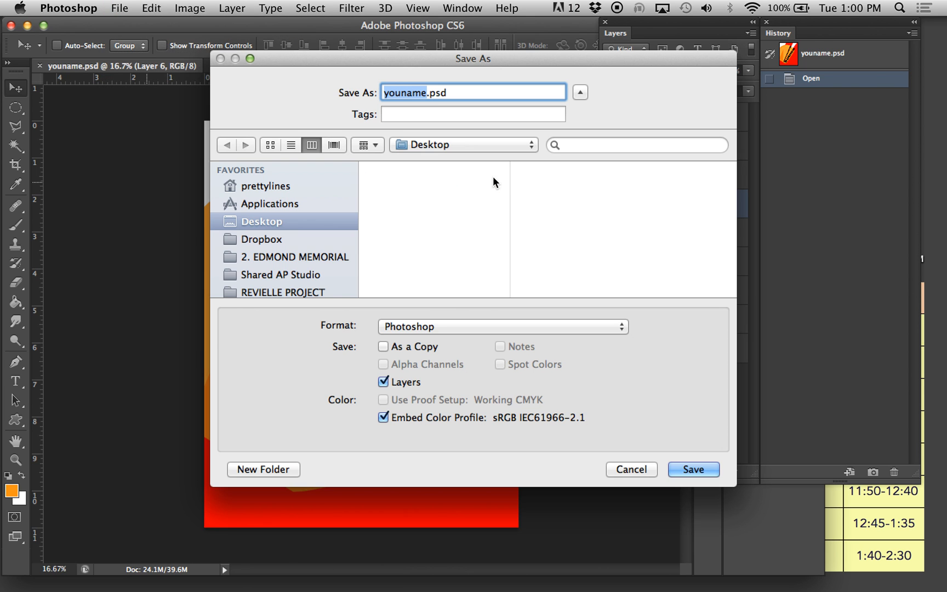
click(503, 326)
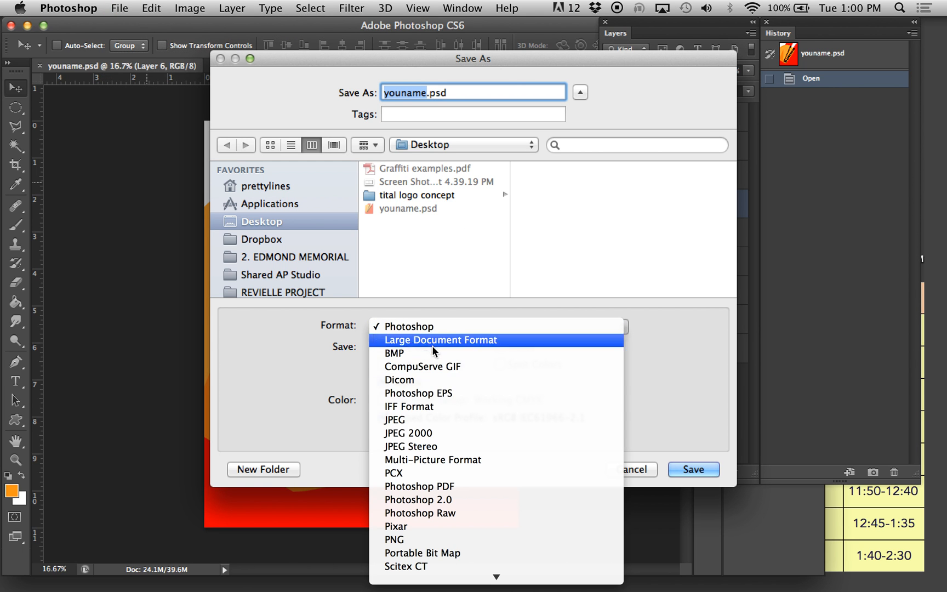
click(396, 419)
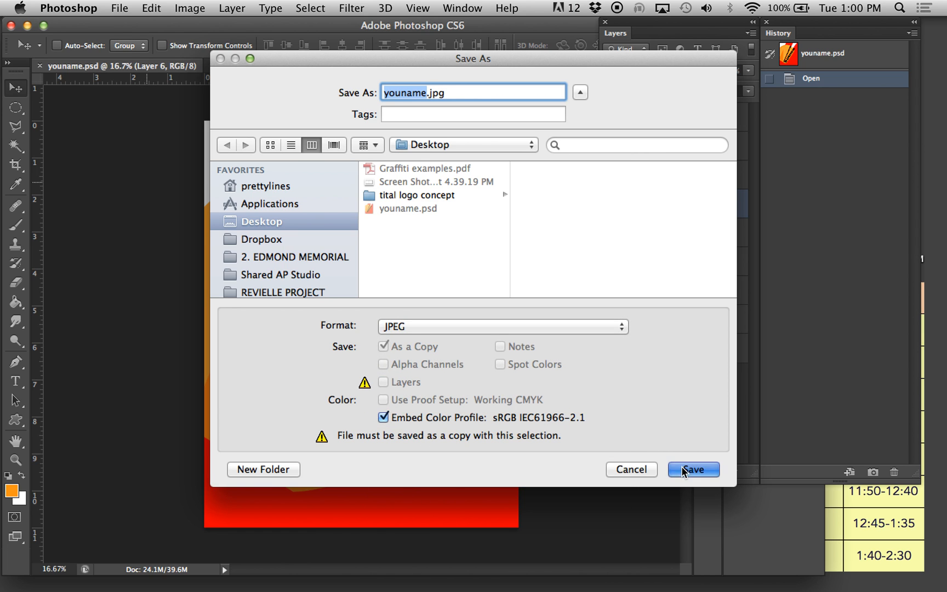
click(694, 469)
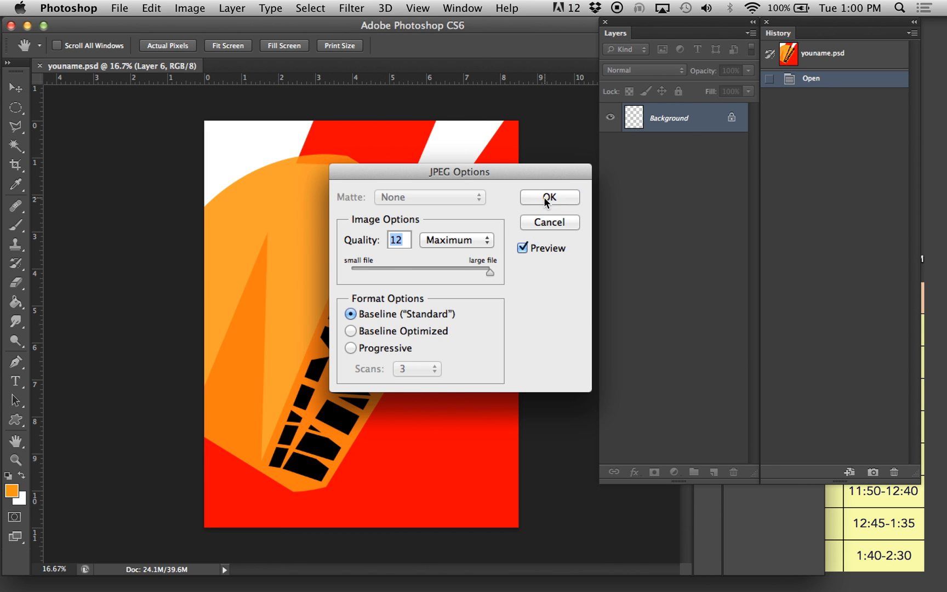
click(551, 197)
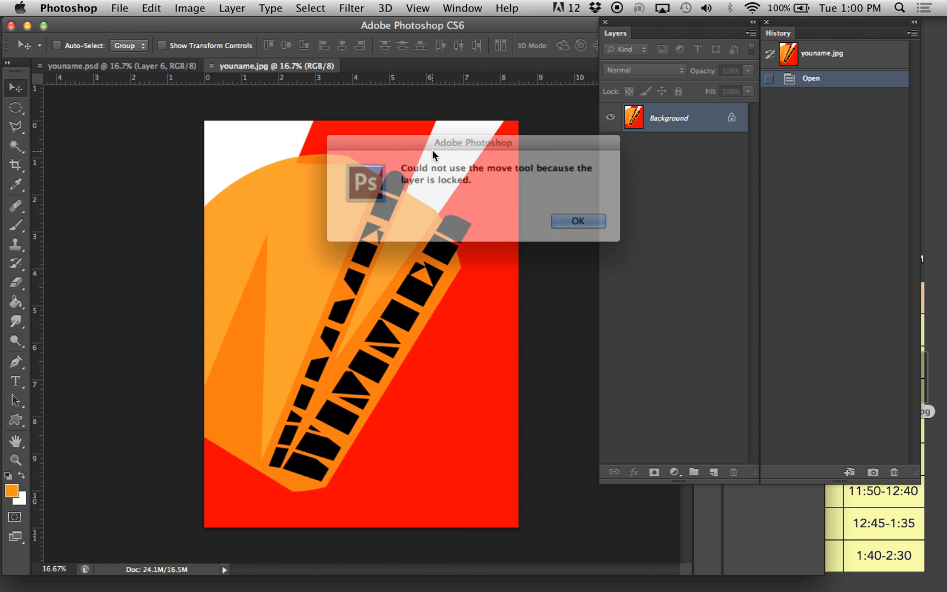
Dismiss the locked-layer alert, flip between youname.jpg and youname.psd, and bring up Save As to verify the Desktop files.
click(579, 221)
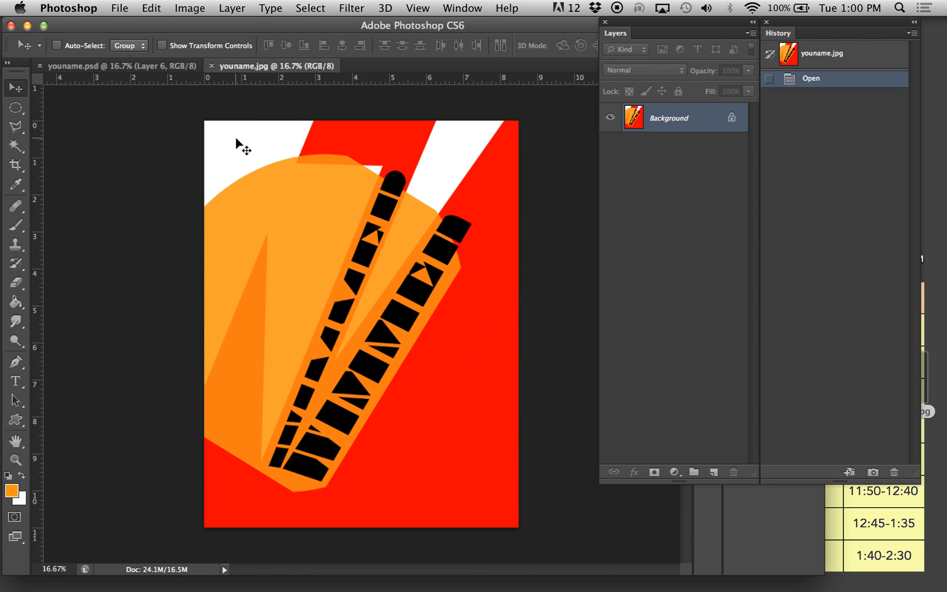
click(109, 67)
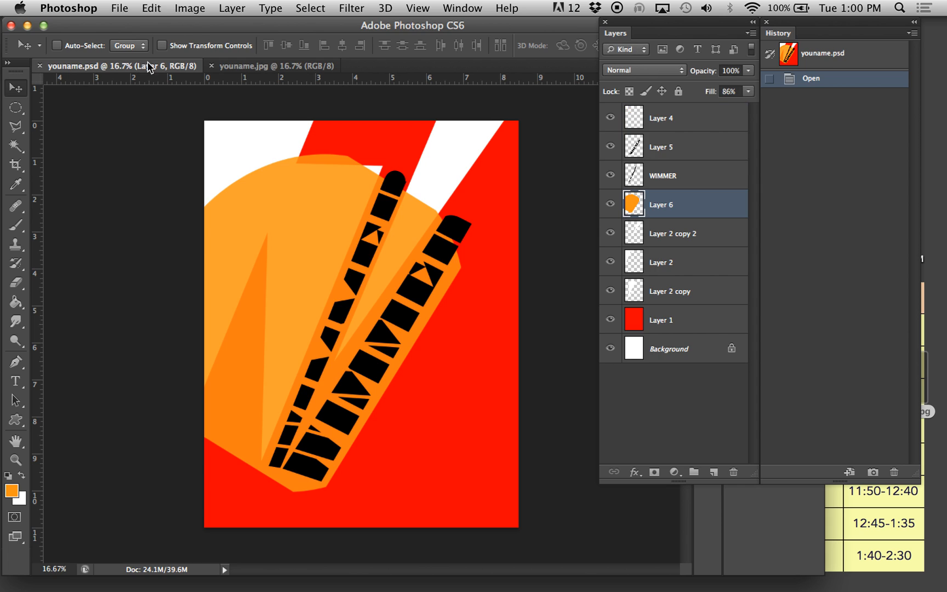
click(274, 66)
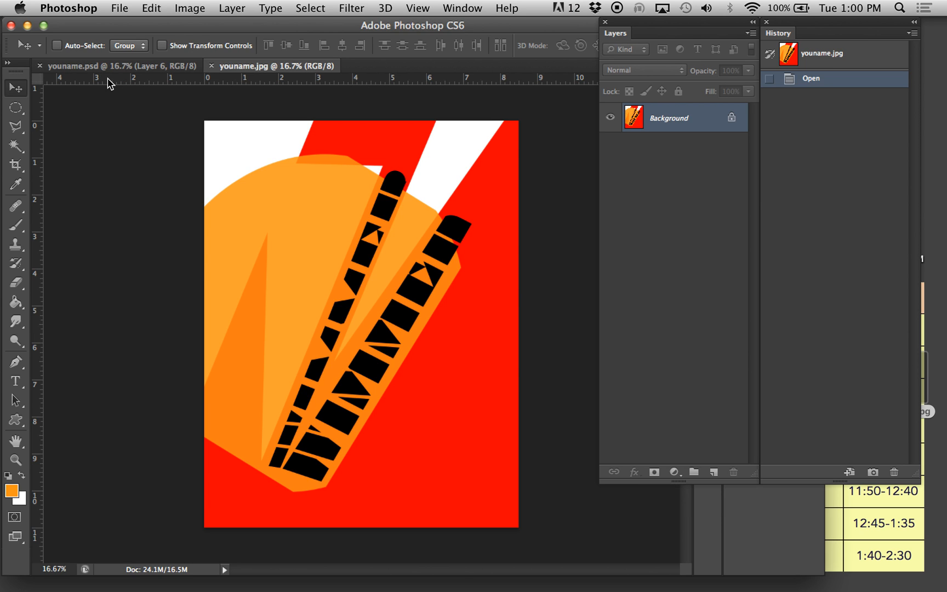
click(110, 8)
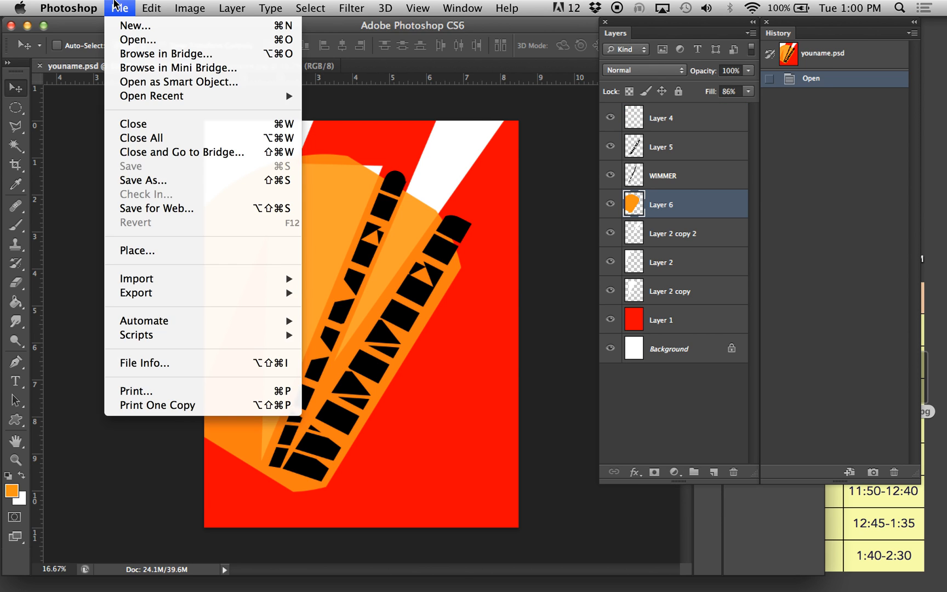
click(143, 180)
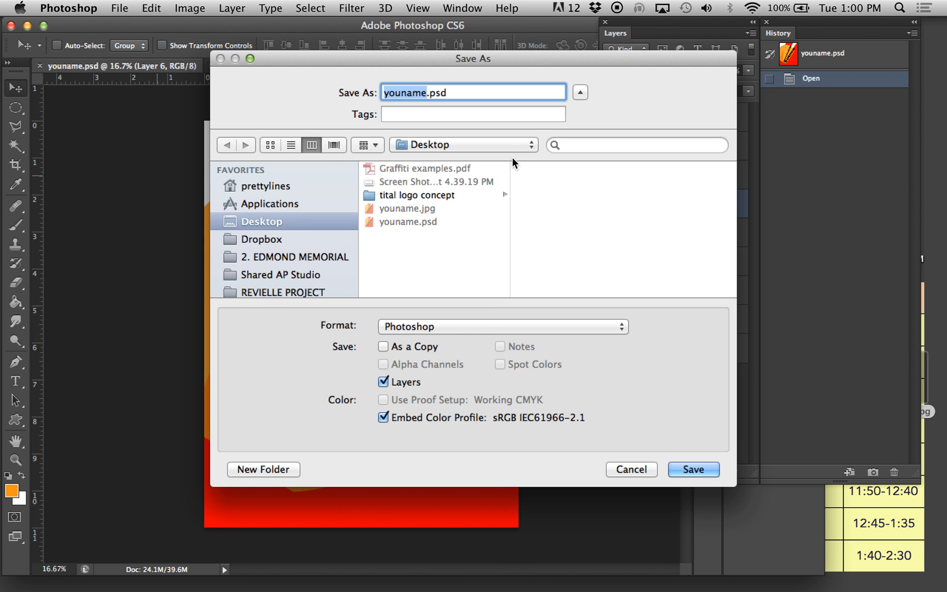
mouse_move(408, 392)
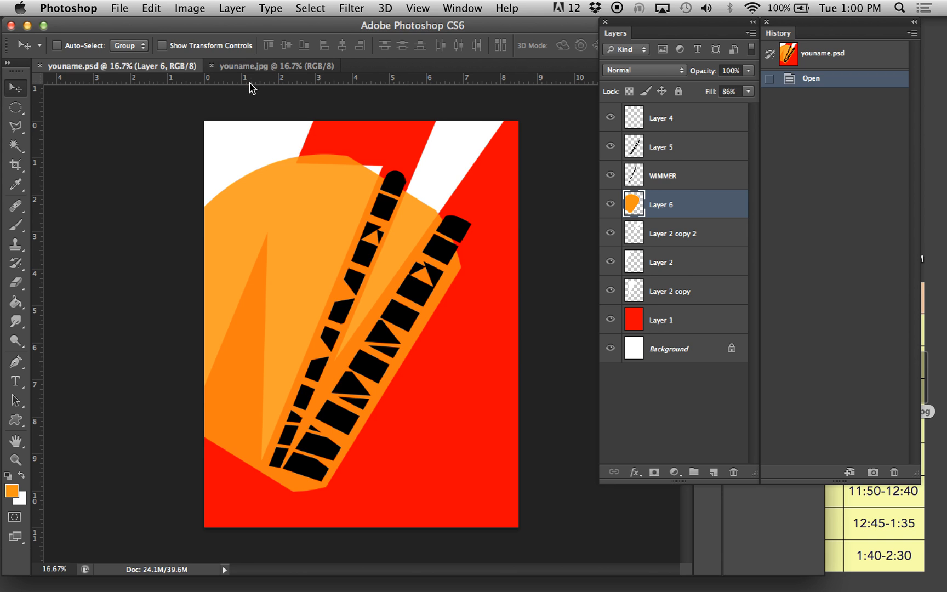
Rasterize the orange polygon shape layer via the Layer menu.
click(191, 9)
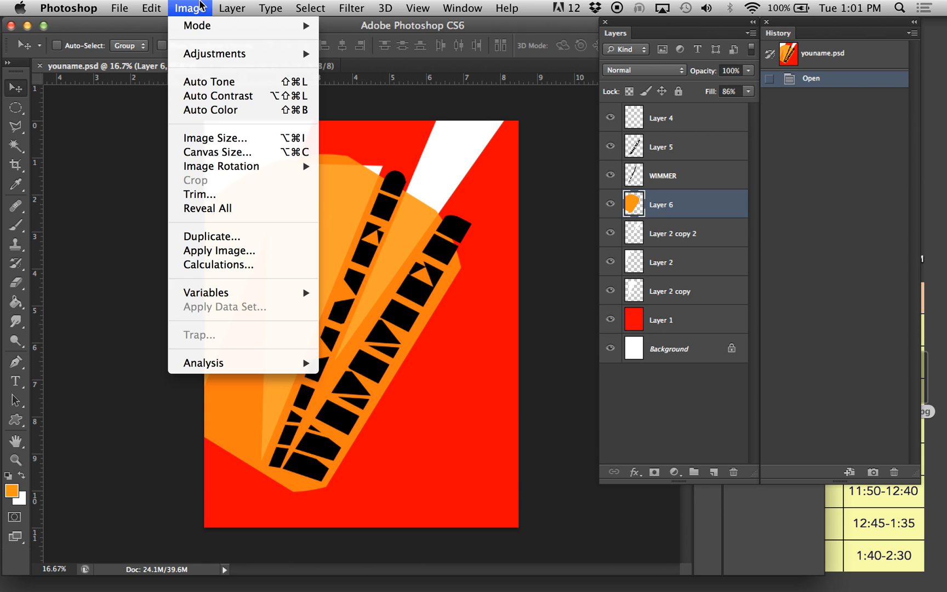
click(230, 8)
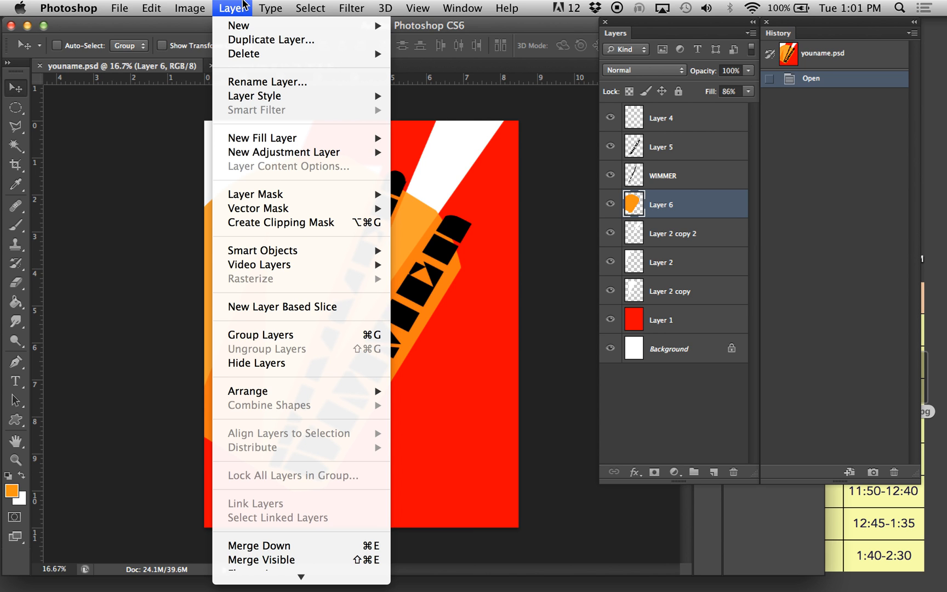
click(189, 9)
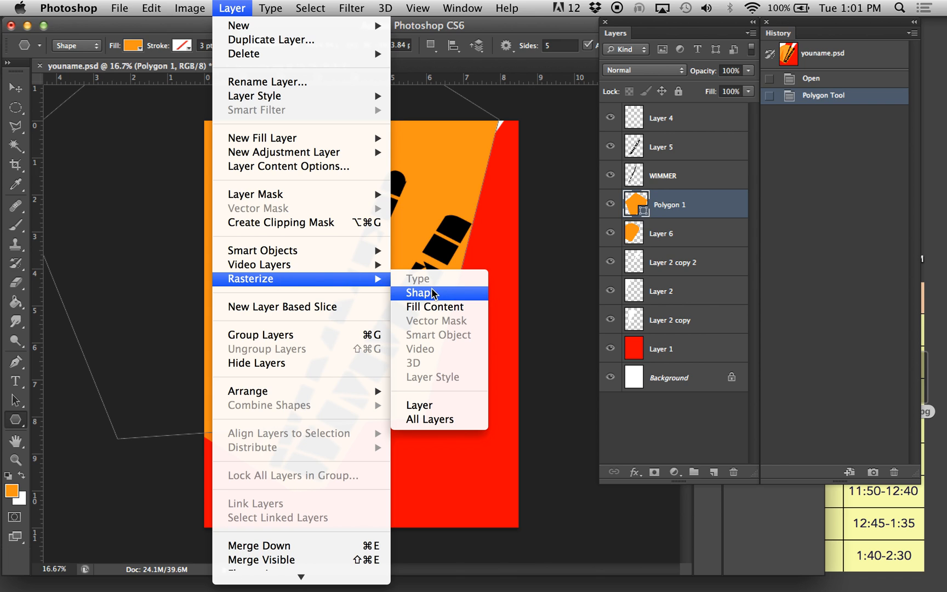
click(420, 293)
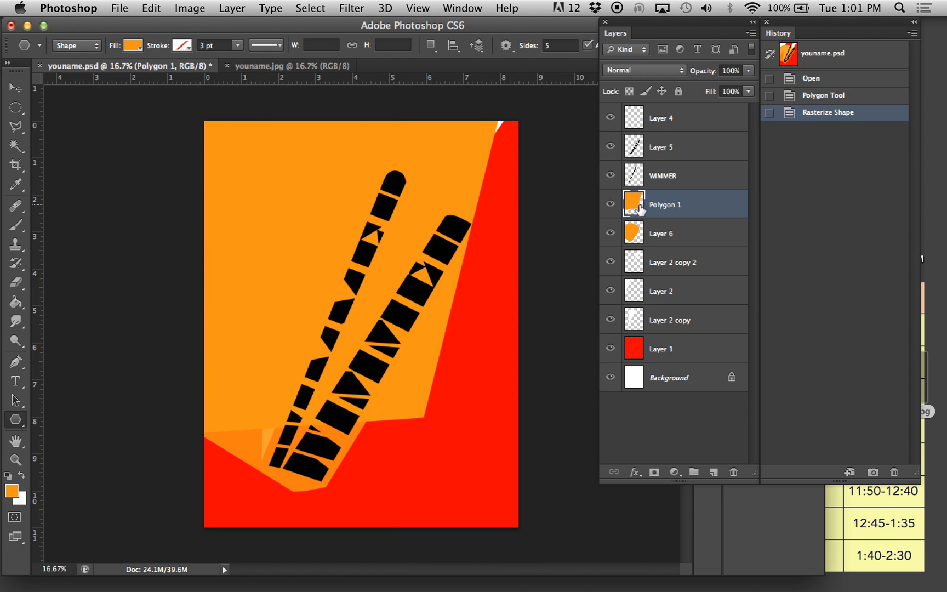
Free Transform Polygon 1 to cover the poster's lower-right corner, then make WIMMER the active layer.
click(13, 85)
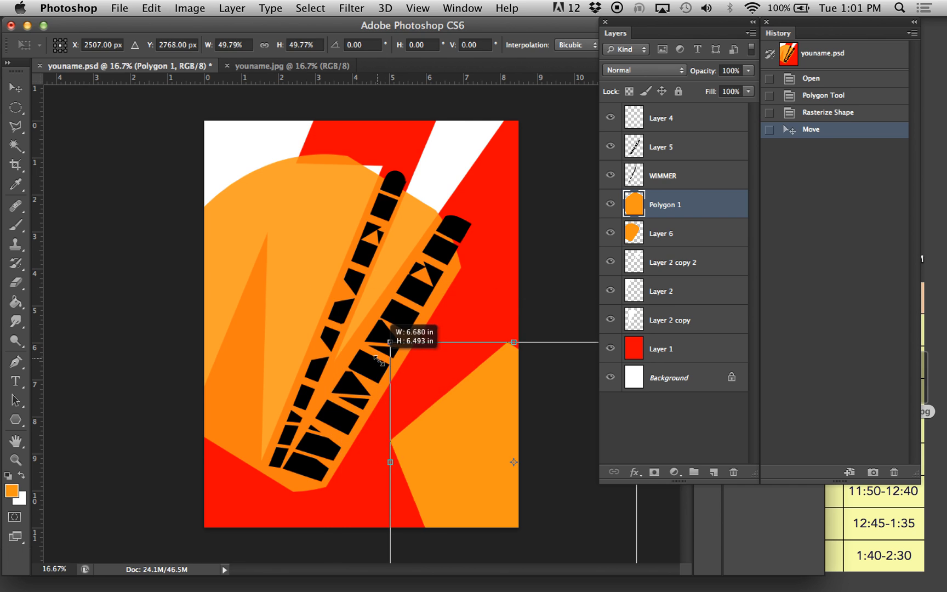
drag(389, 341, 450, 388)
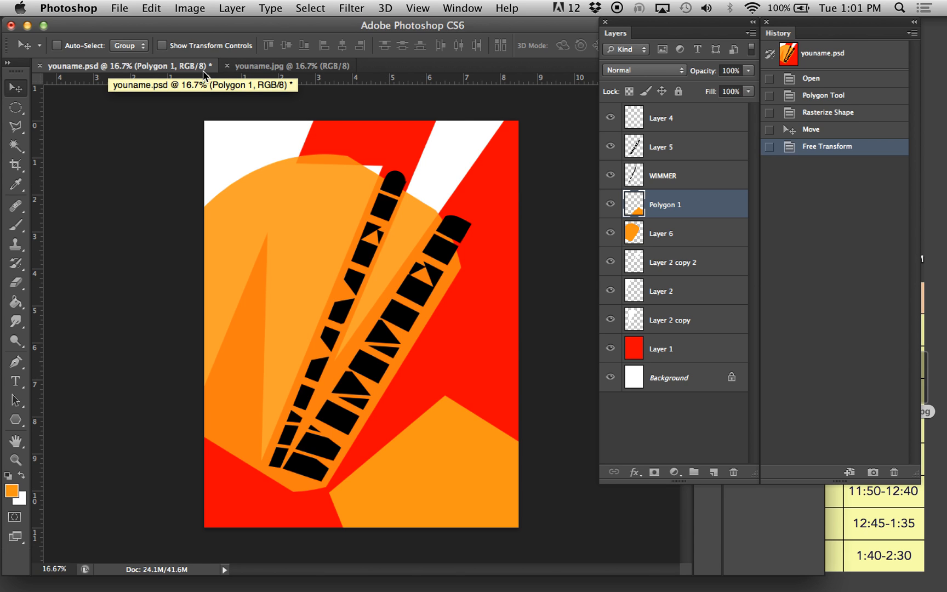
click(673, 175)
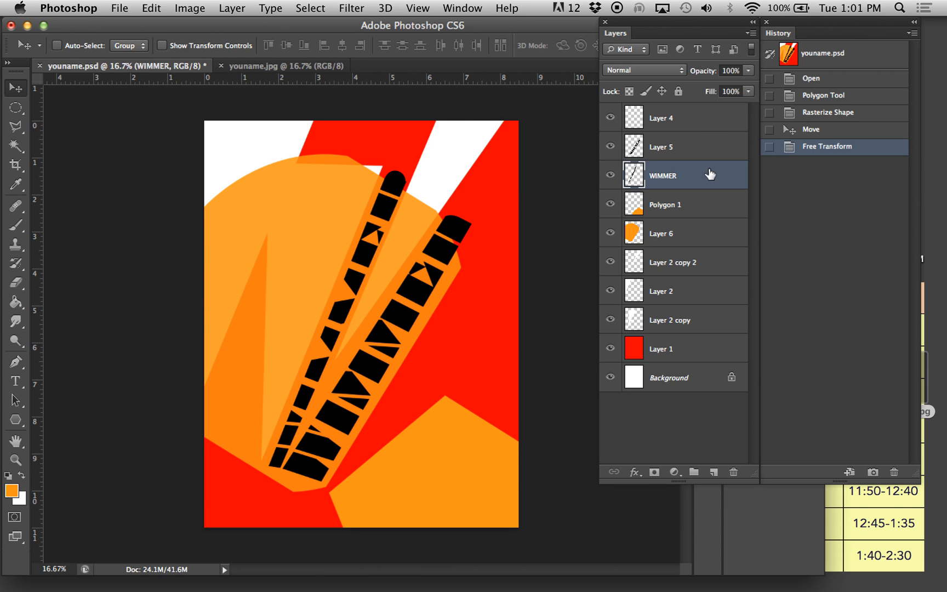